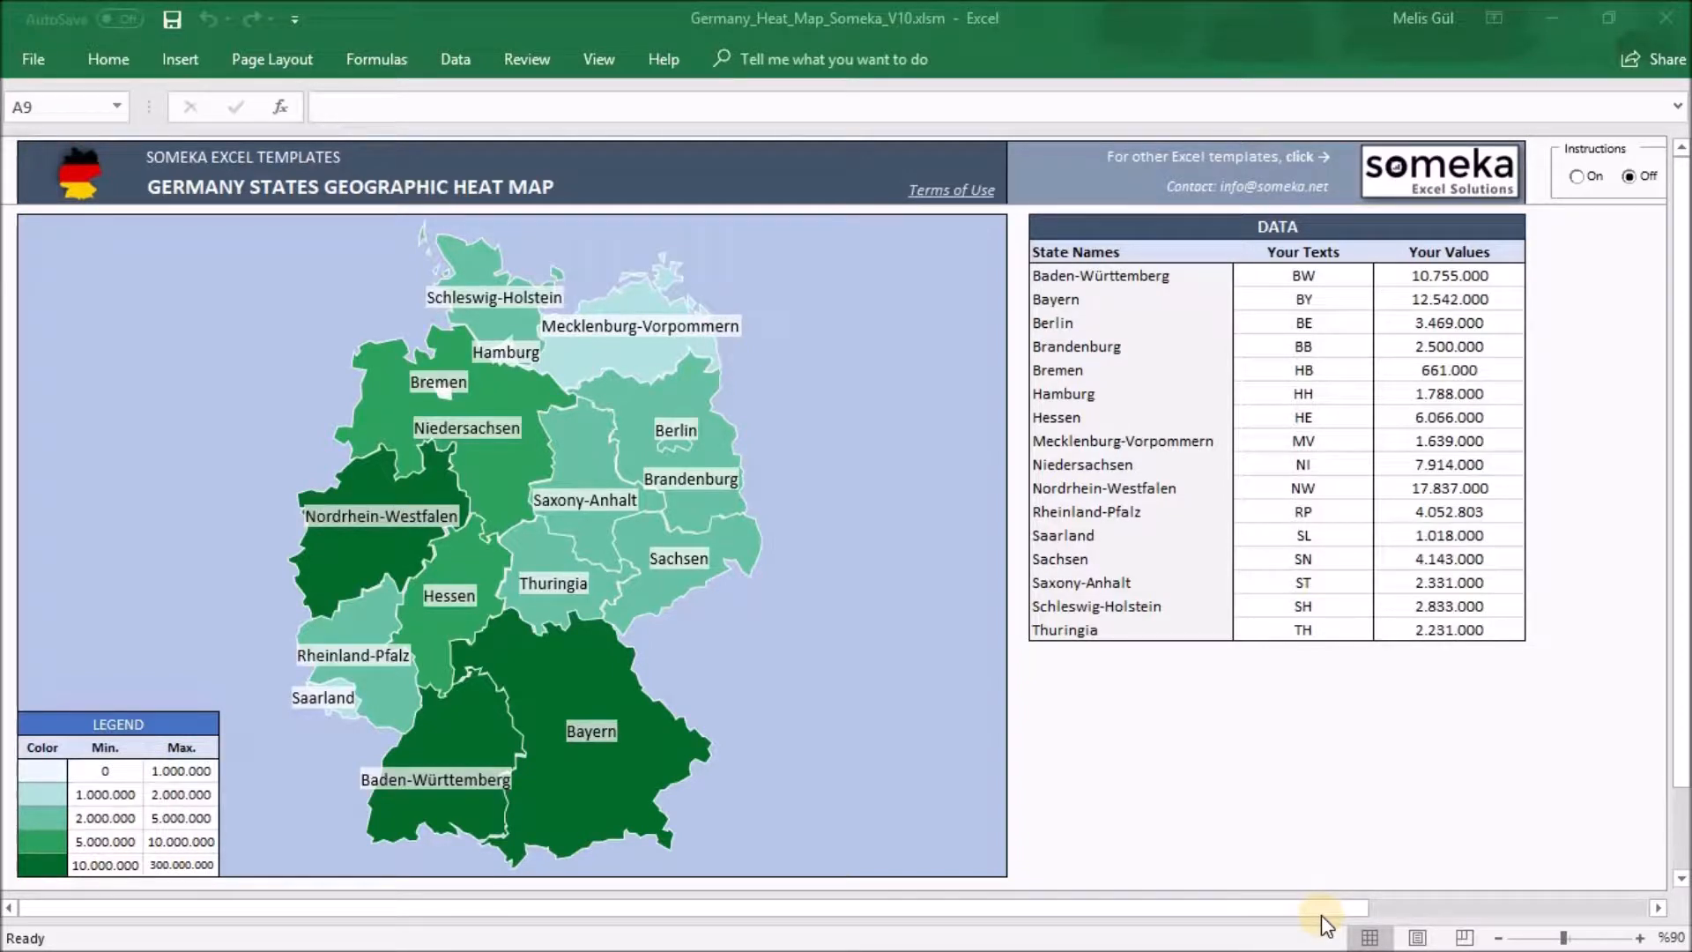
pyautogui.moveTo(1354, 919)
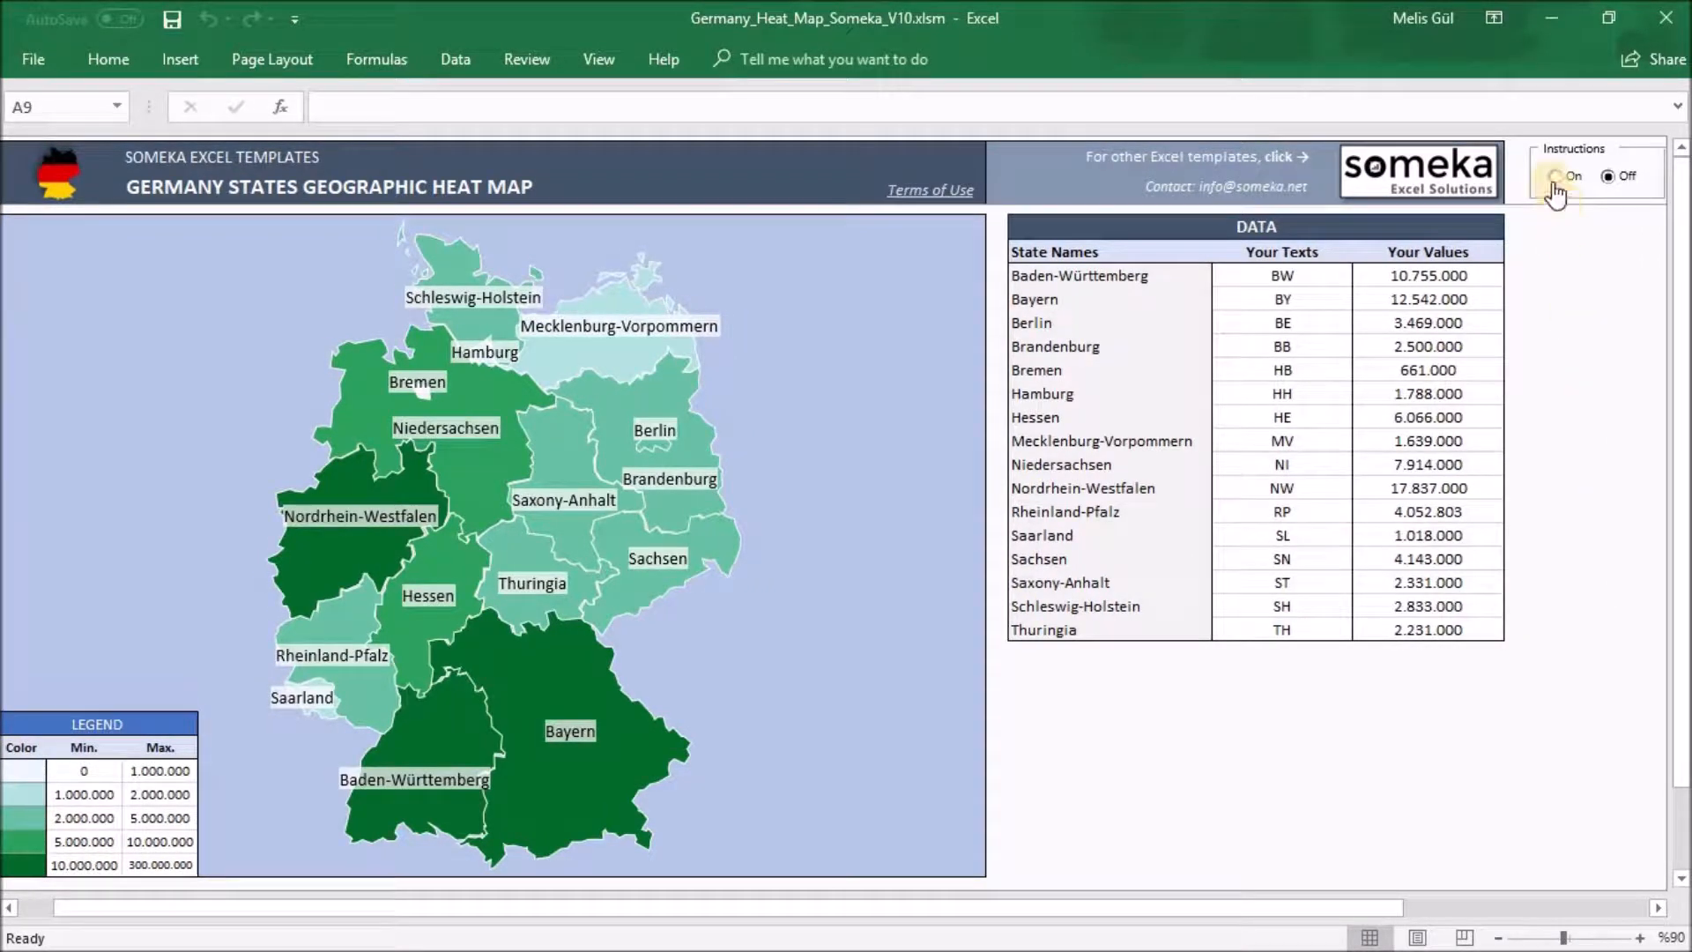
# Step: Show and hide the on-sheet instructions, then leave the Hamburg value as it was
pyautogui.click(1554, 176)
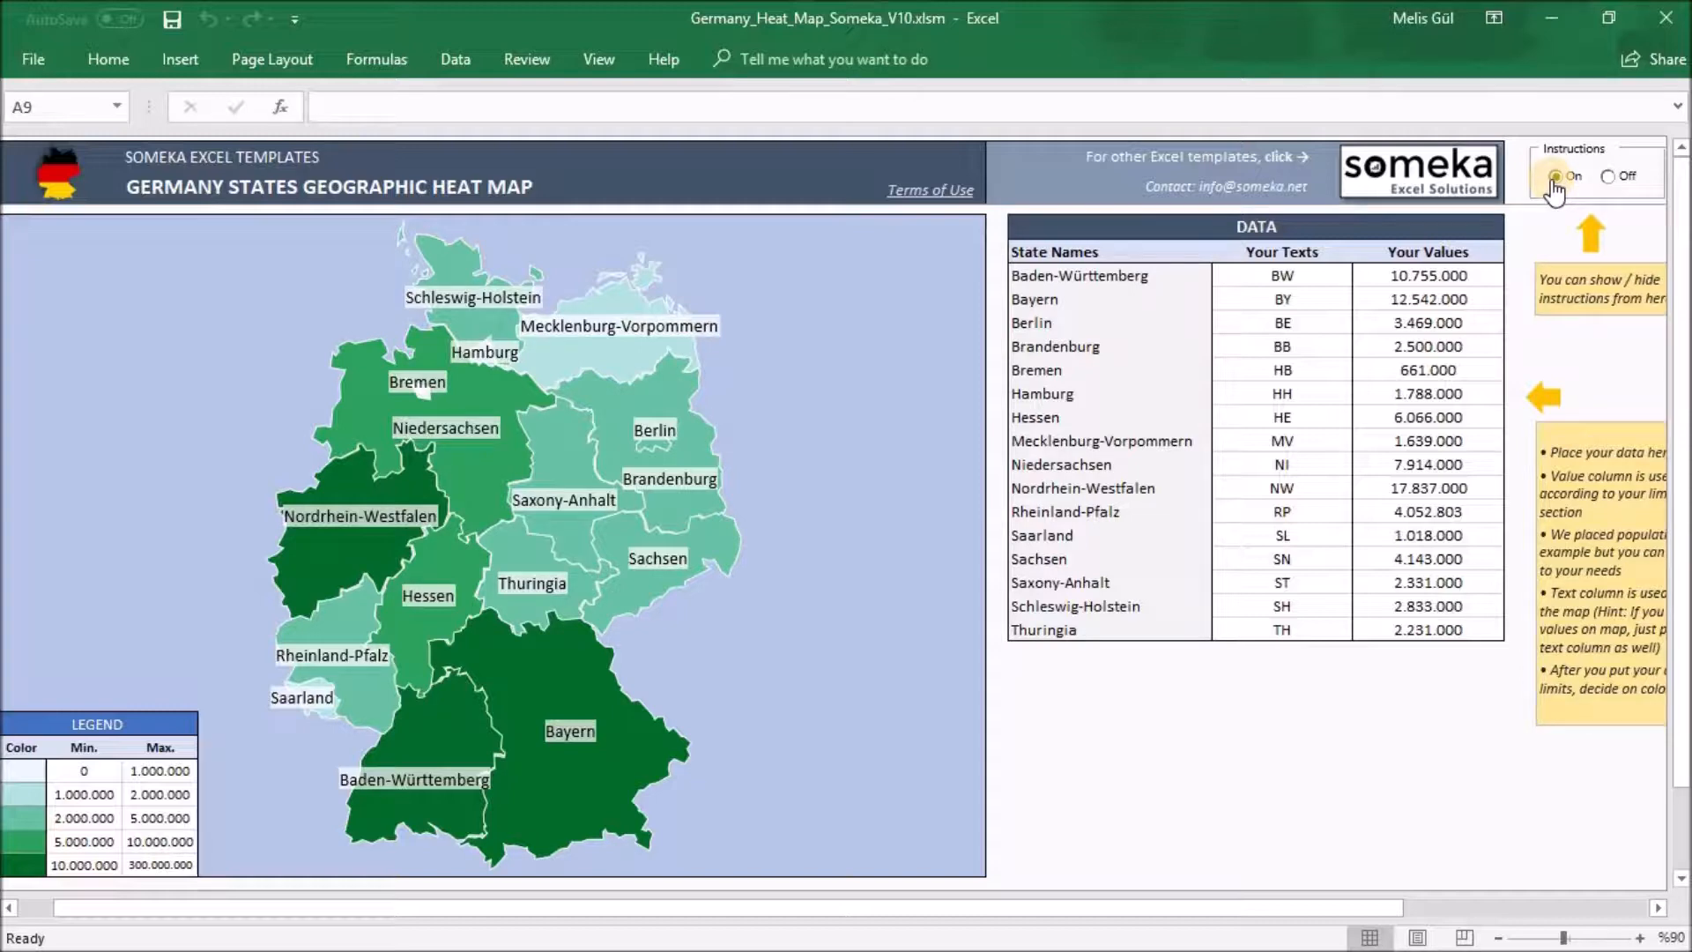
pyautogui.click(1608, 176)
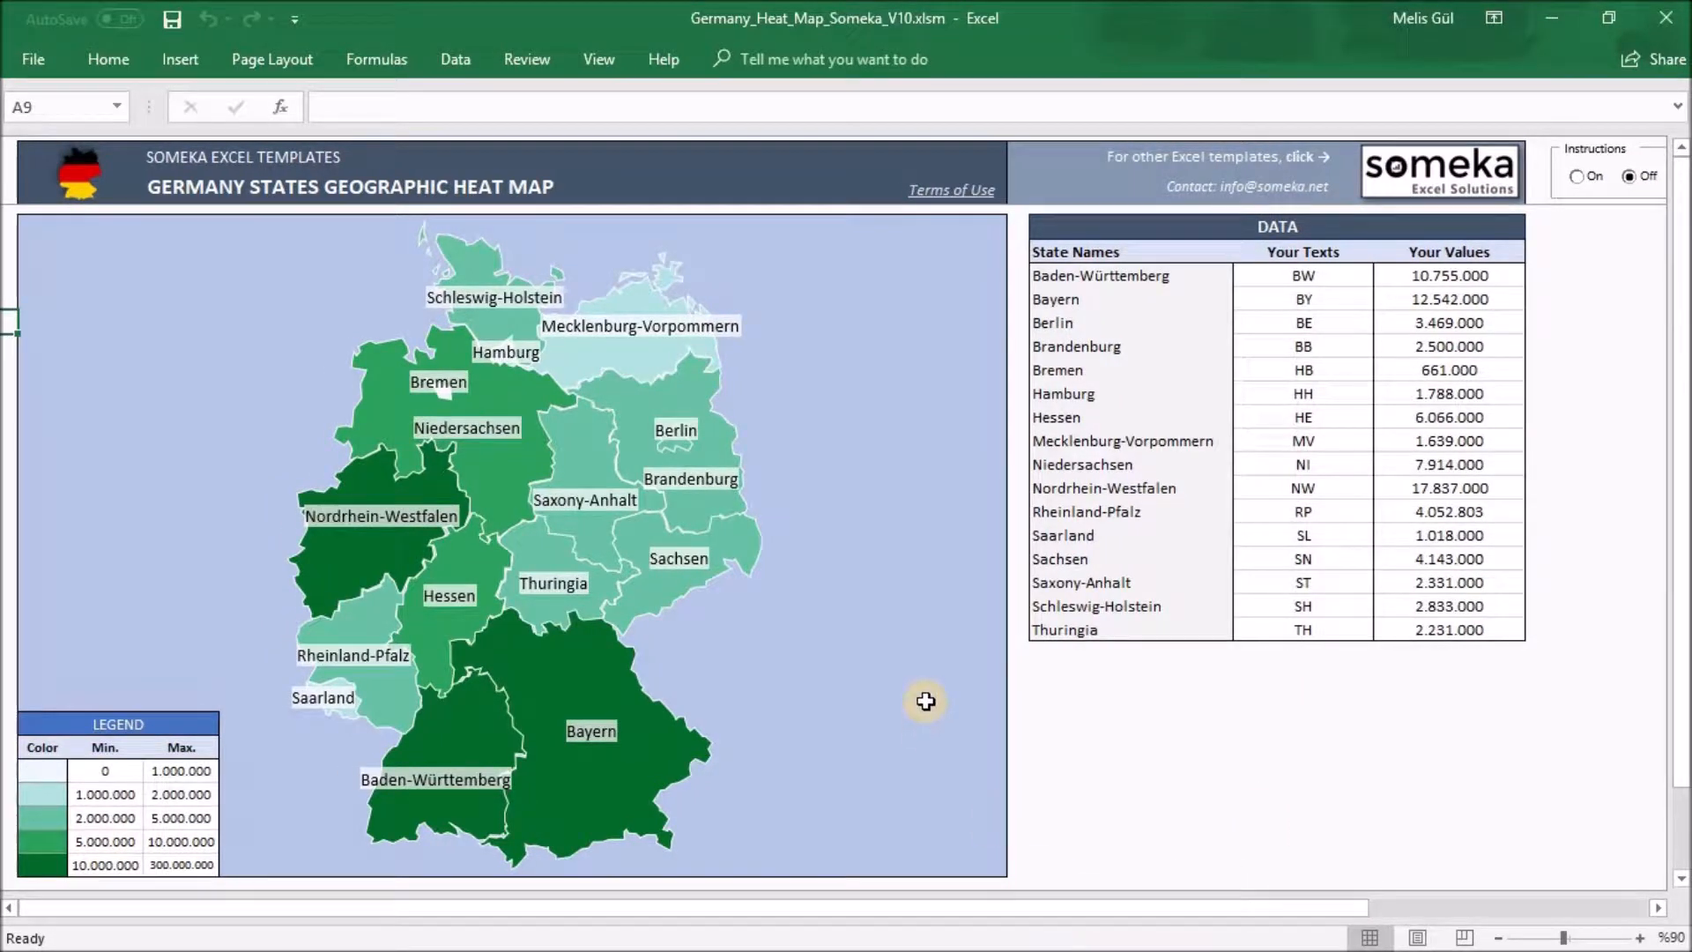
pyautogui.moveTo(785, 635)
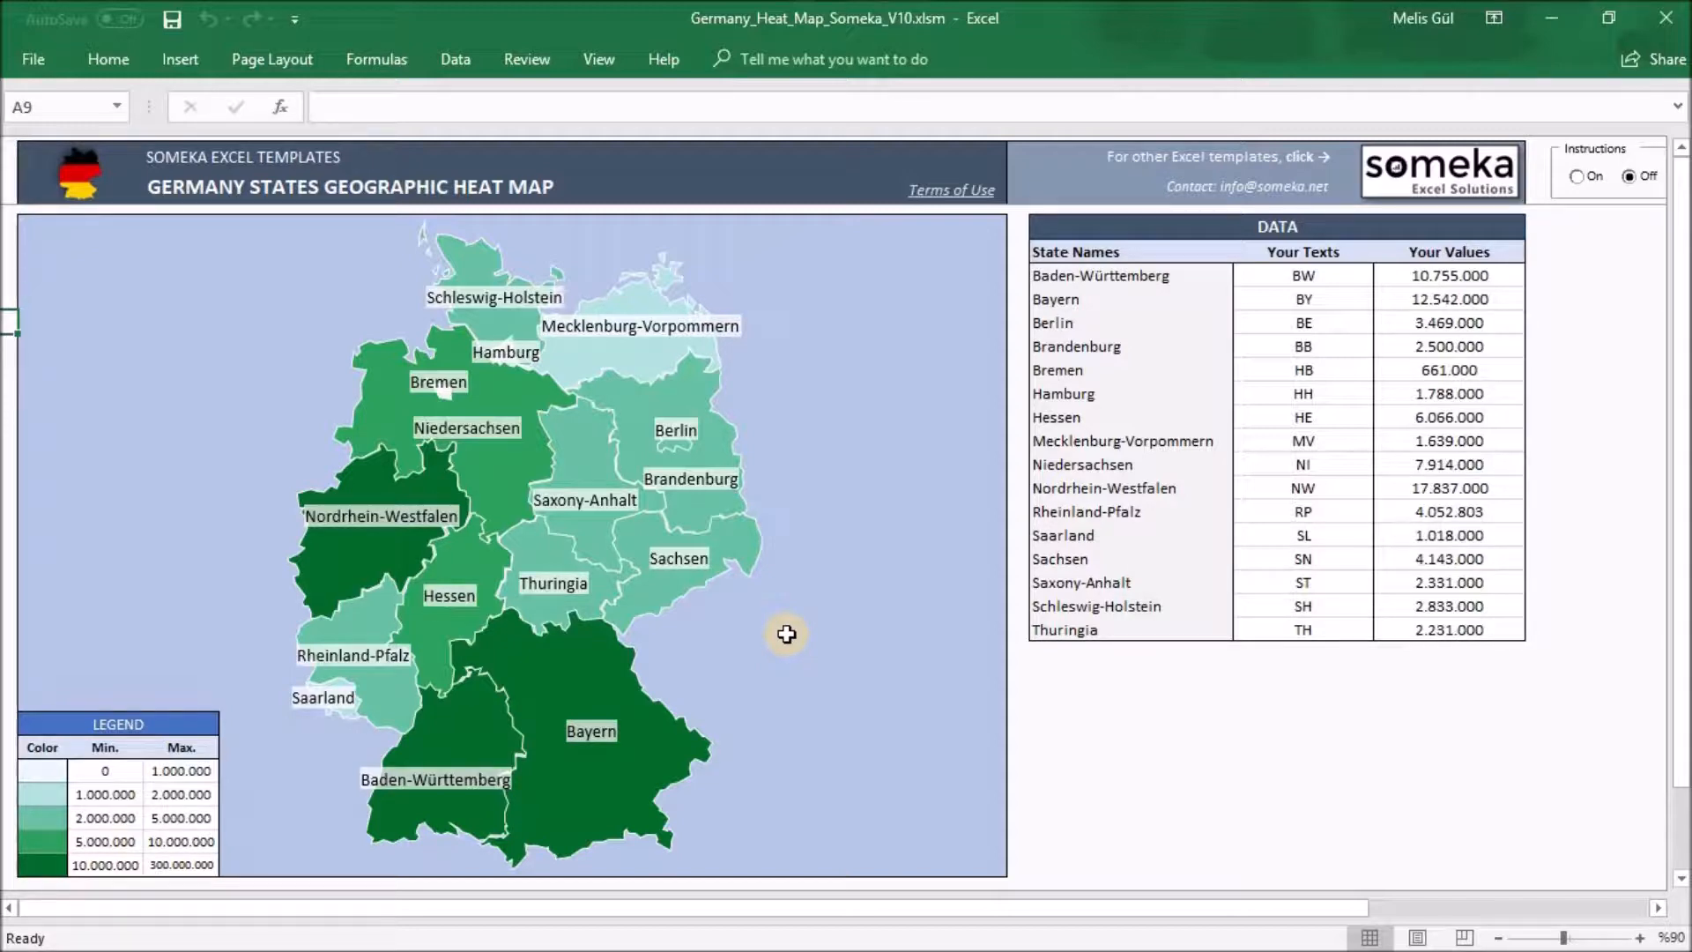
pyautogui.moveTo(1150, 400)
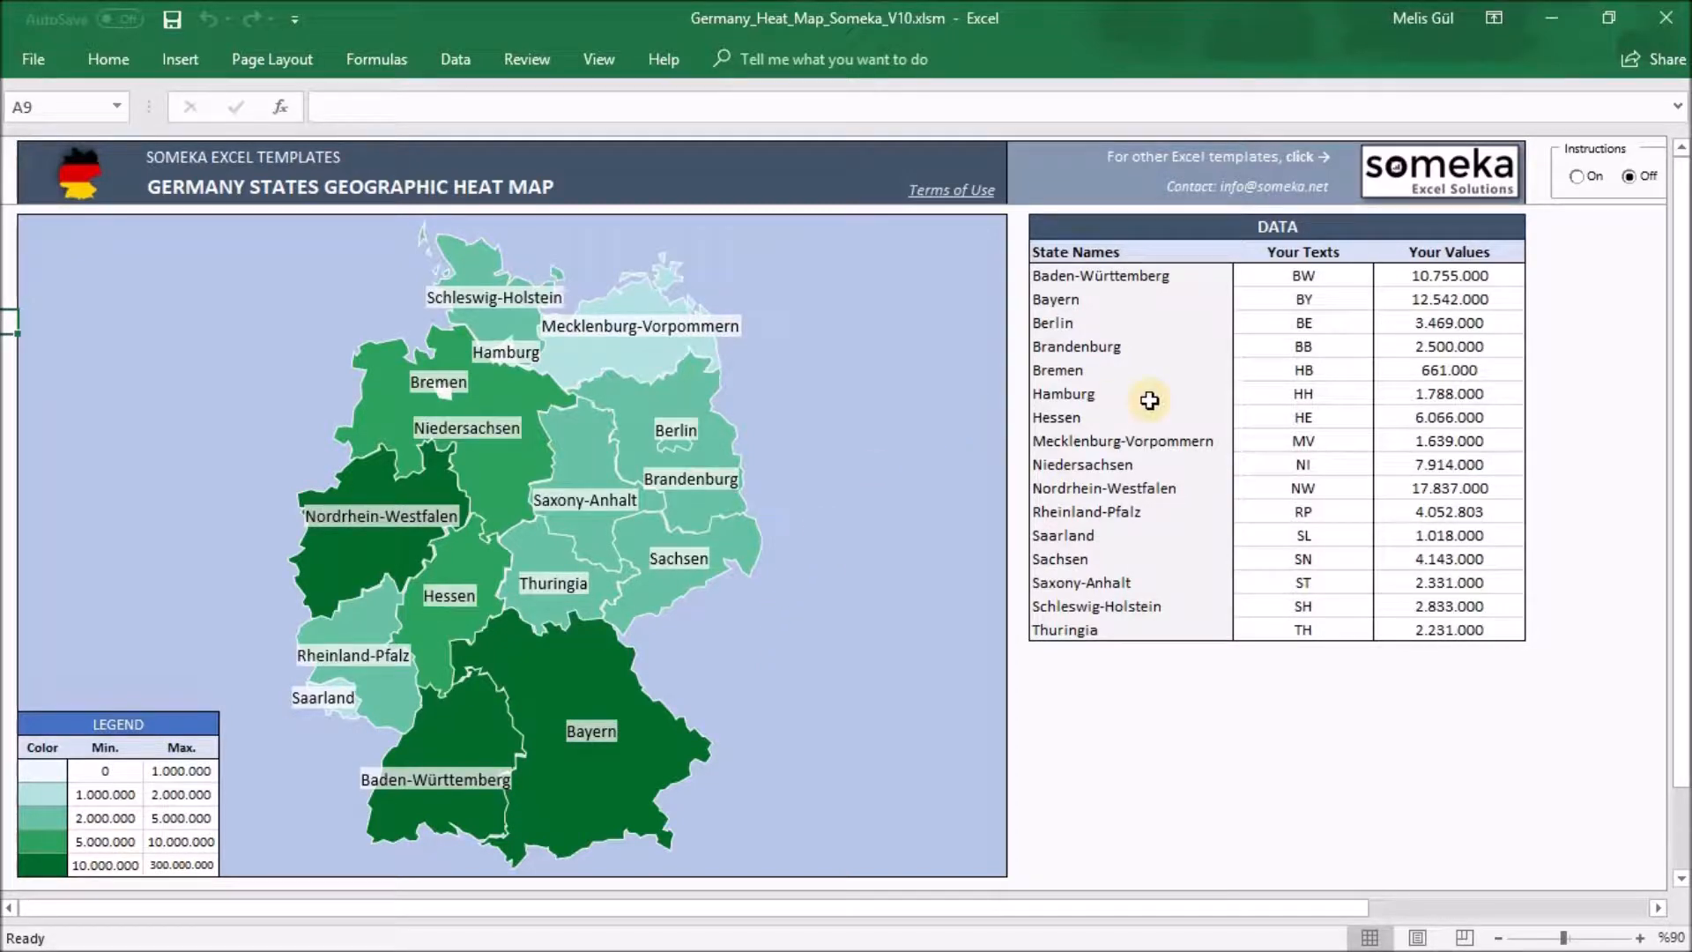
pyautogui.moveTo(634, 384)
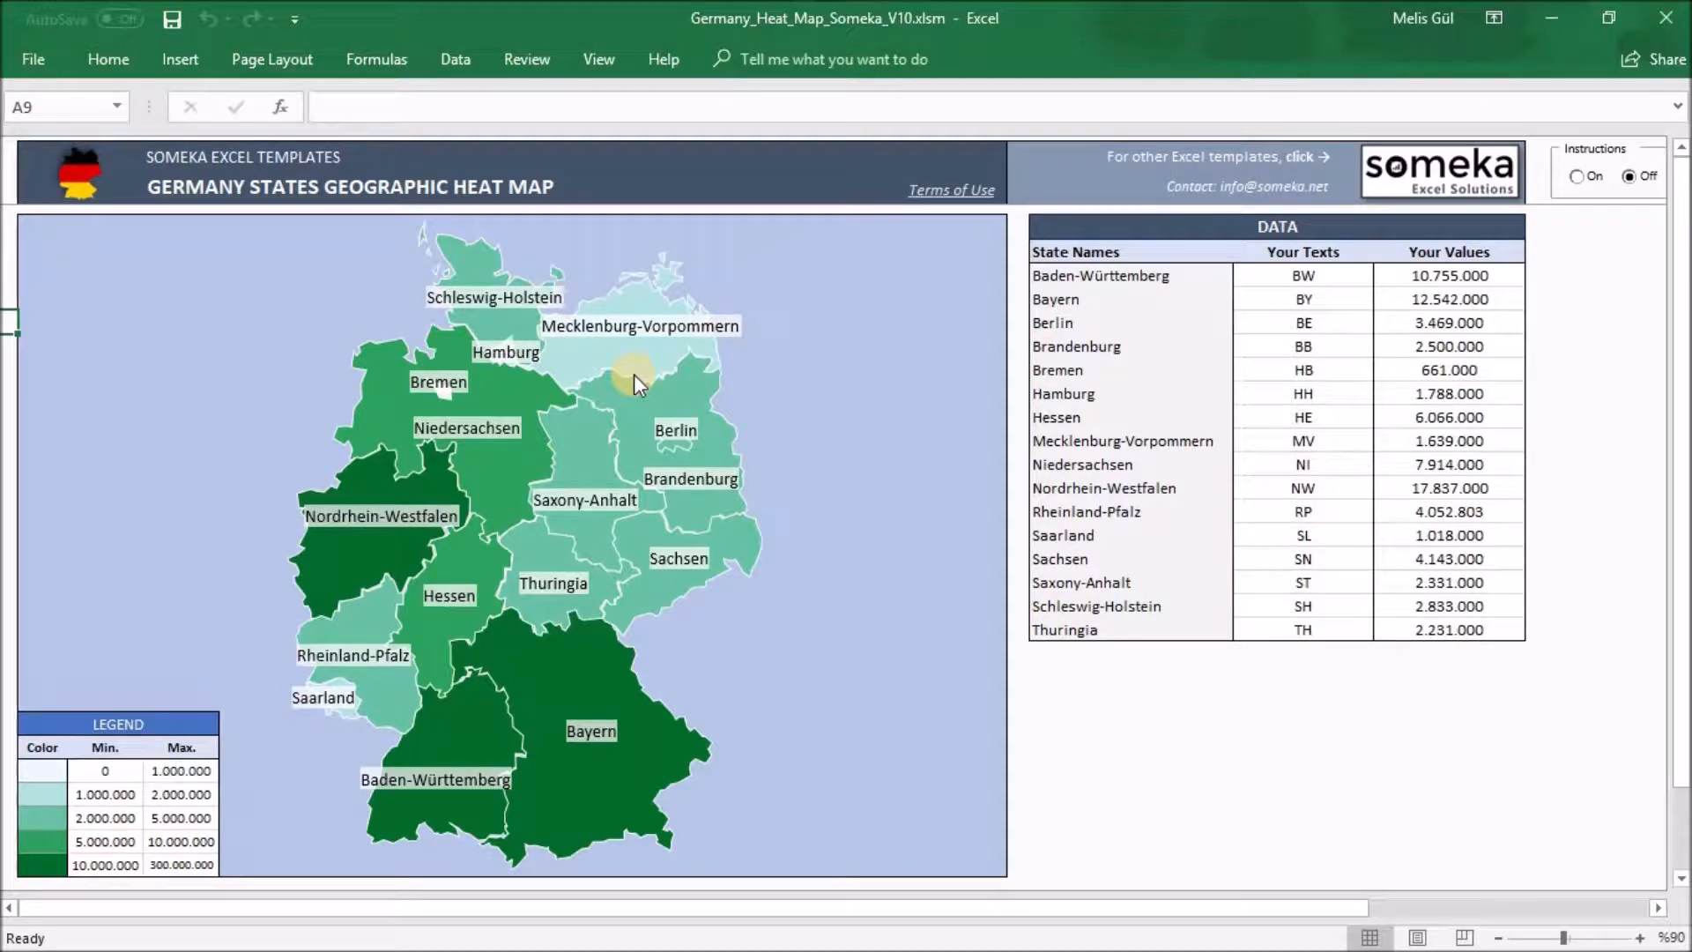
pyautogui.moveTo(1160, 493)
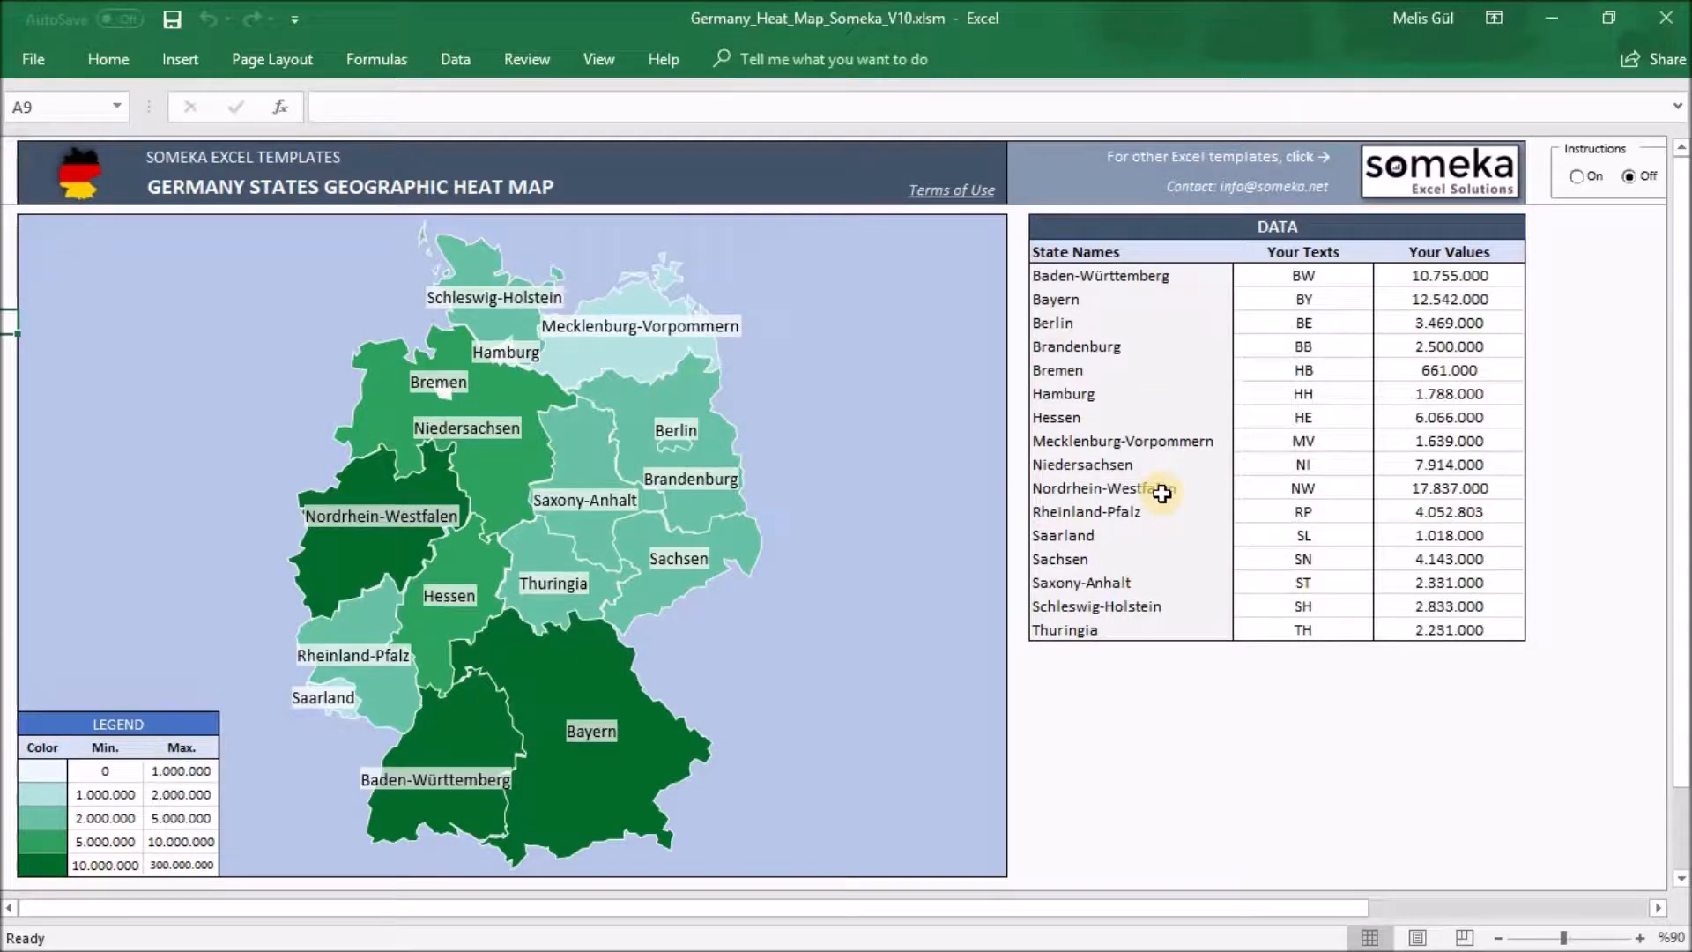
pyautogui.moveTo(1314, 484)
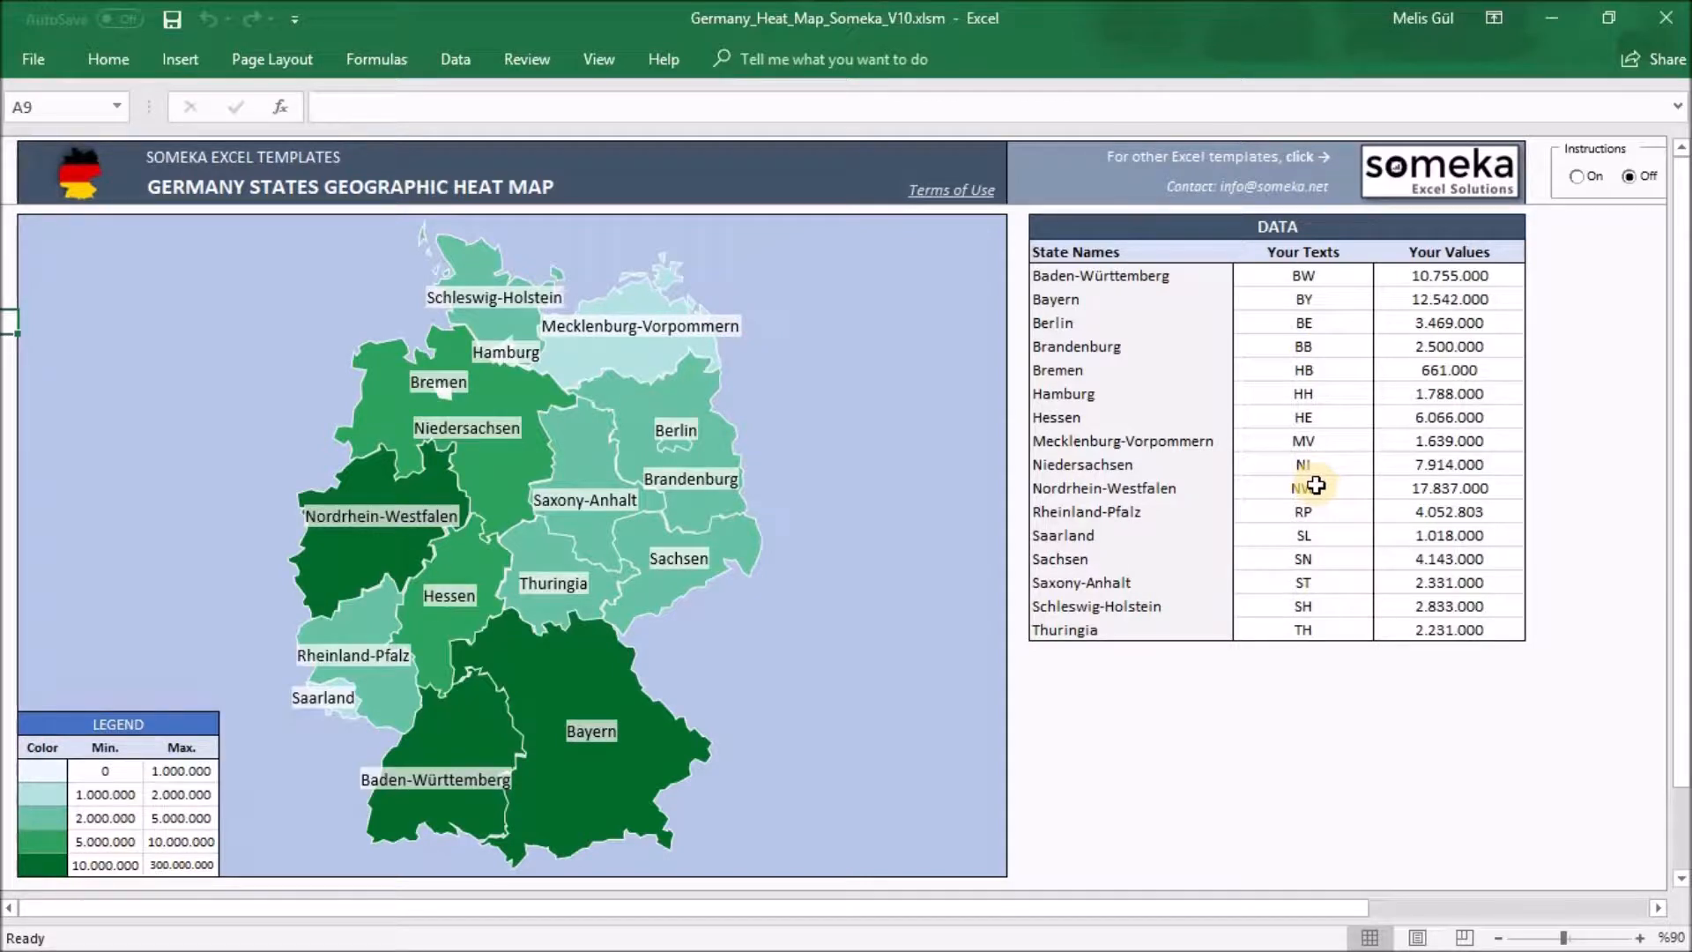
pyautogui.moveTo(1472, 391)
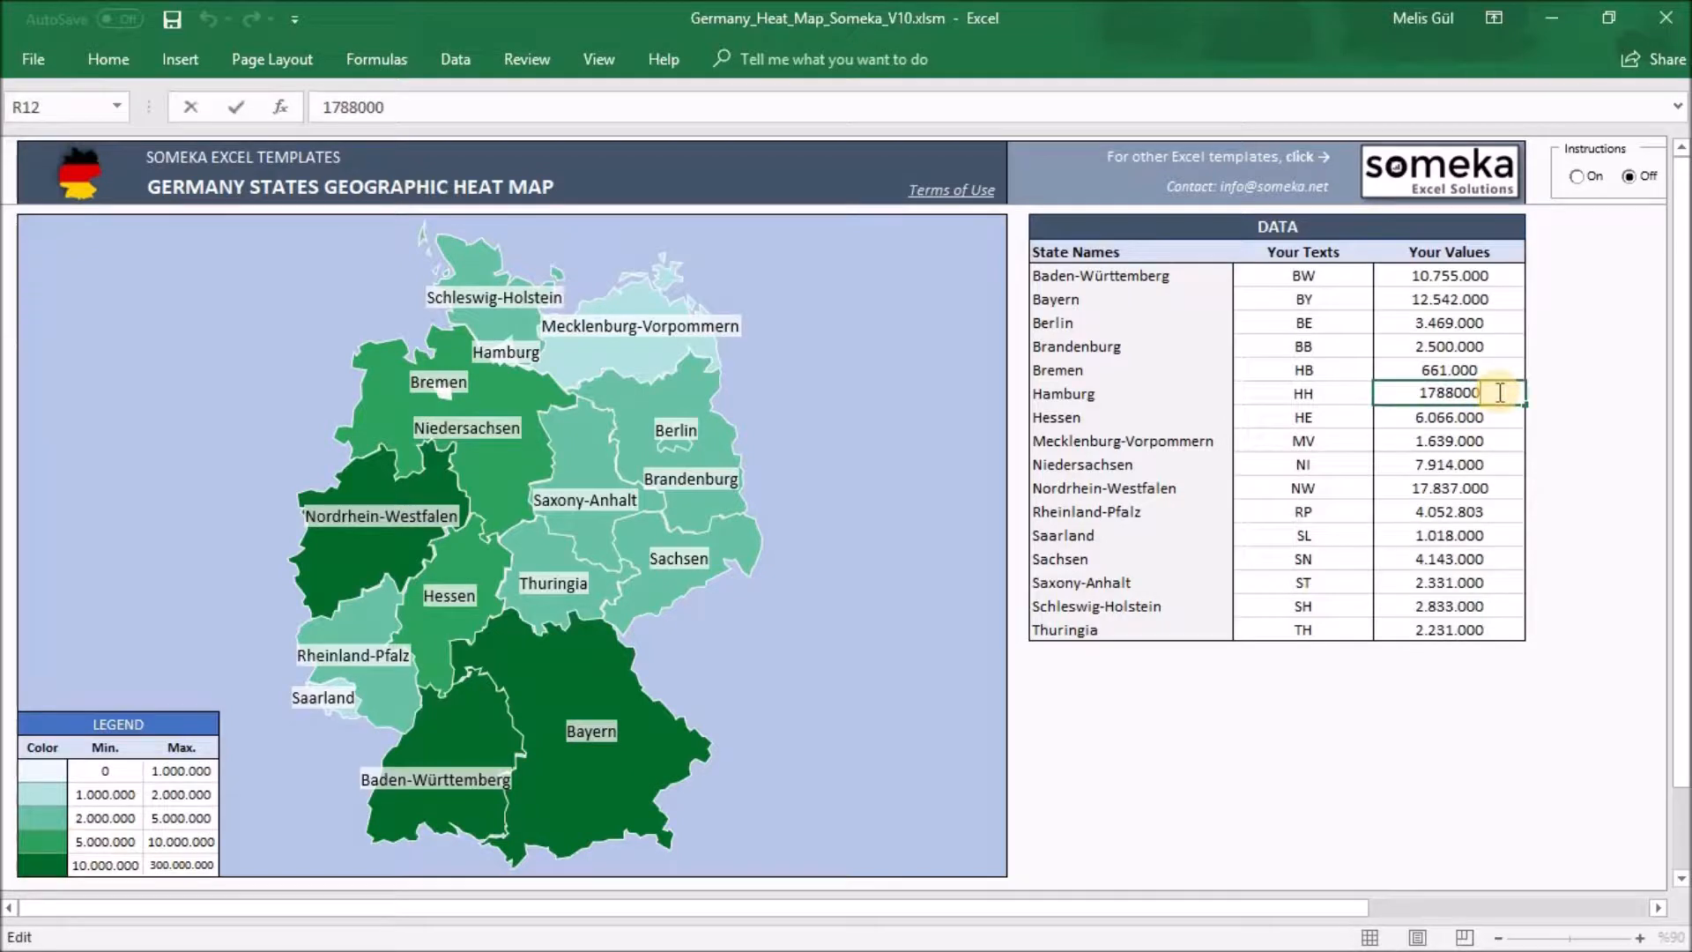
pyautogui.moveTo(1486, 299)
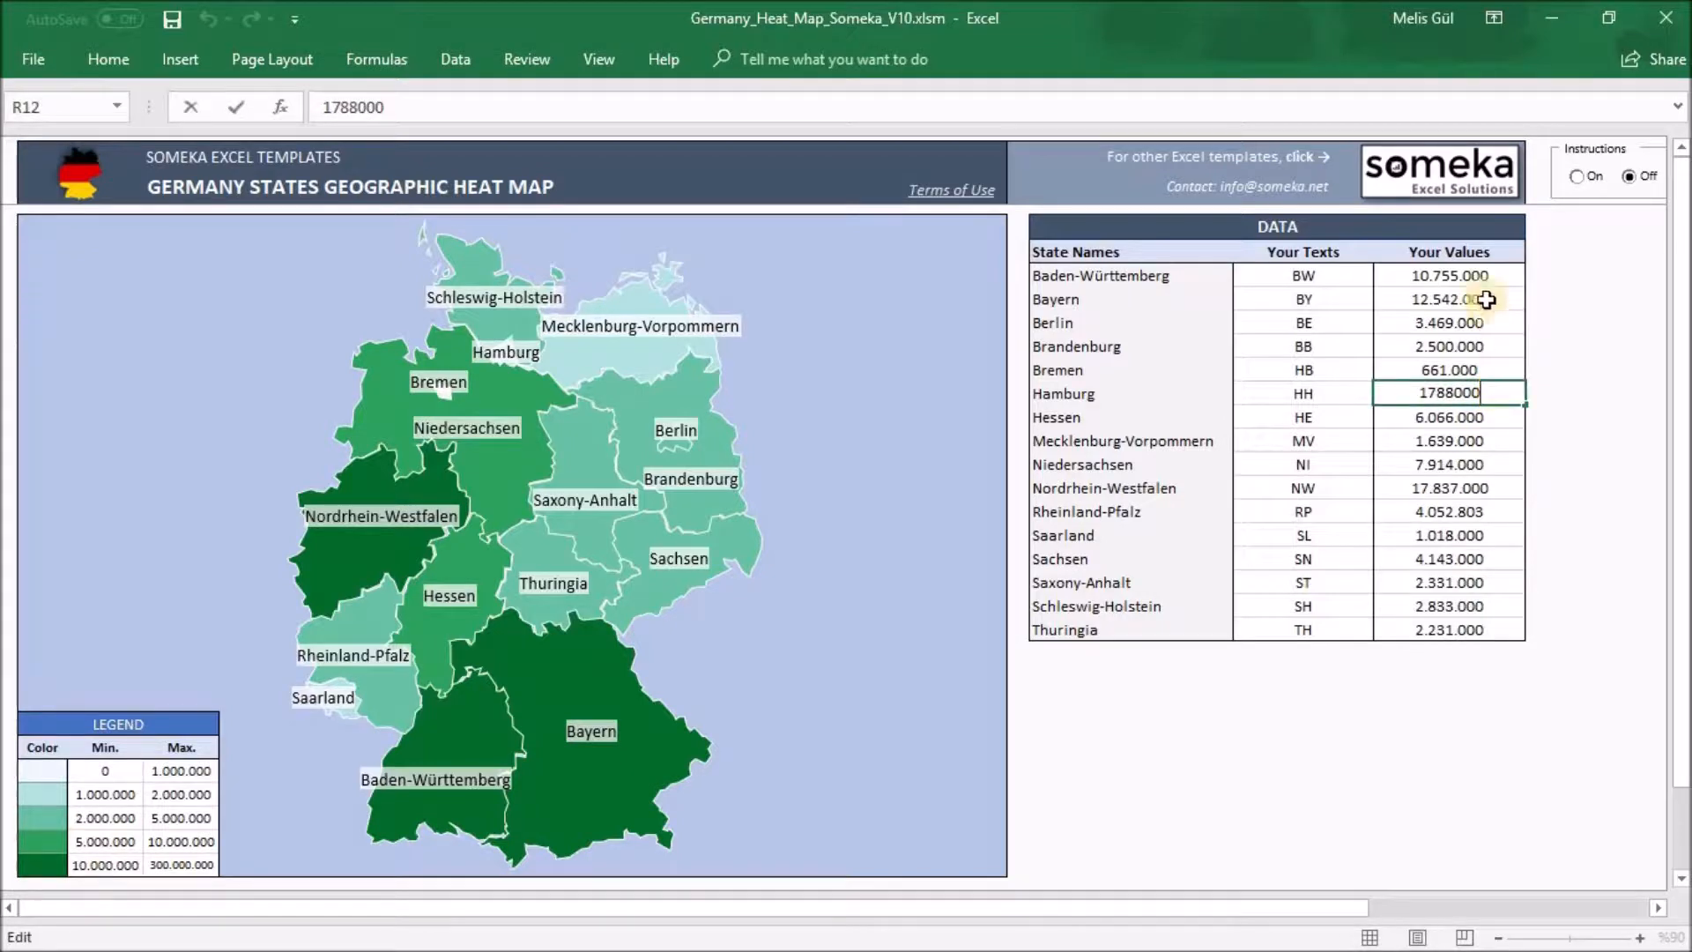
pyautogui.click(1449, 252)
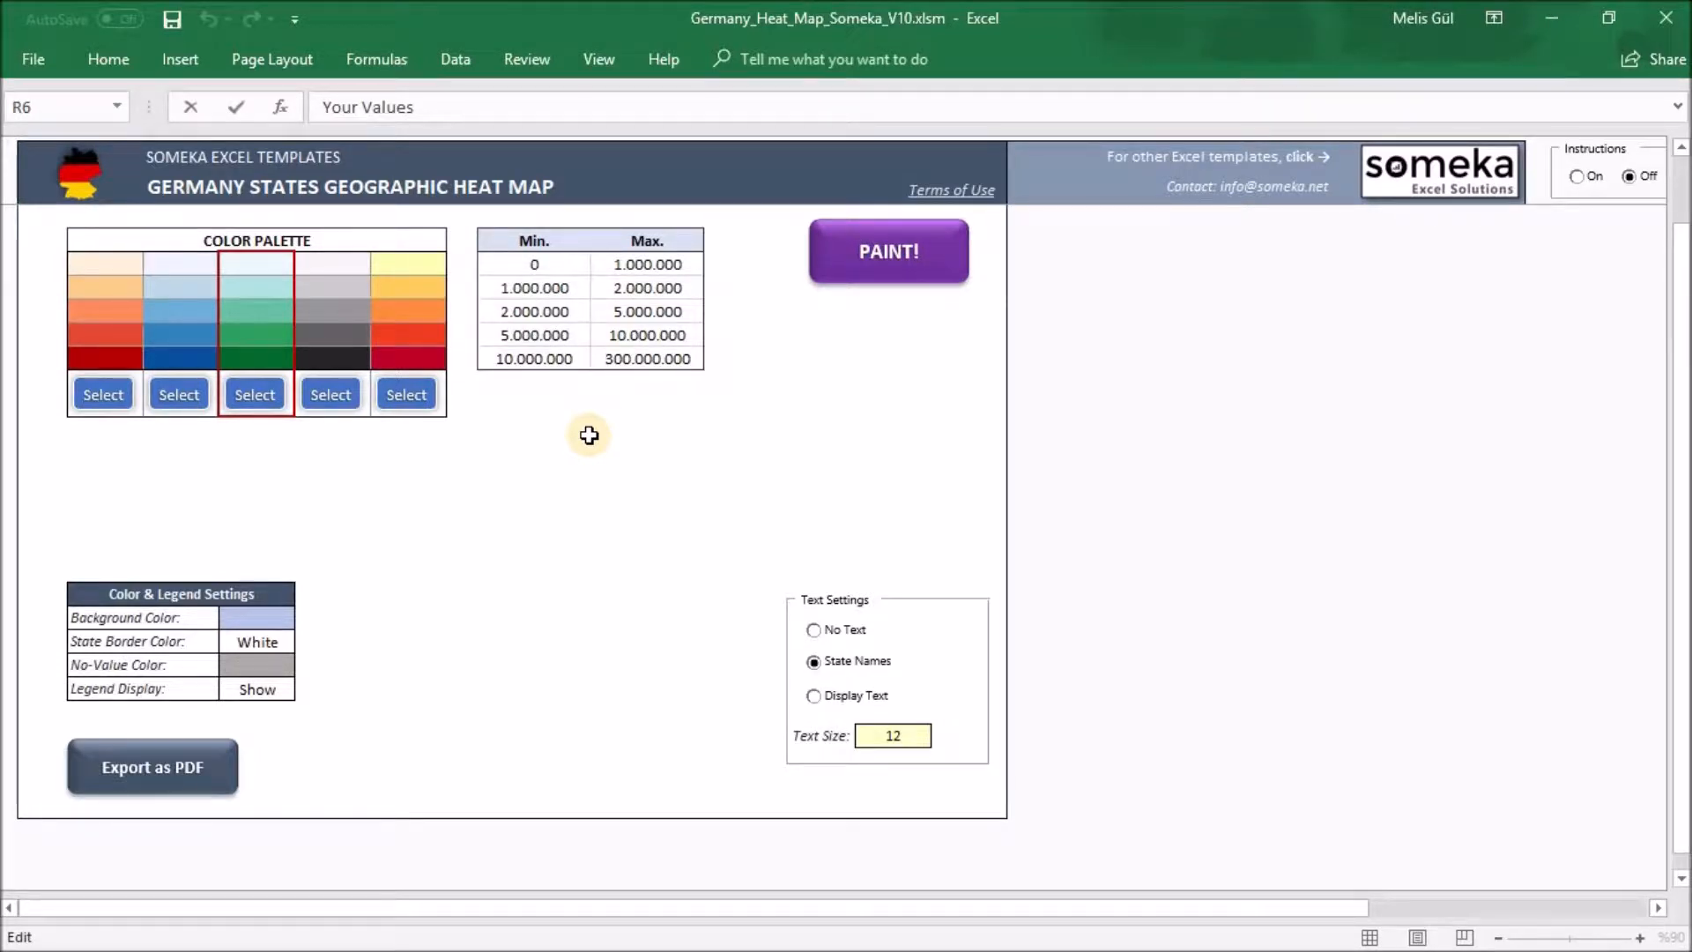
pyautogui.moveTo(370, 362)
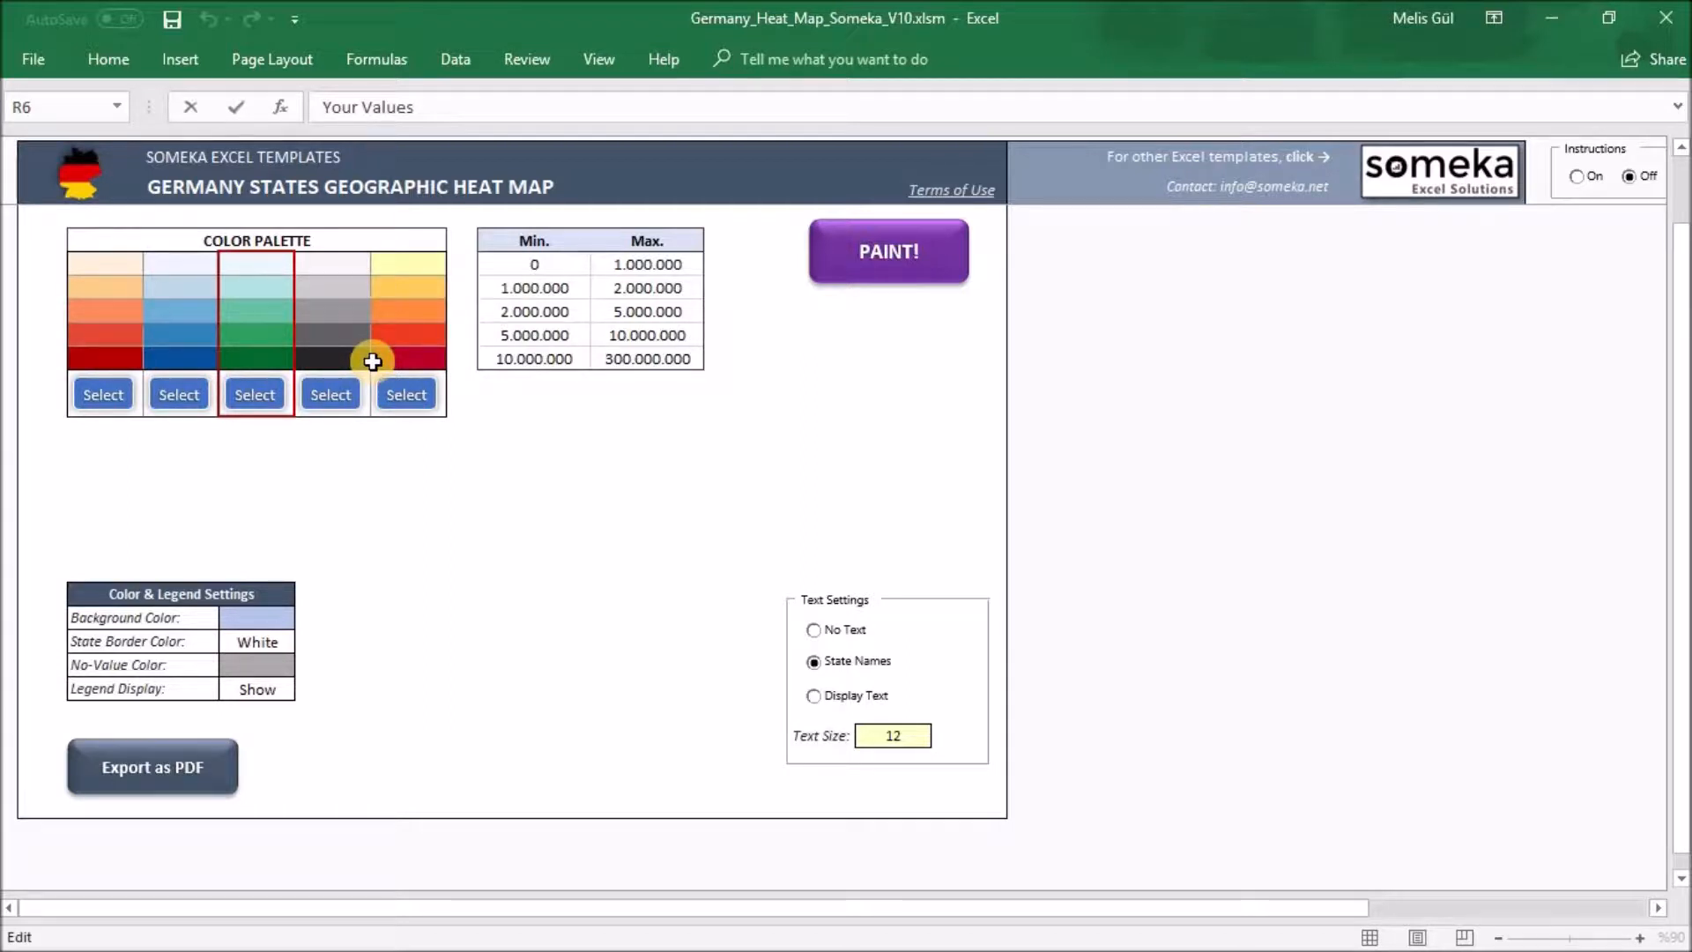
pyautogui.moveTo(426, 378)
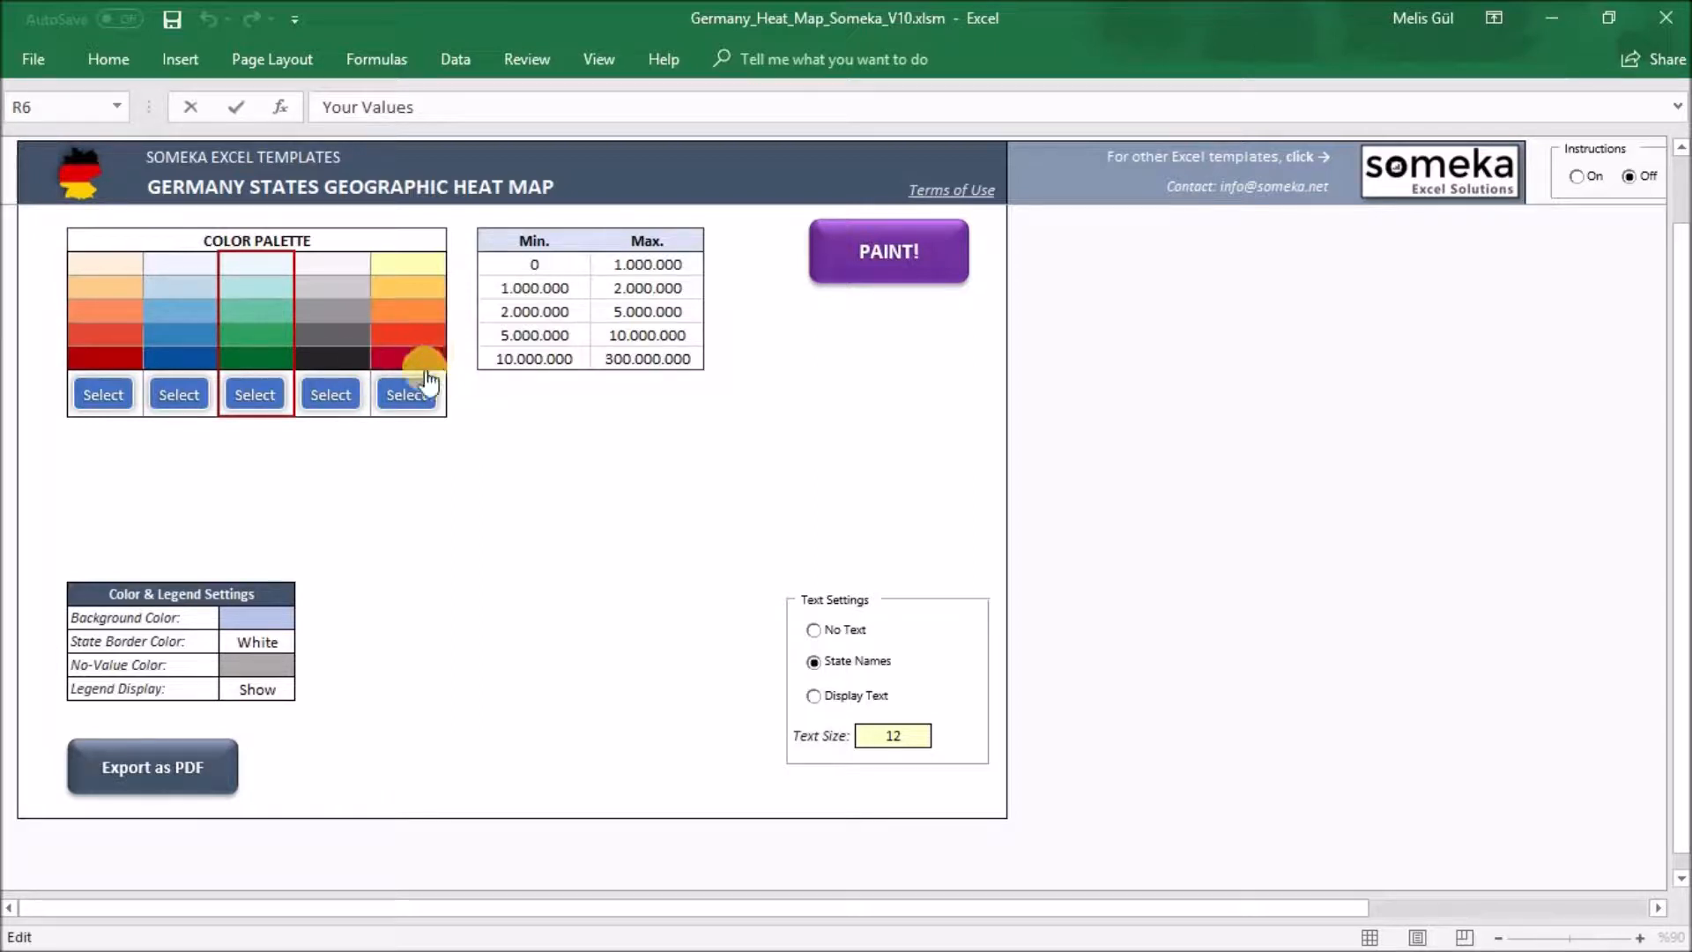
# Step: Check the last palette's swatches, then show fill colour choices for the green palette's top cell
pyautogui.click(424, 361)
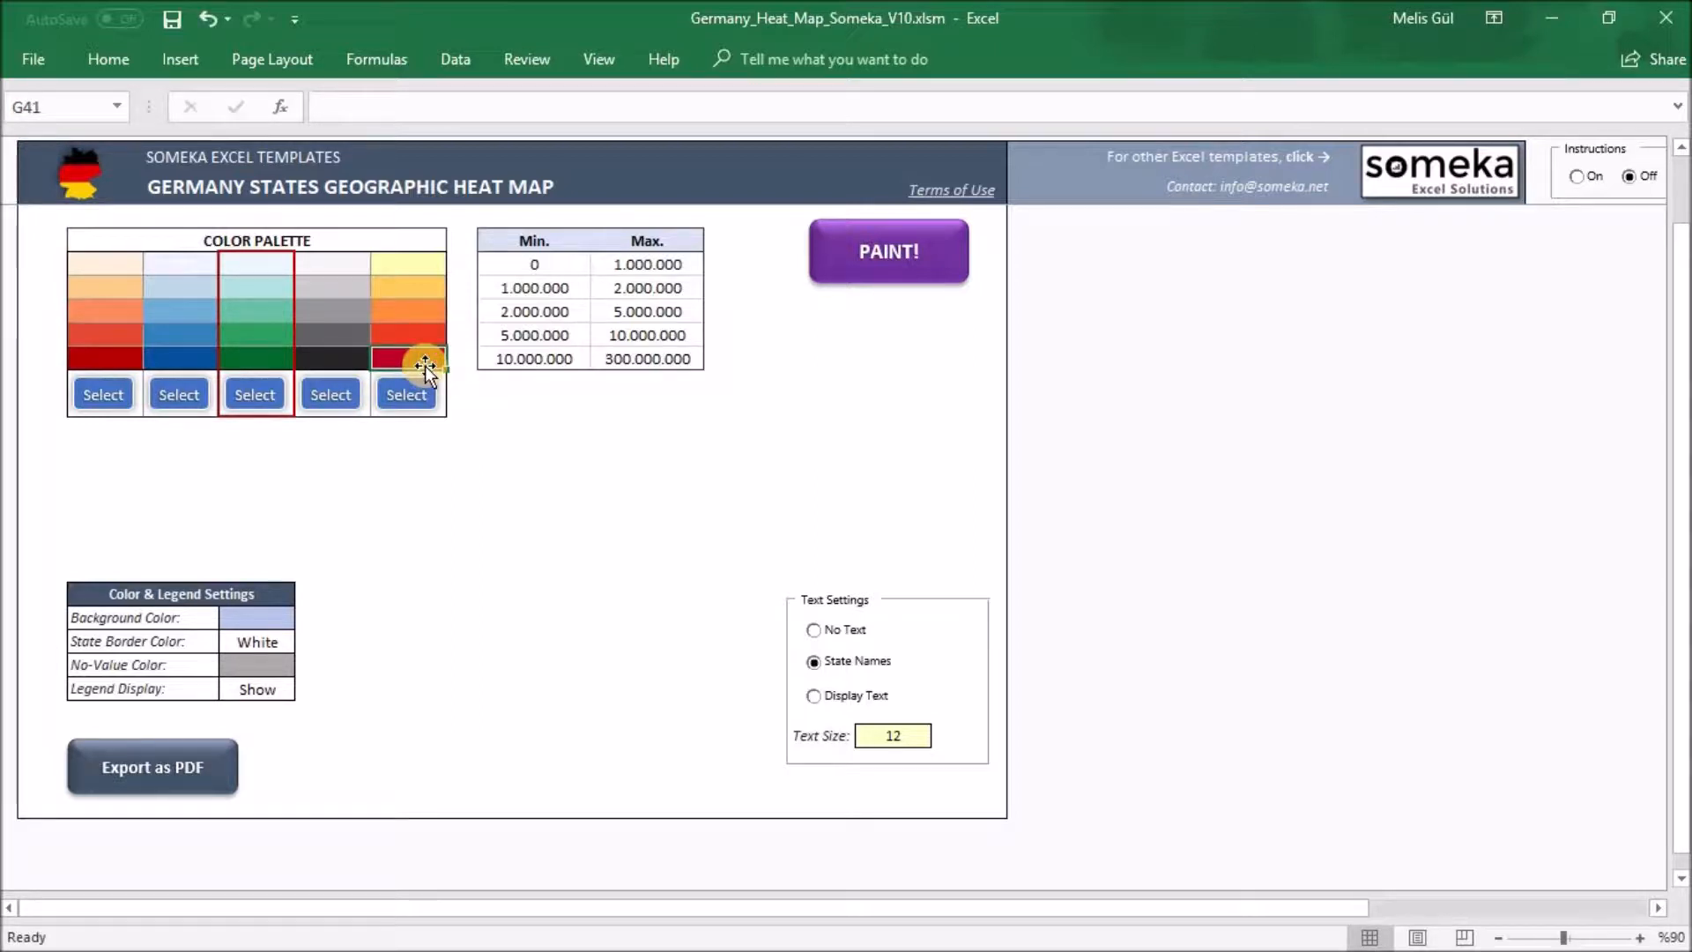
pyautogui.moveTo(437, 275)
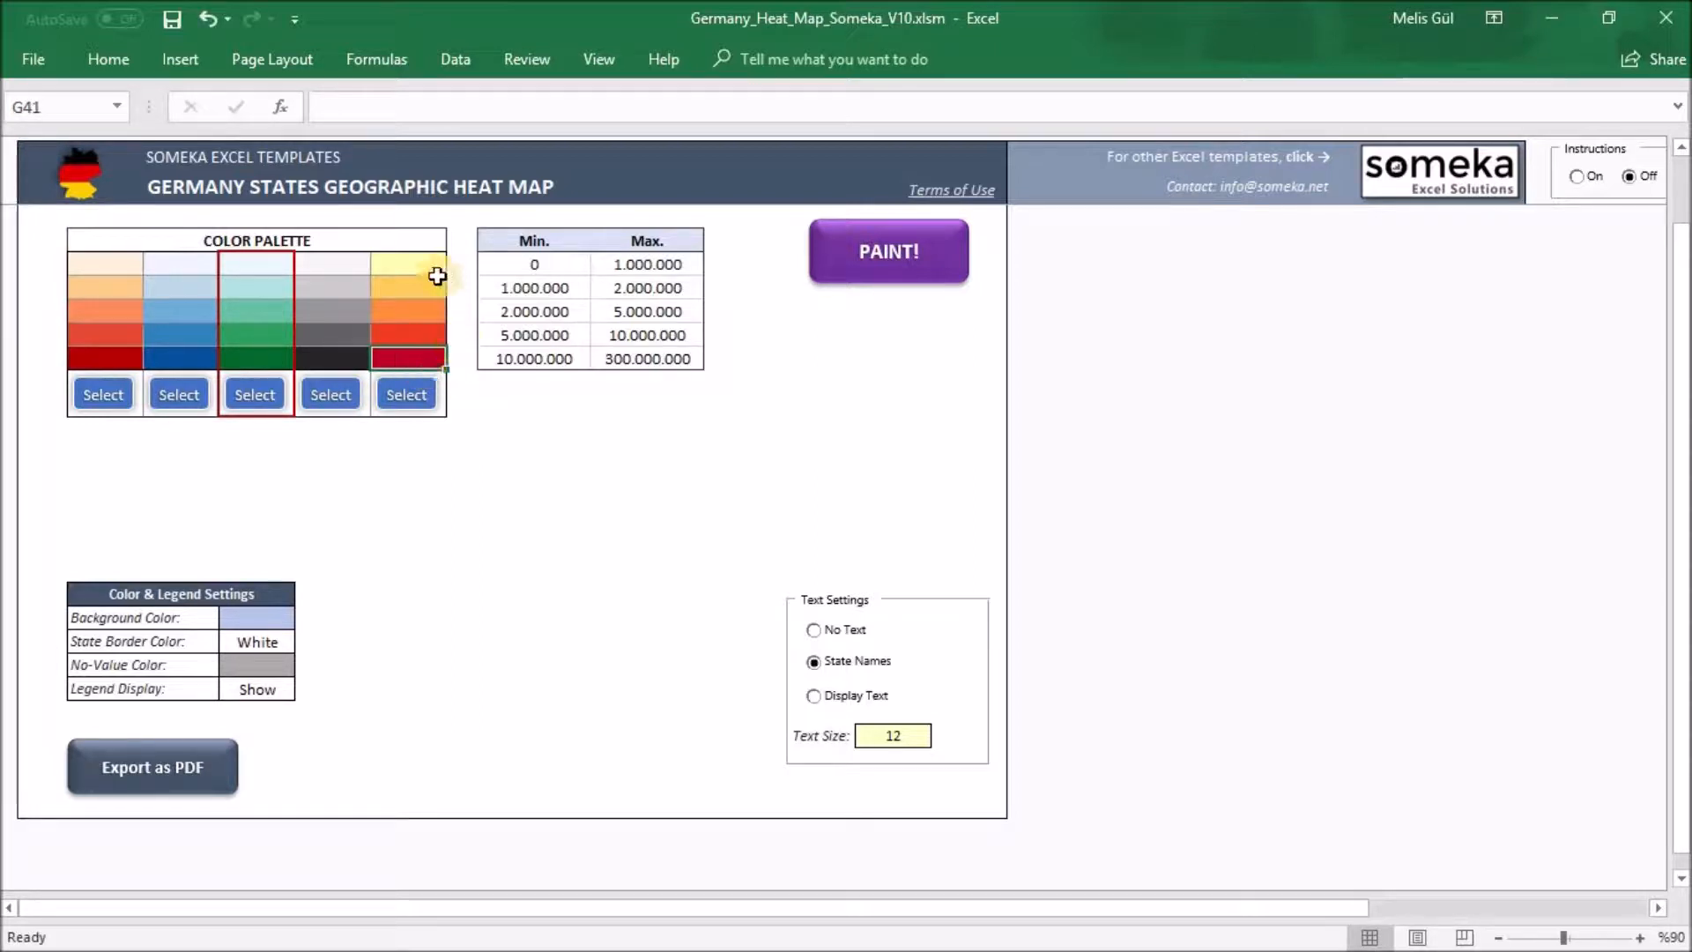
pyautogui.click(408, 266)
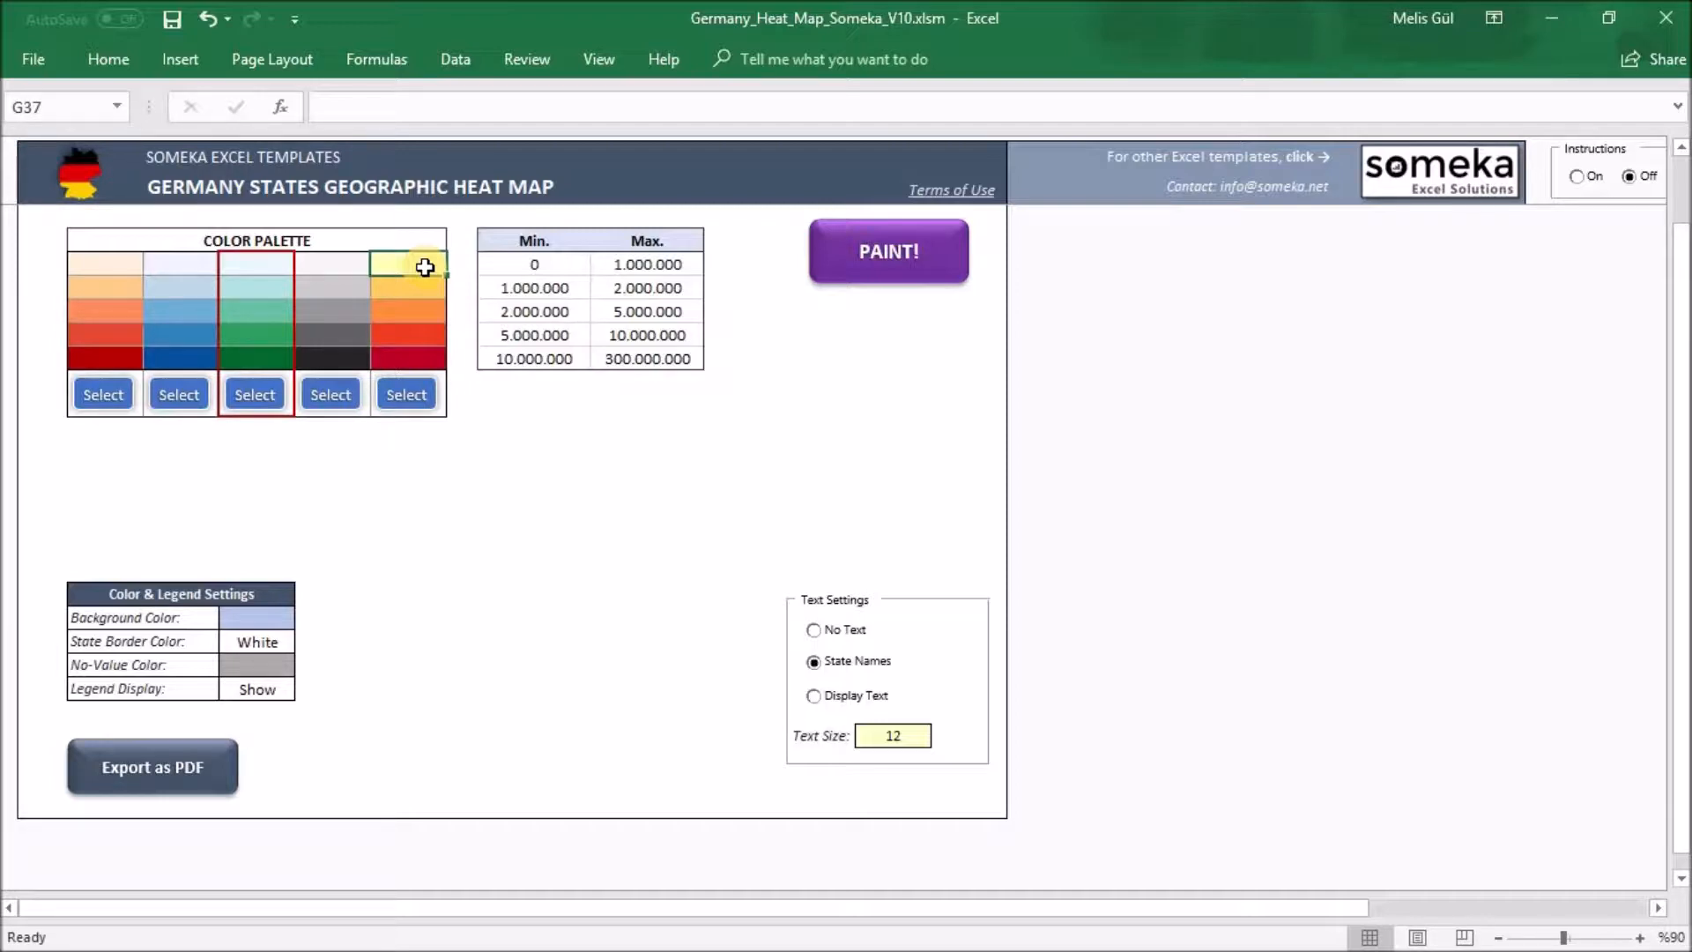
pyautogui.click(203, 19)
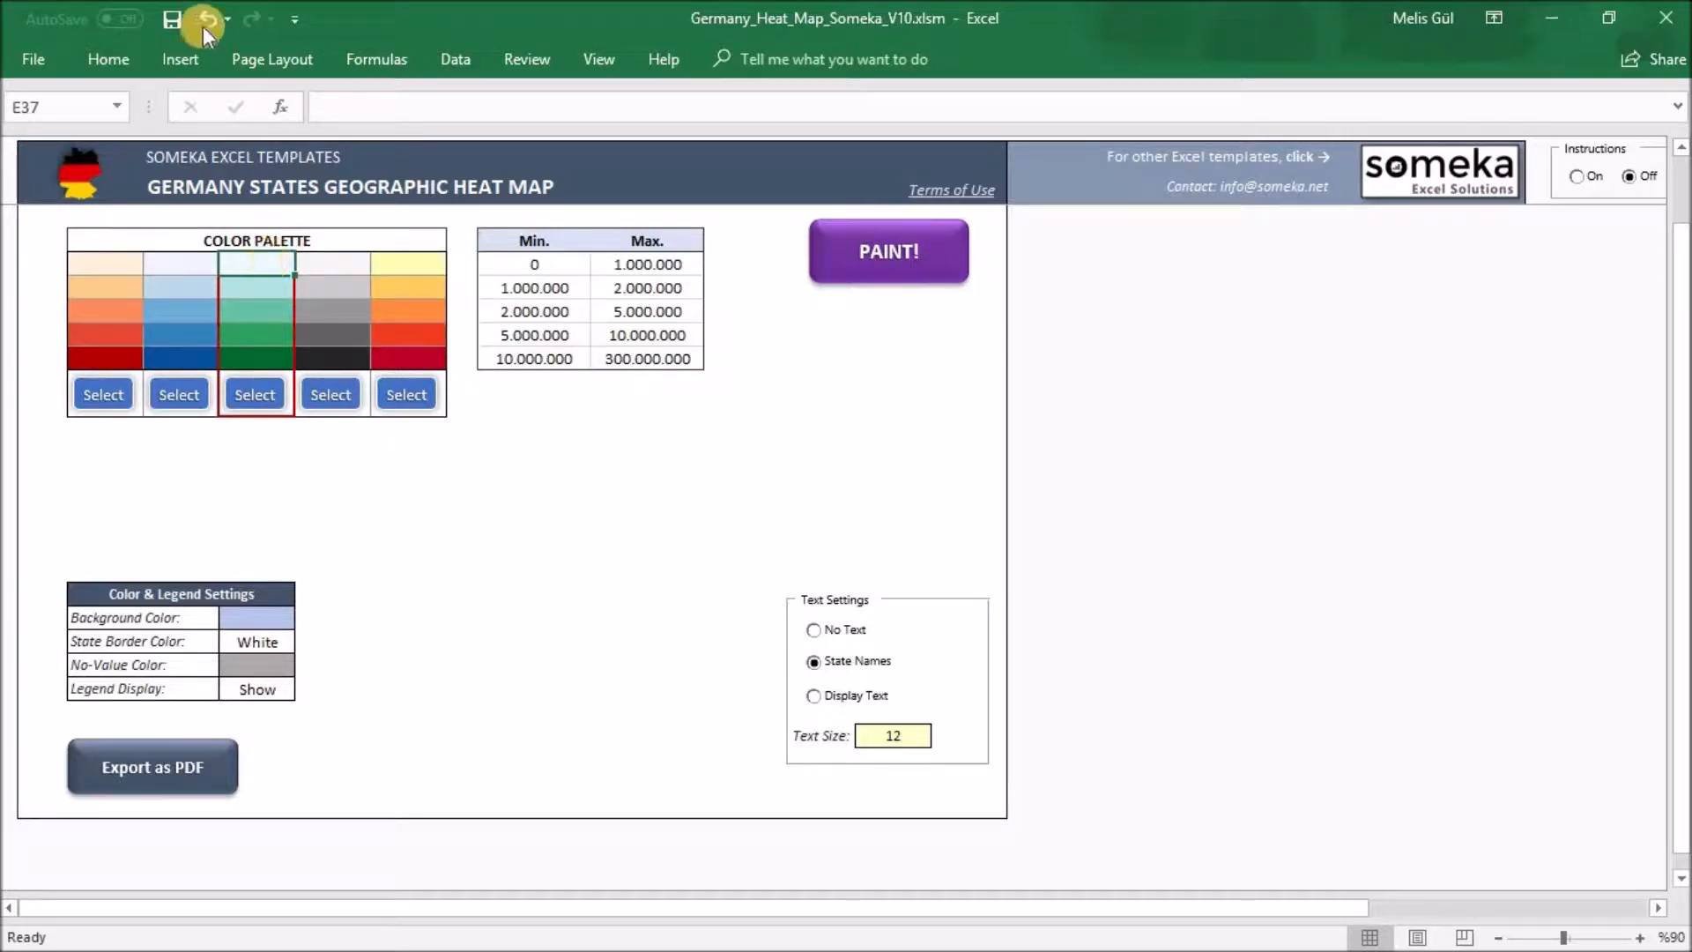
pyautogui.click(107, 59)
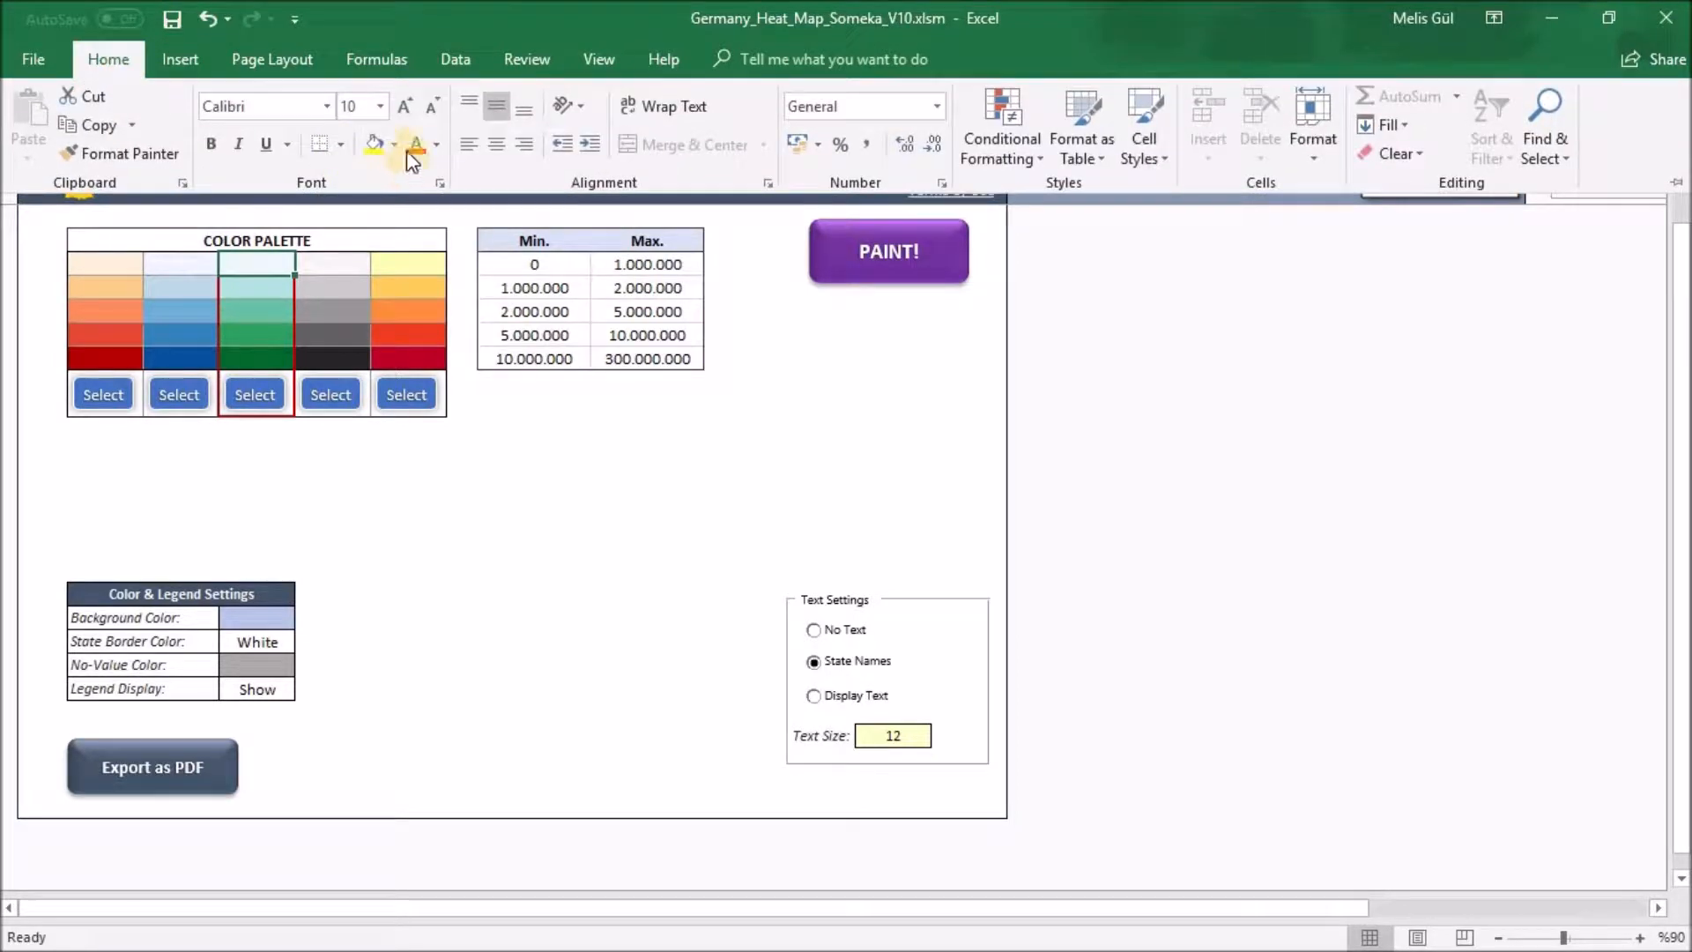
pyautogui.click(372, 144)
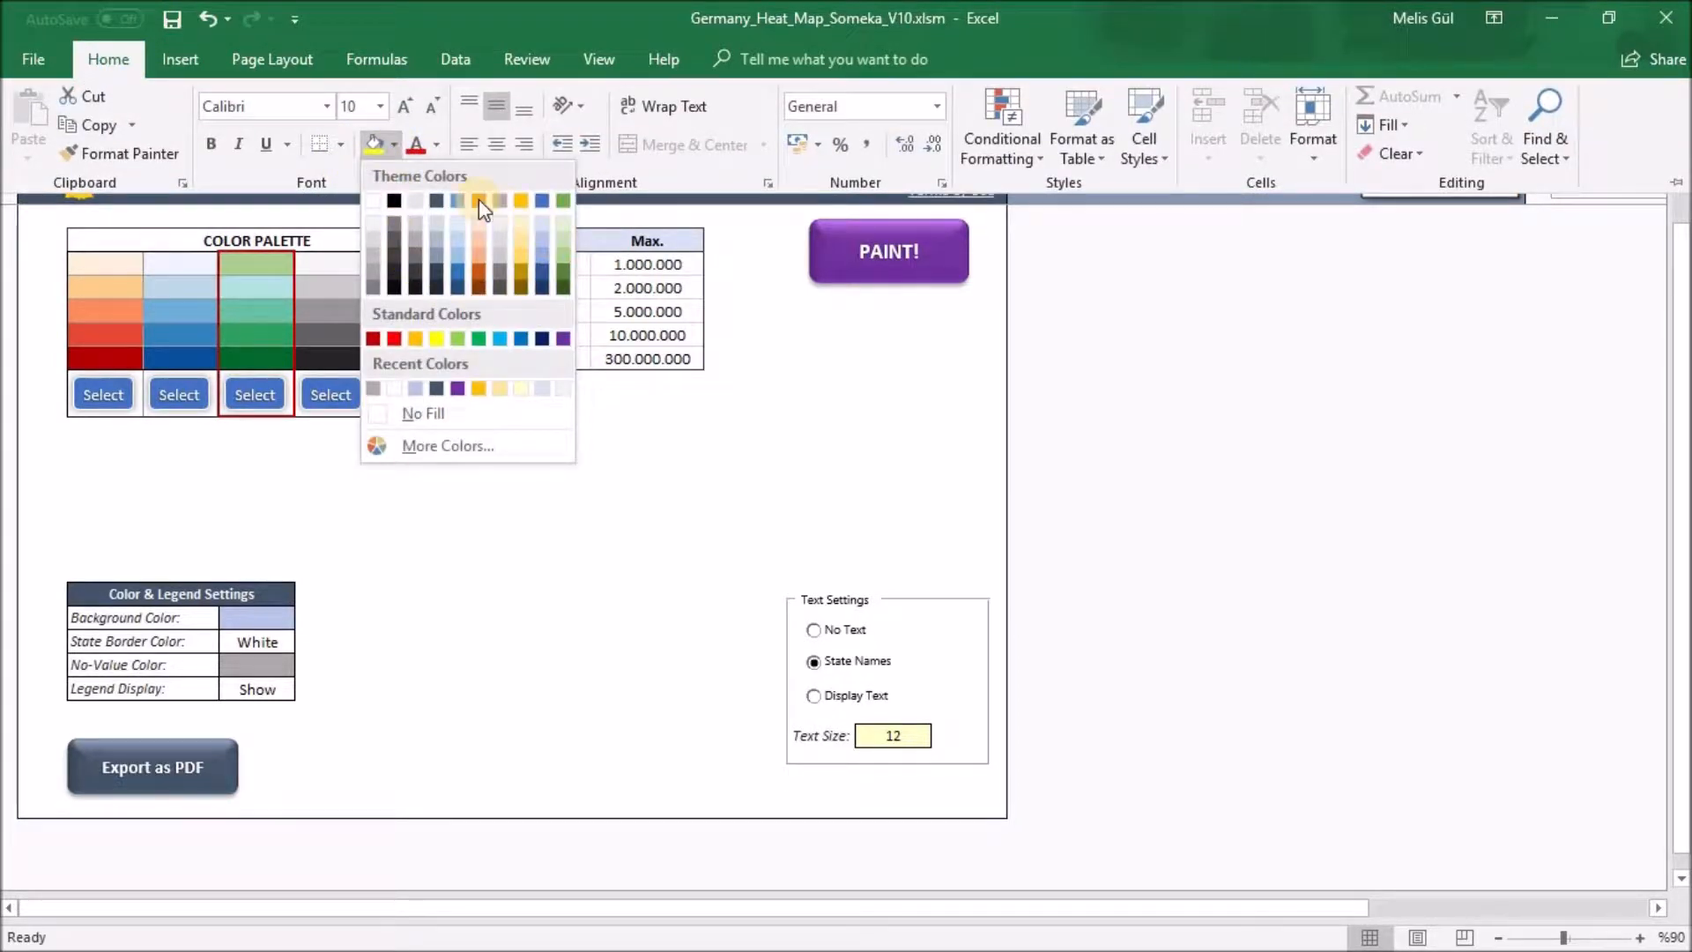
pyautogui.moveTo(502, 297)
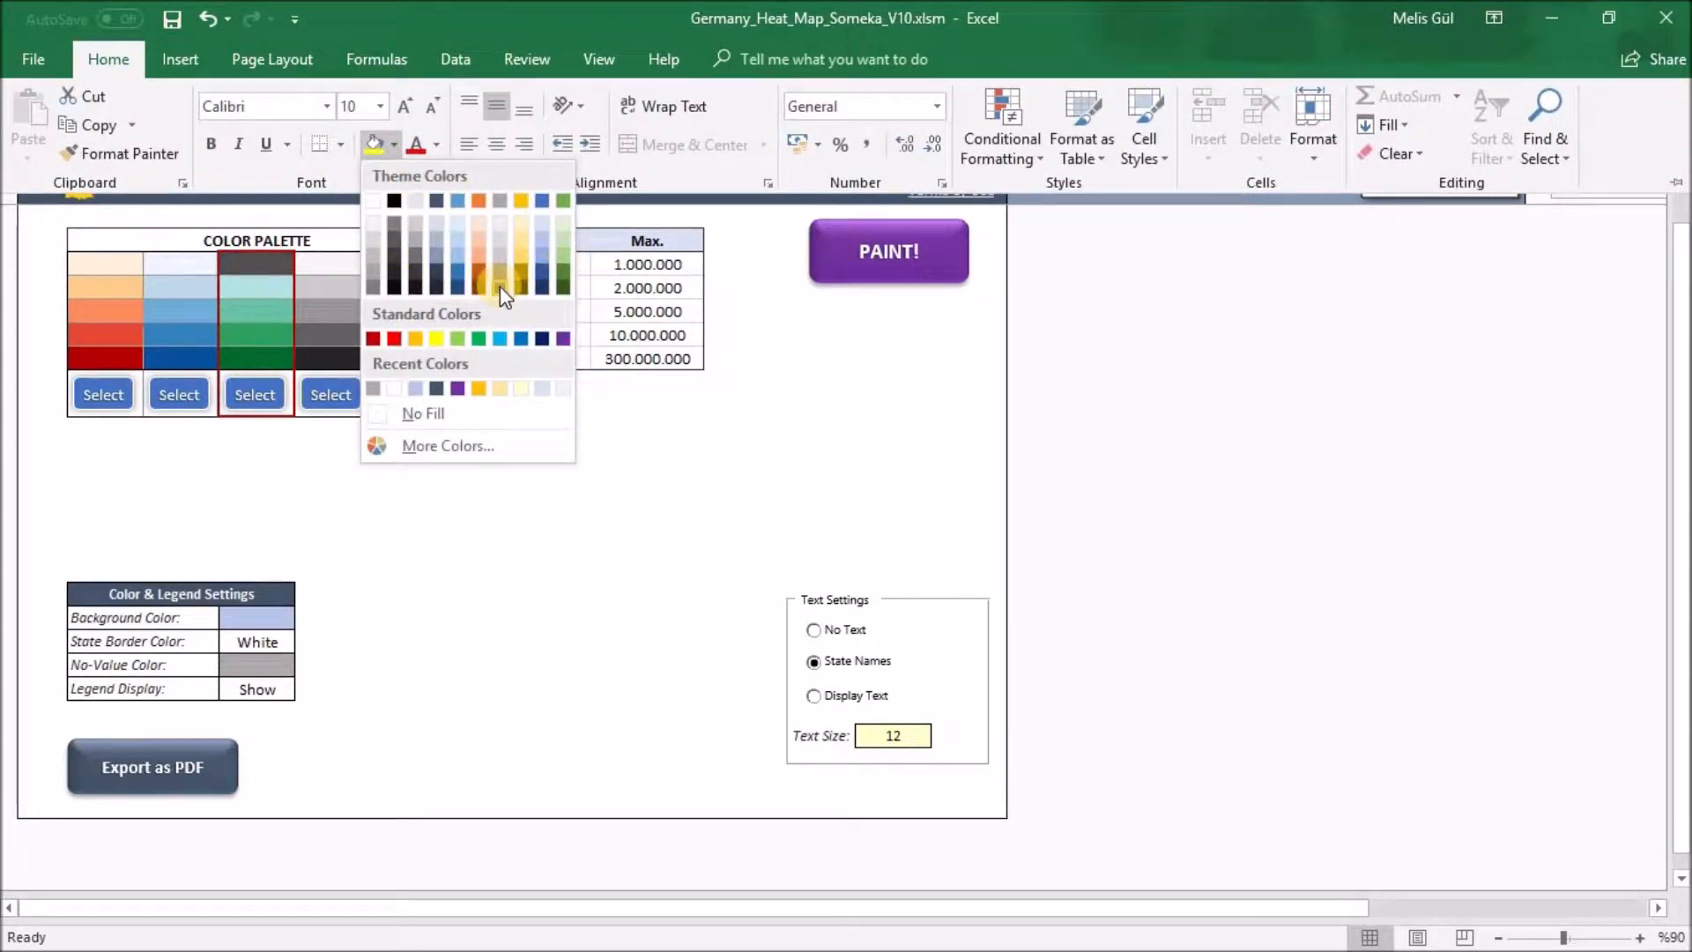
pyautogui.moveTo(647, 421)
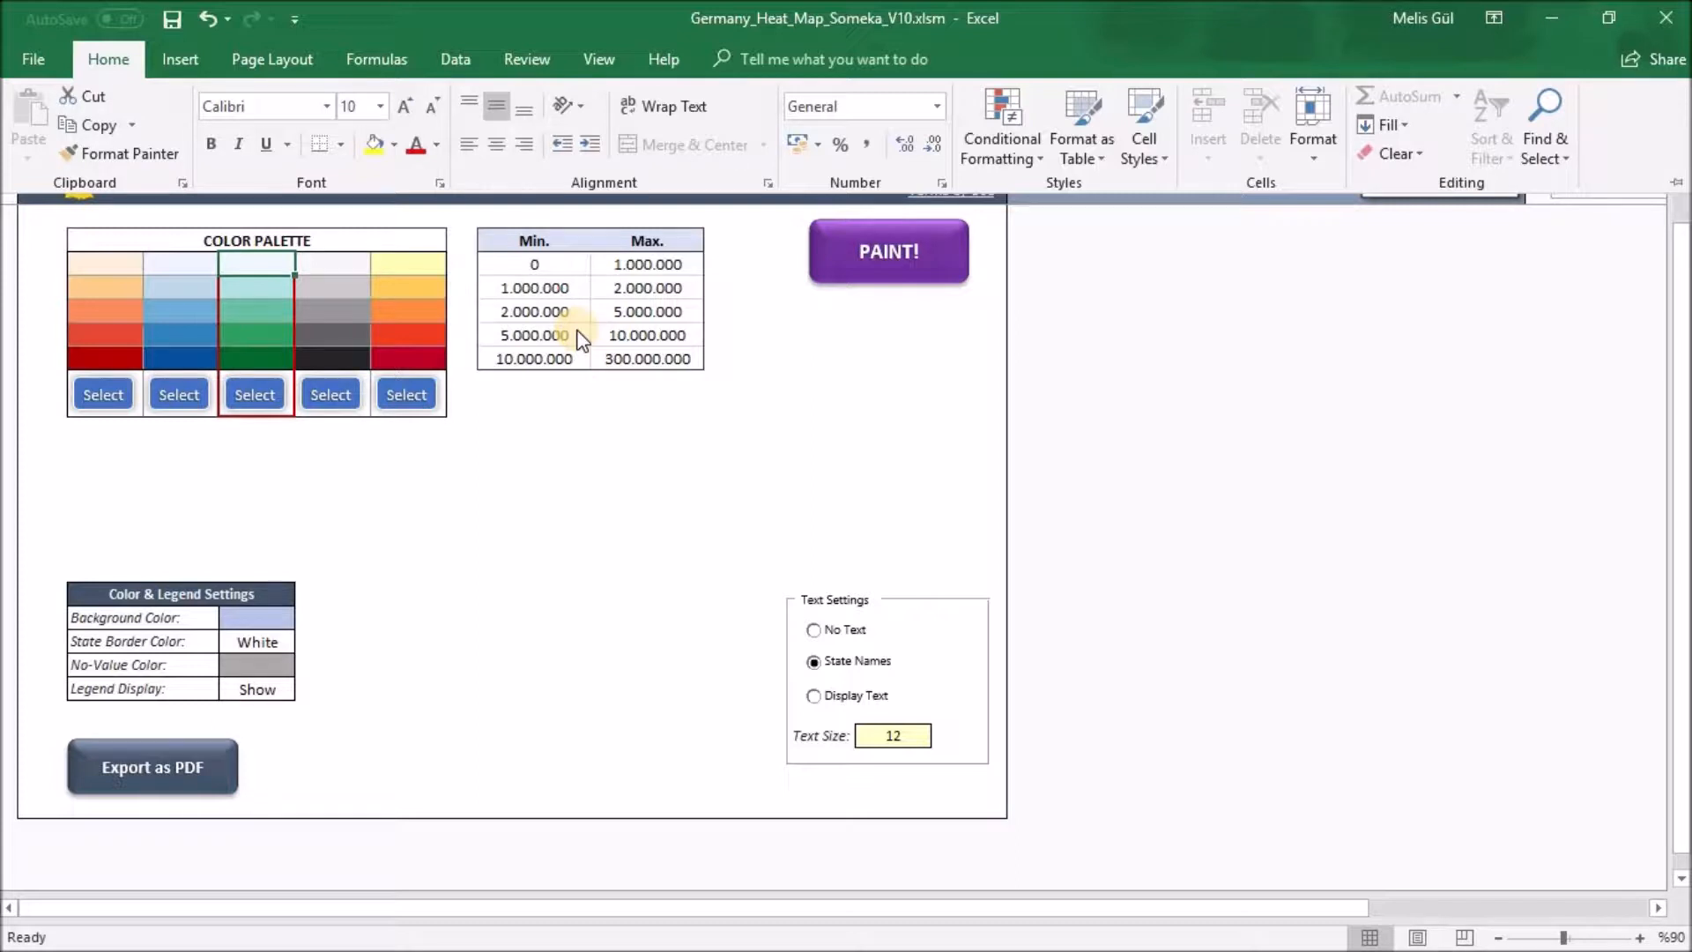
pyautogui.moveTo(572, 254)
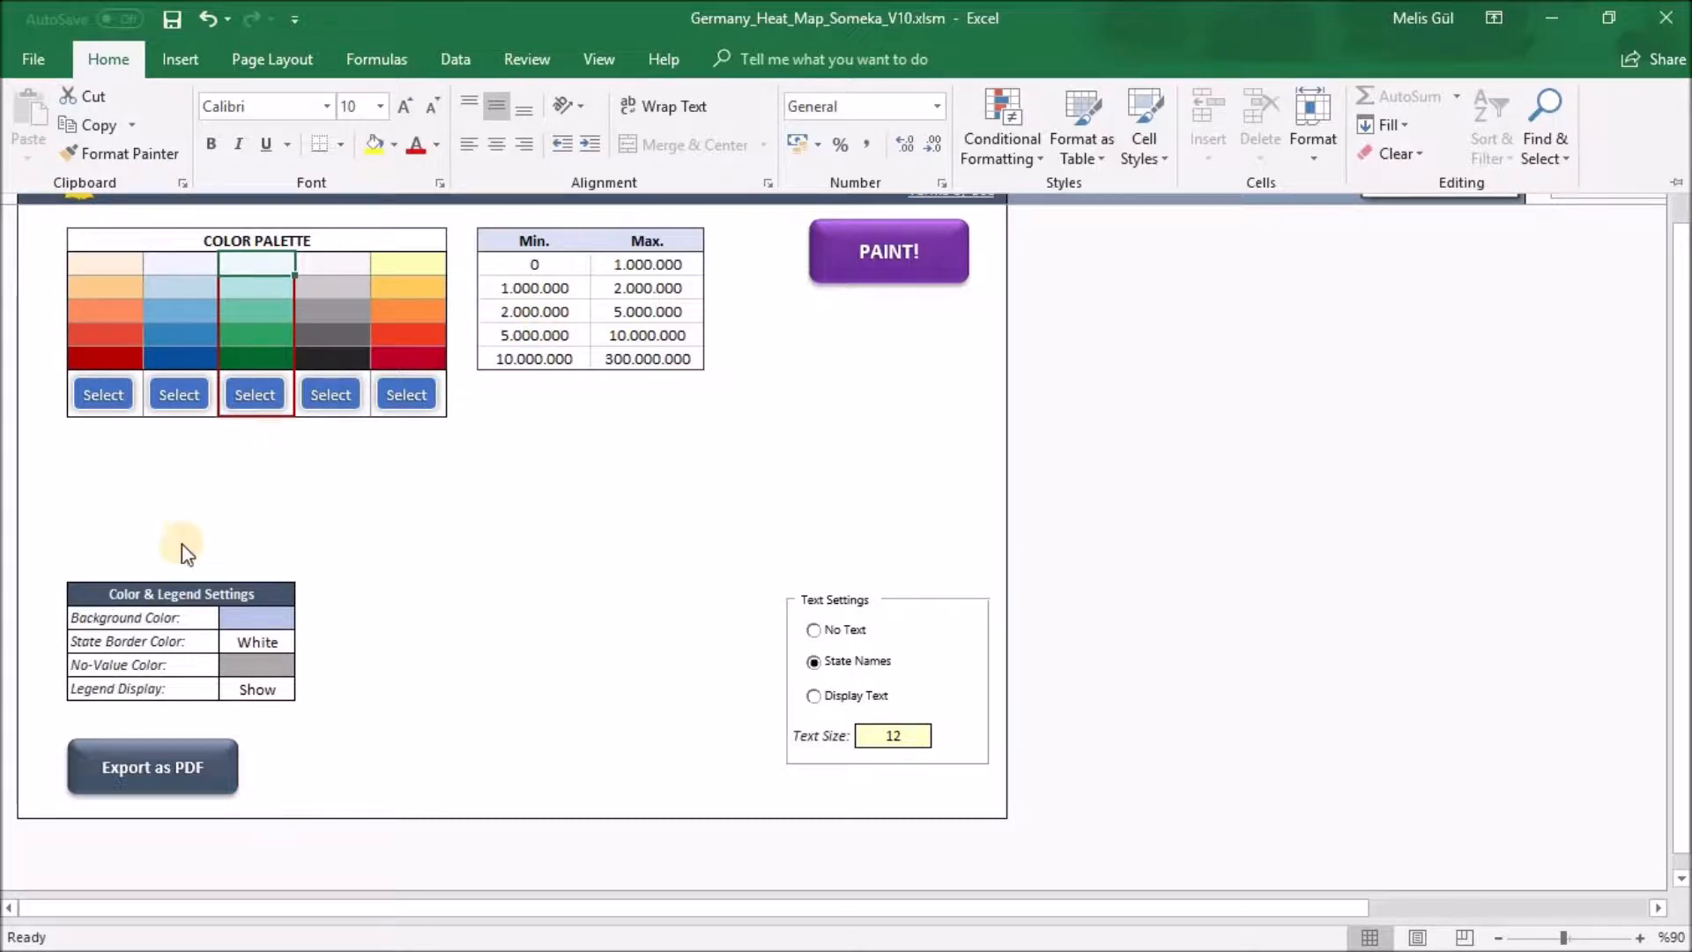
pyautogui.moveTo(221, 615)
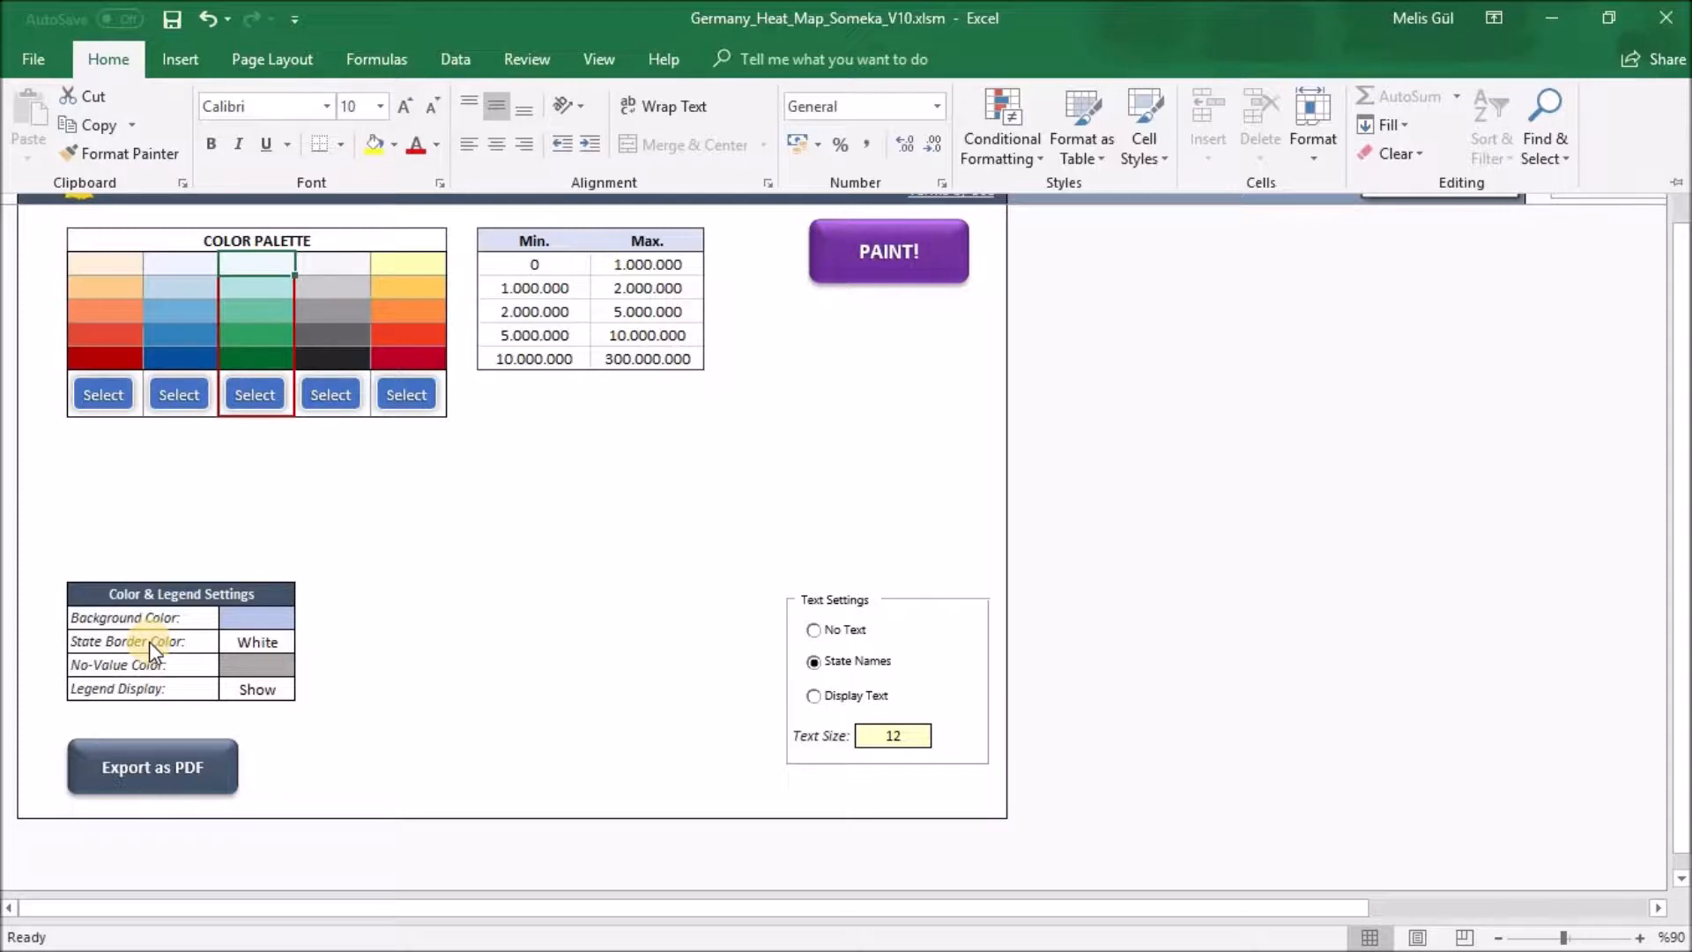
# Step: Select the State Border Color setting, leaving the green palette unchanged
pyautogui.click(256, 664)
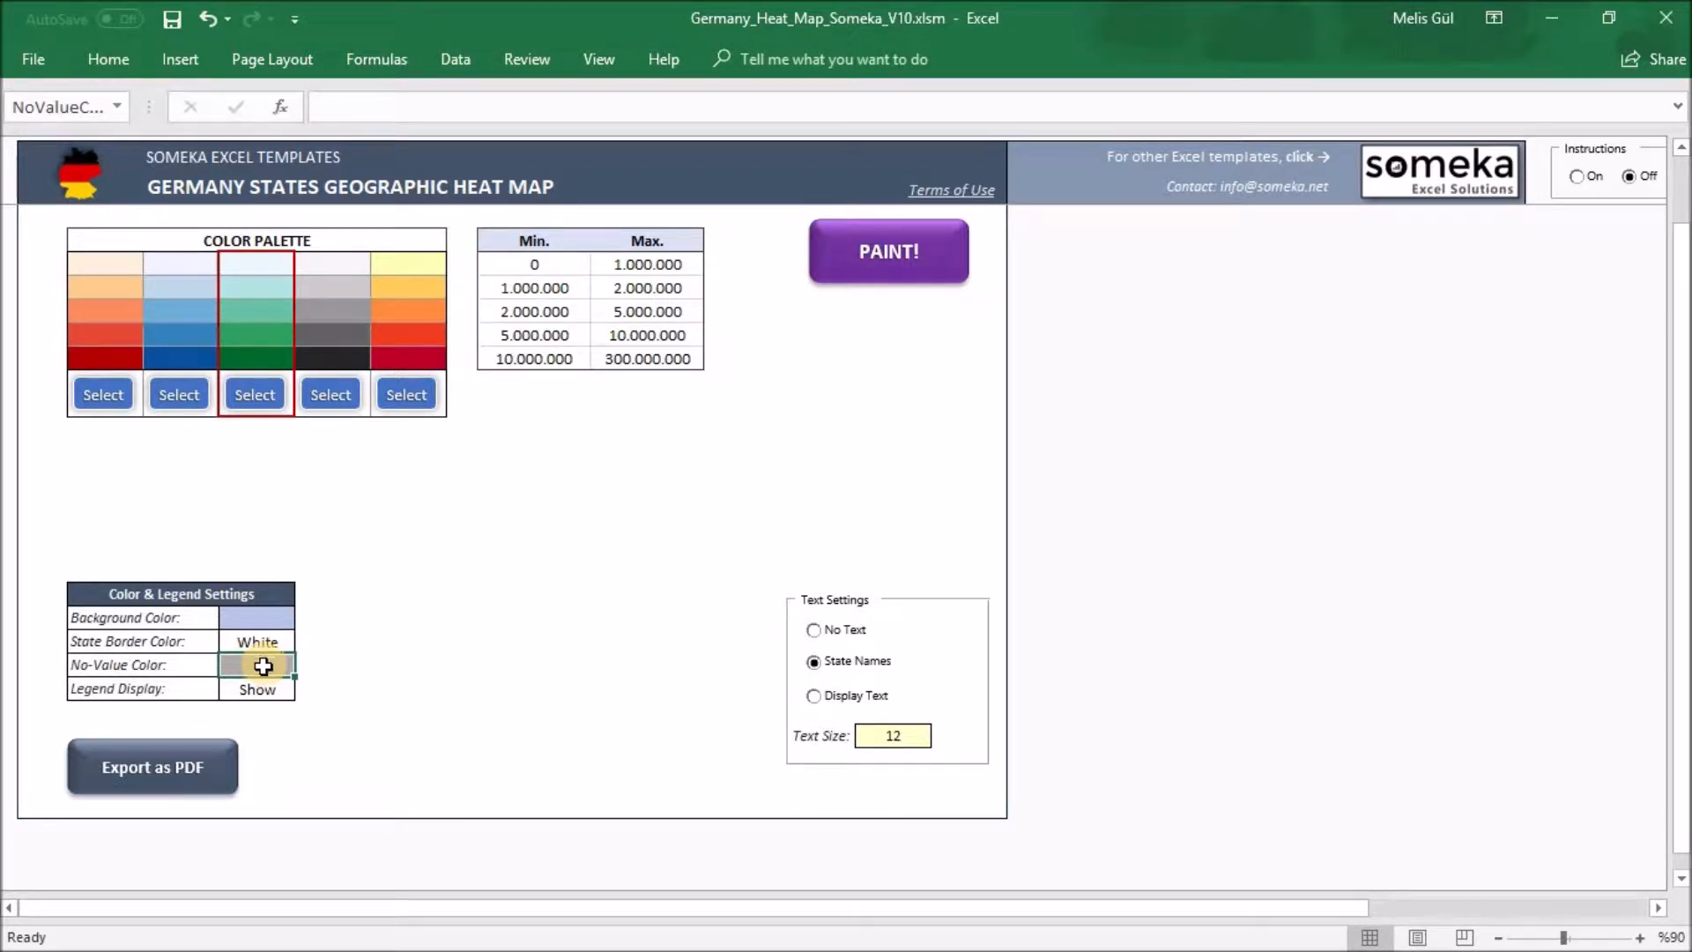
pyautogui.moveTo(257, 688)
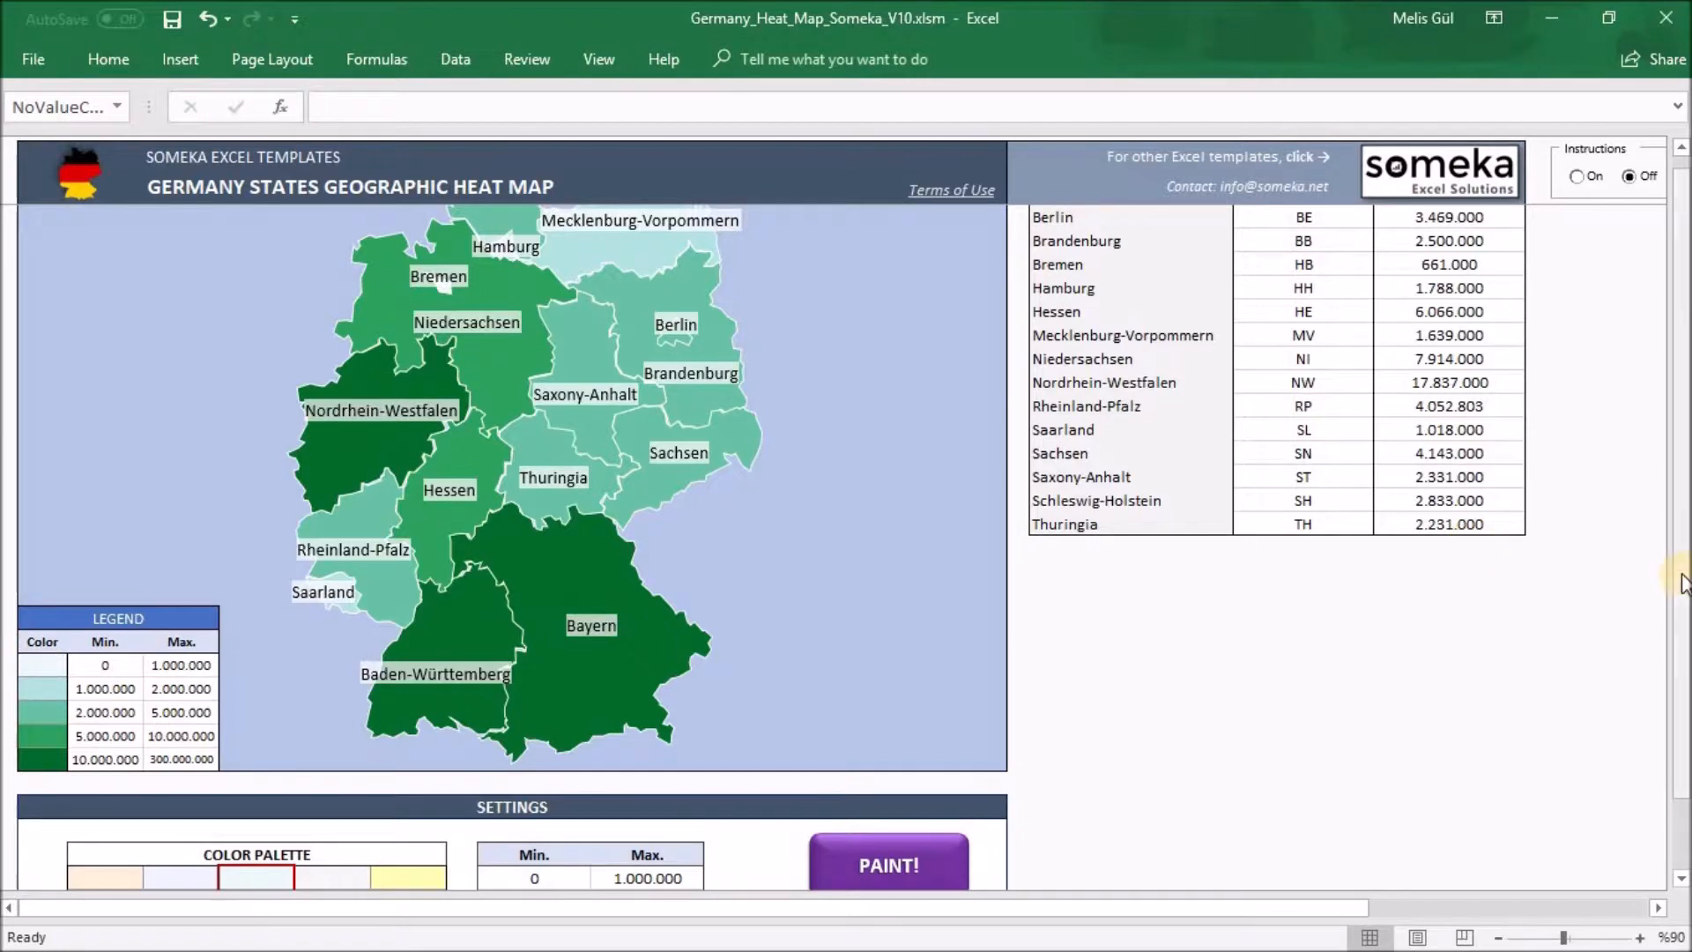
# Step: Set the Text Settings option to Display Text and check the labelled map
pyautogui.scroll(-3)
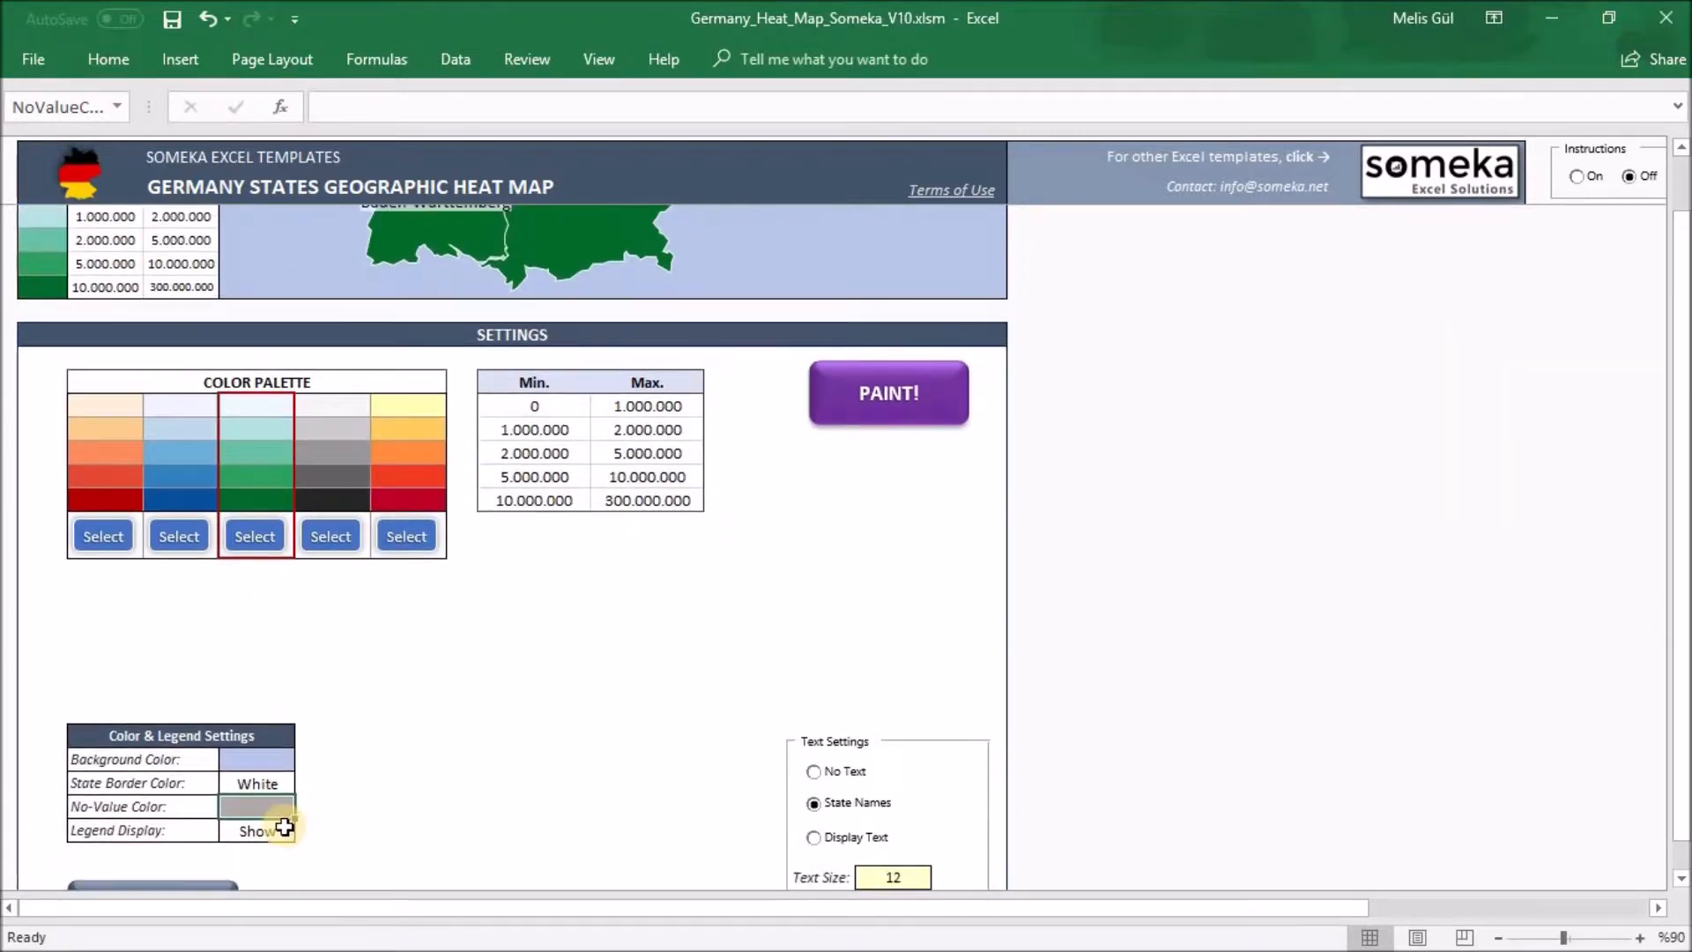
pyautogui.click(306, 831)
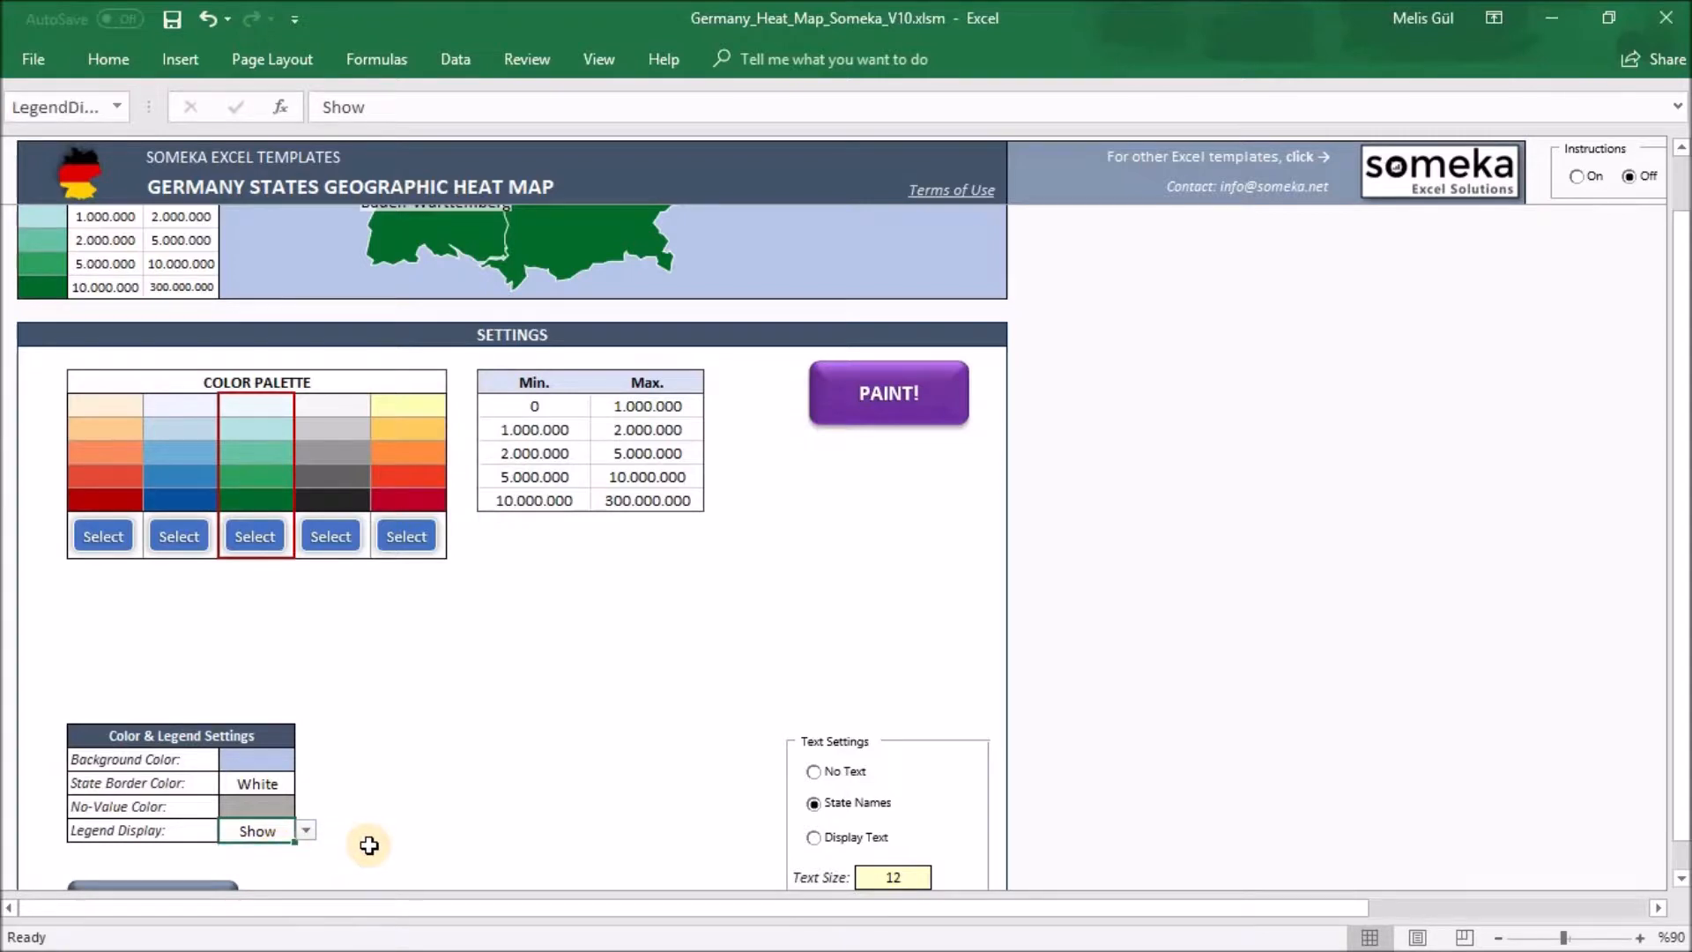
pyautogui.moveTo(898, 788)
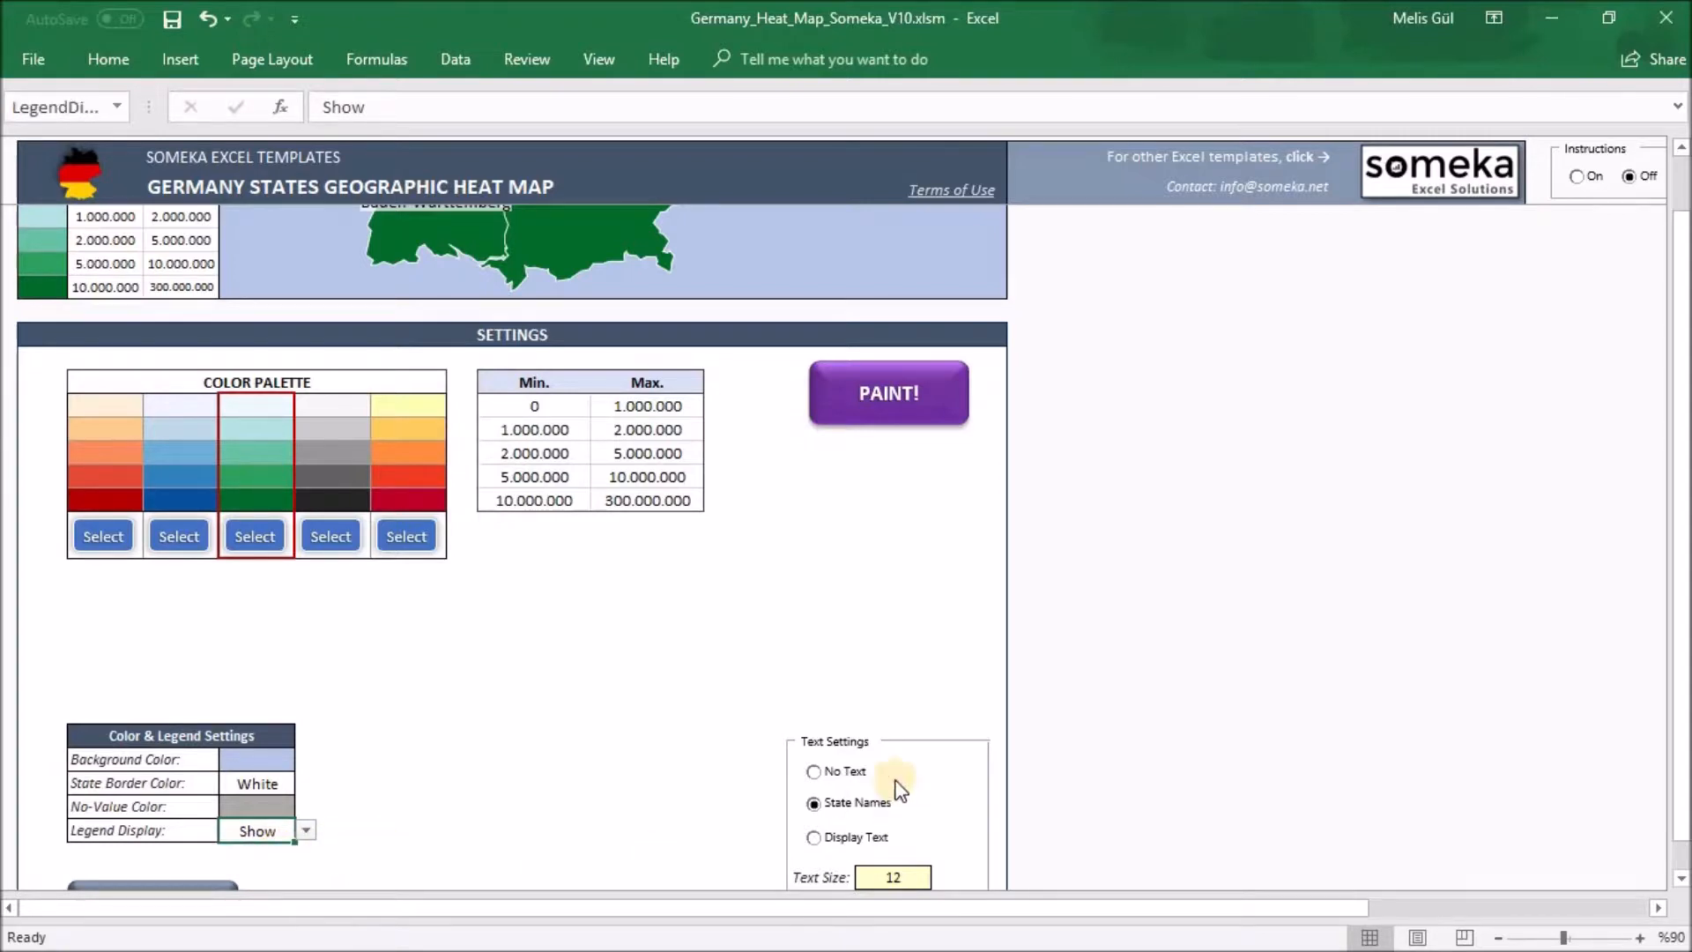
pyautogui.moveTo(825, 703)
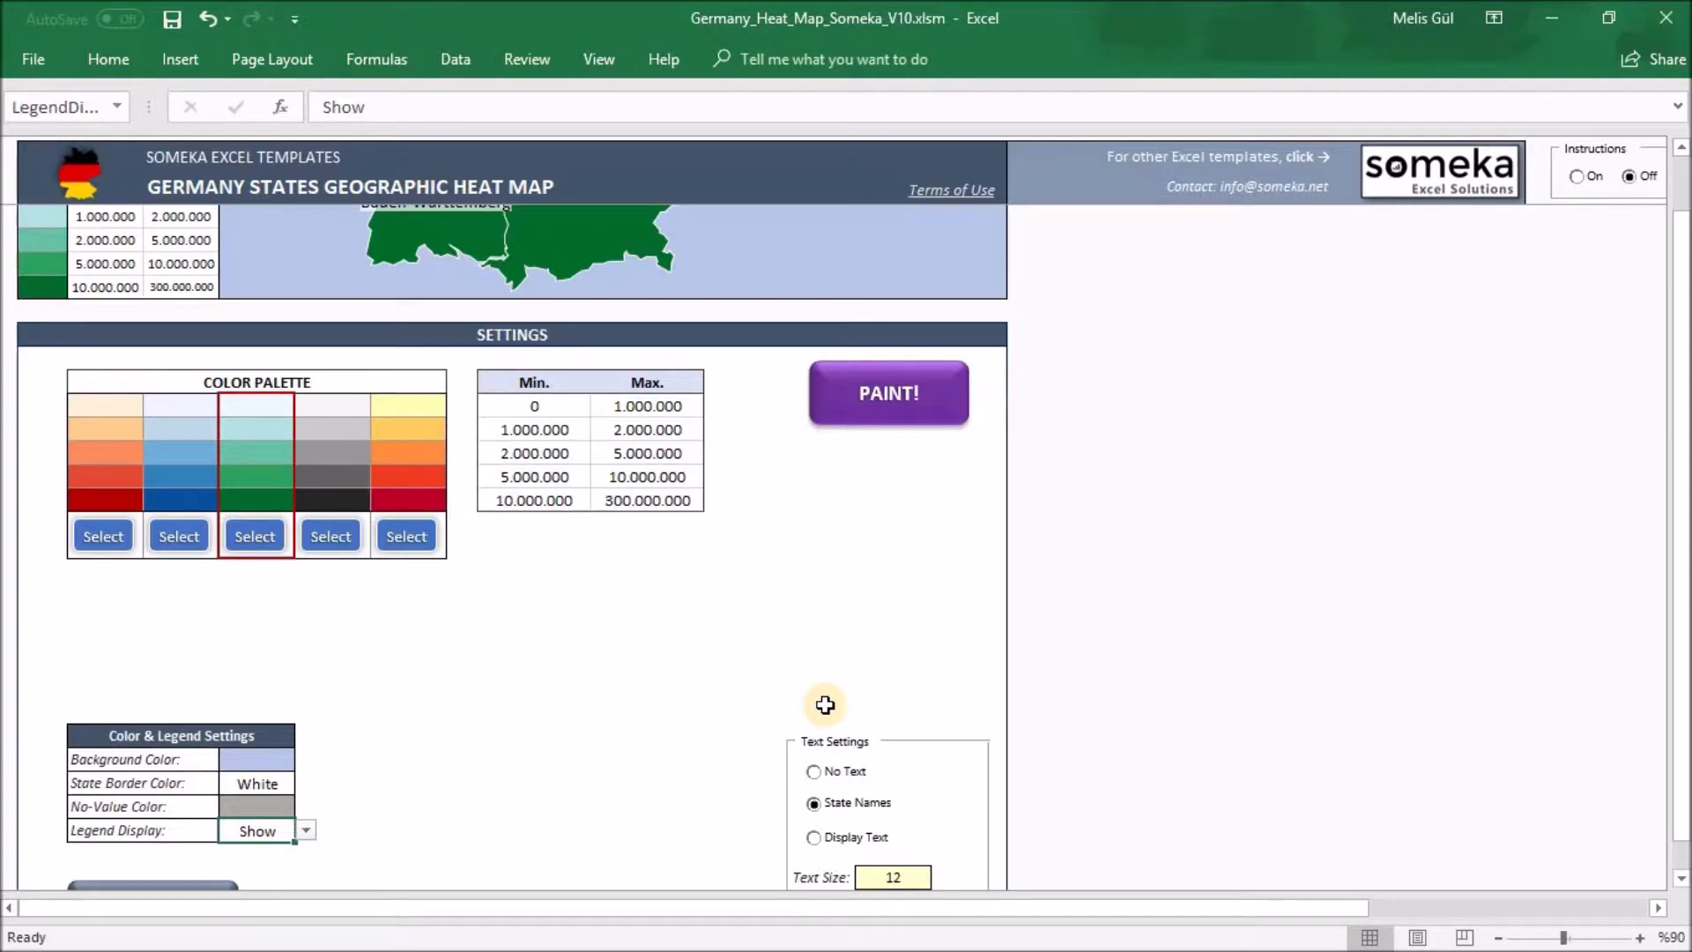
pyautogui.click(814, 770)
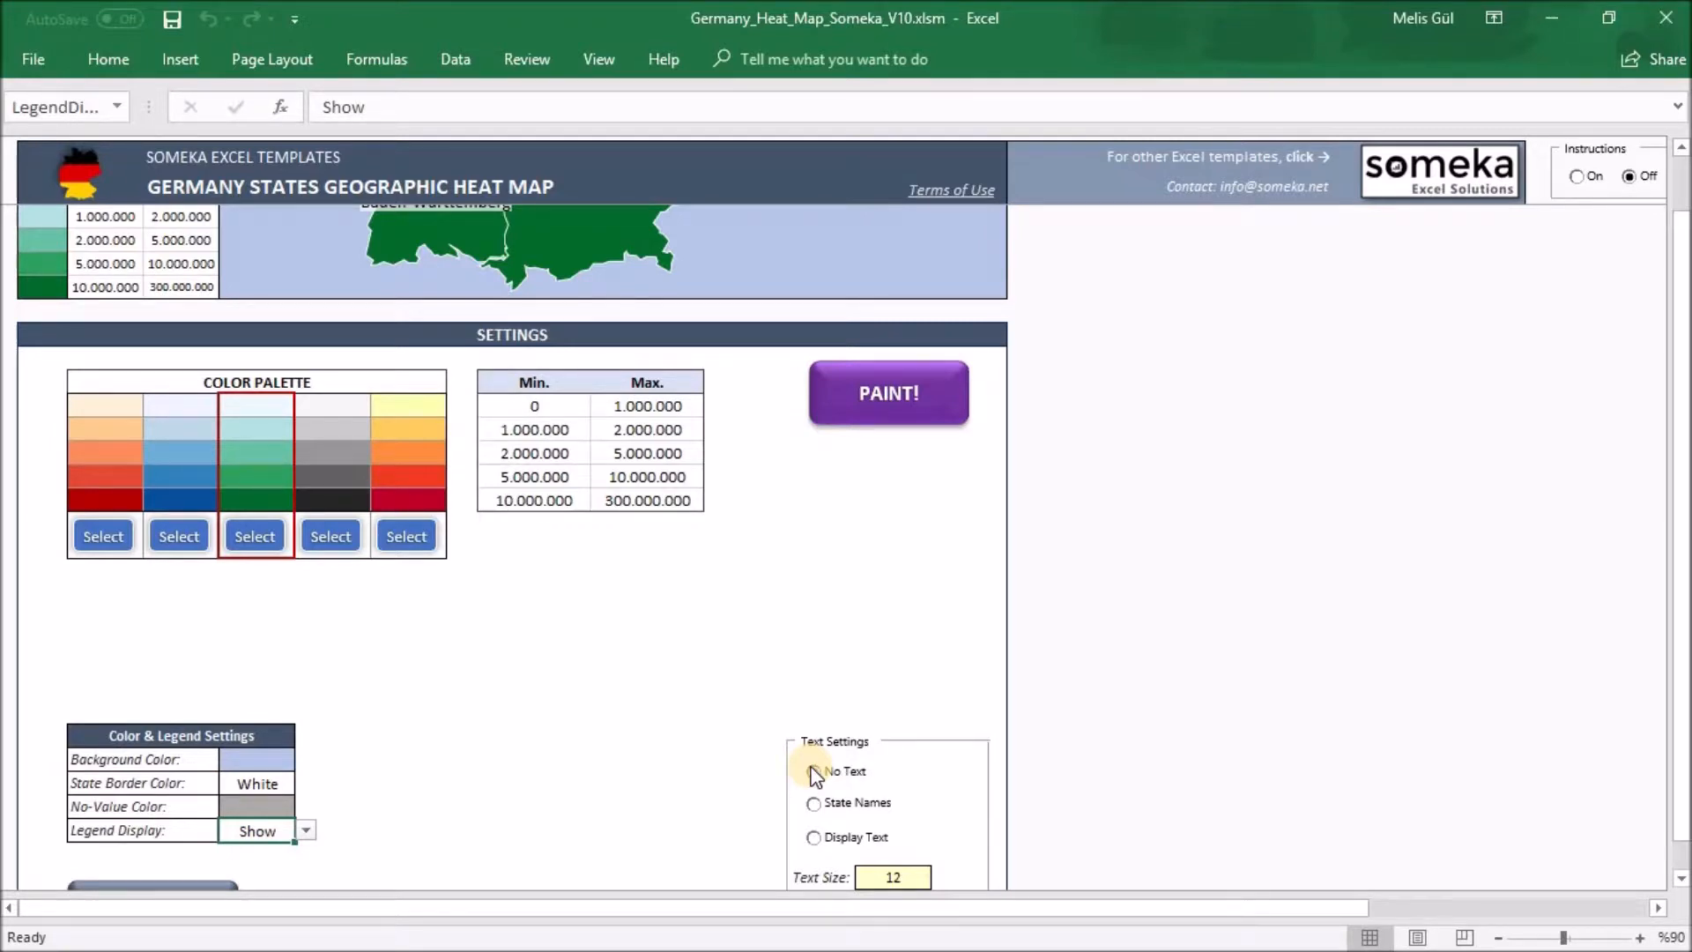
pyautogui.click(813, 802)
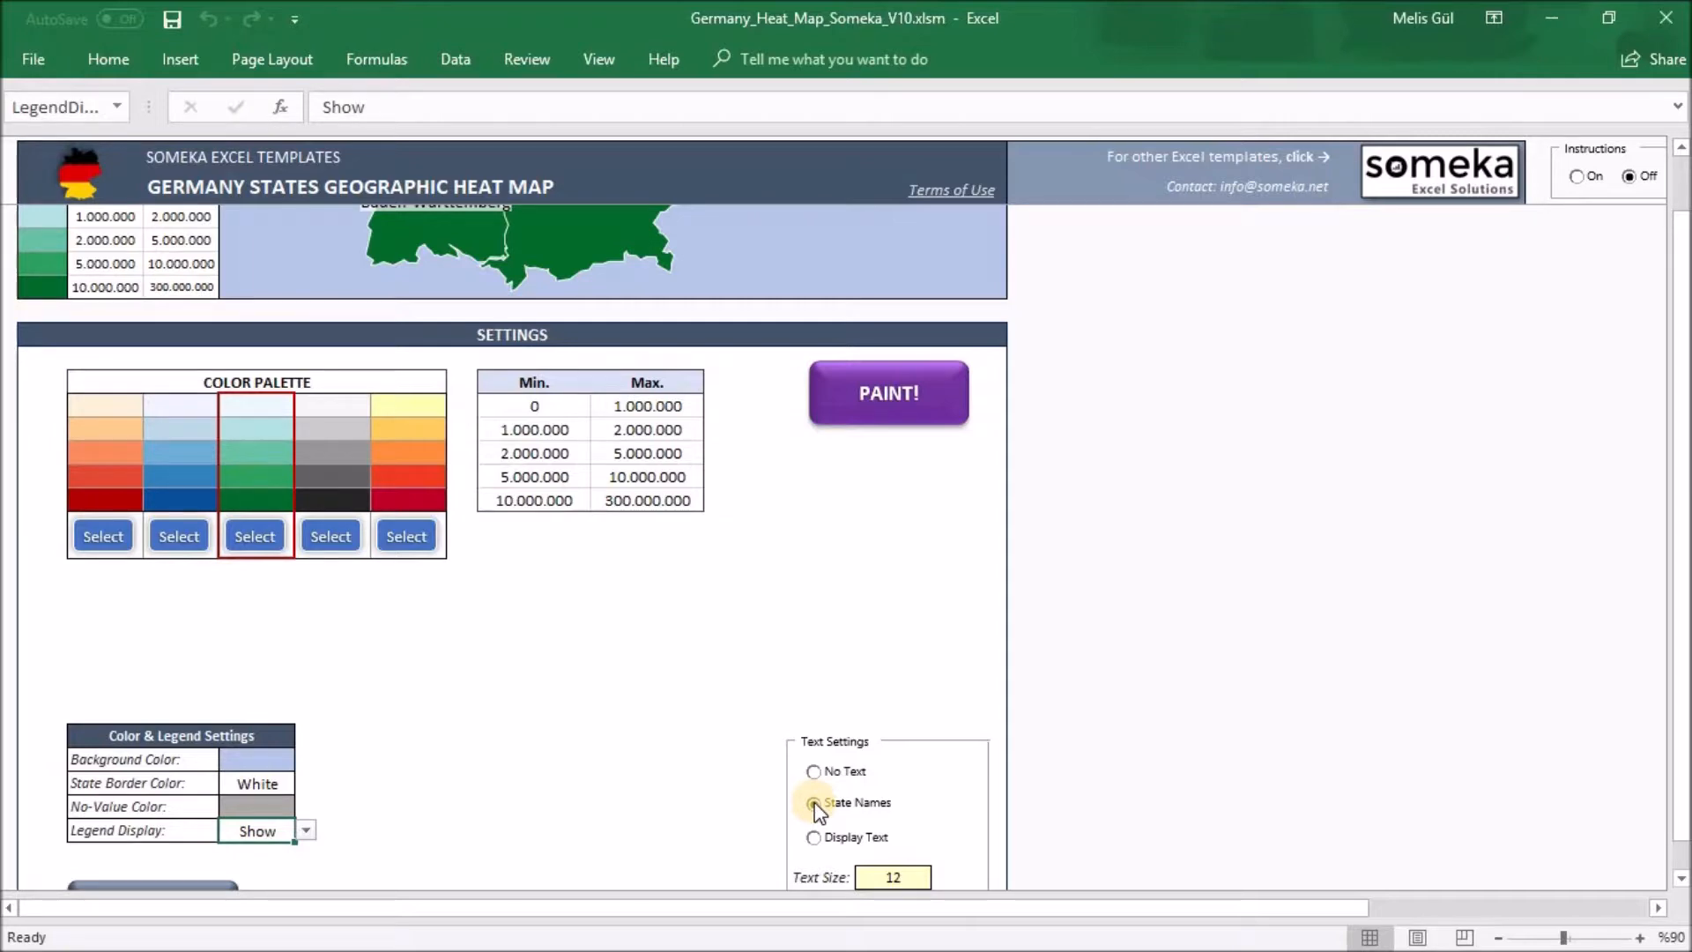
pyautogui.click(814, 836)
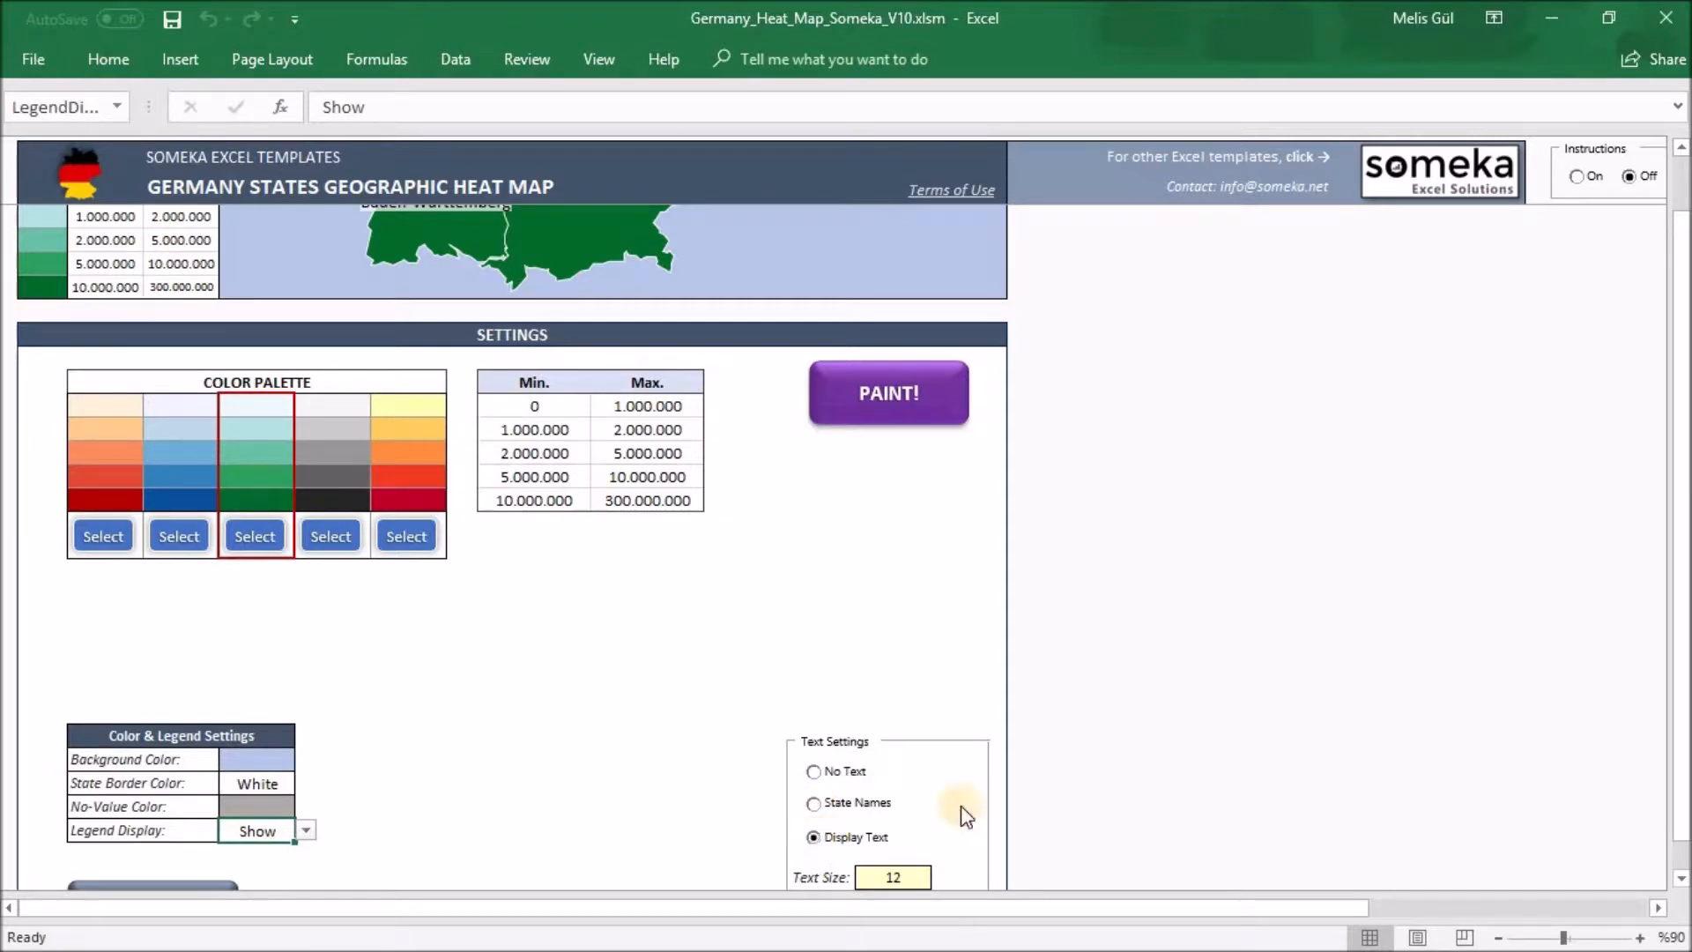
pyautogui.click(888, 391)
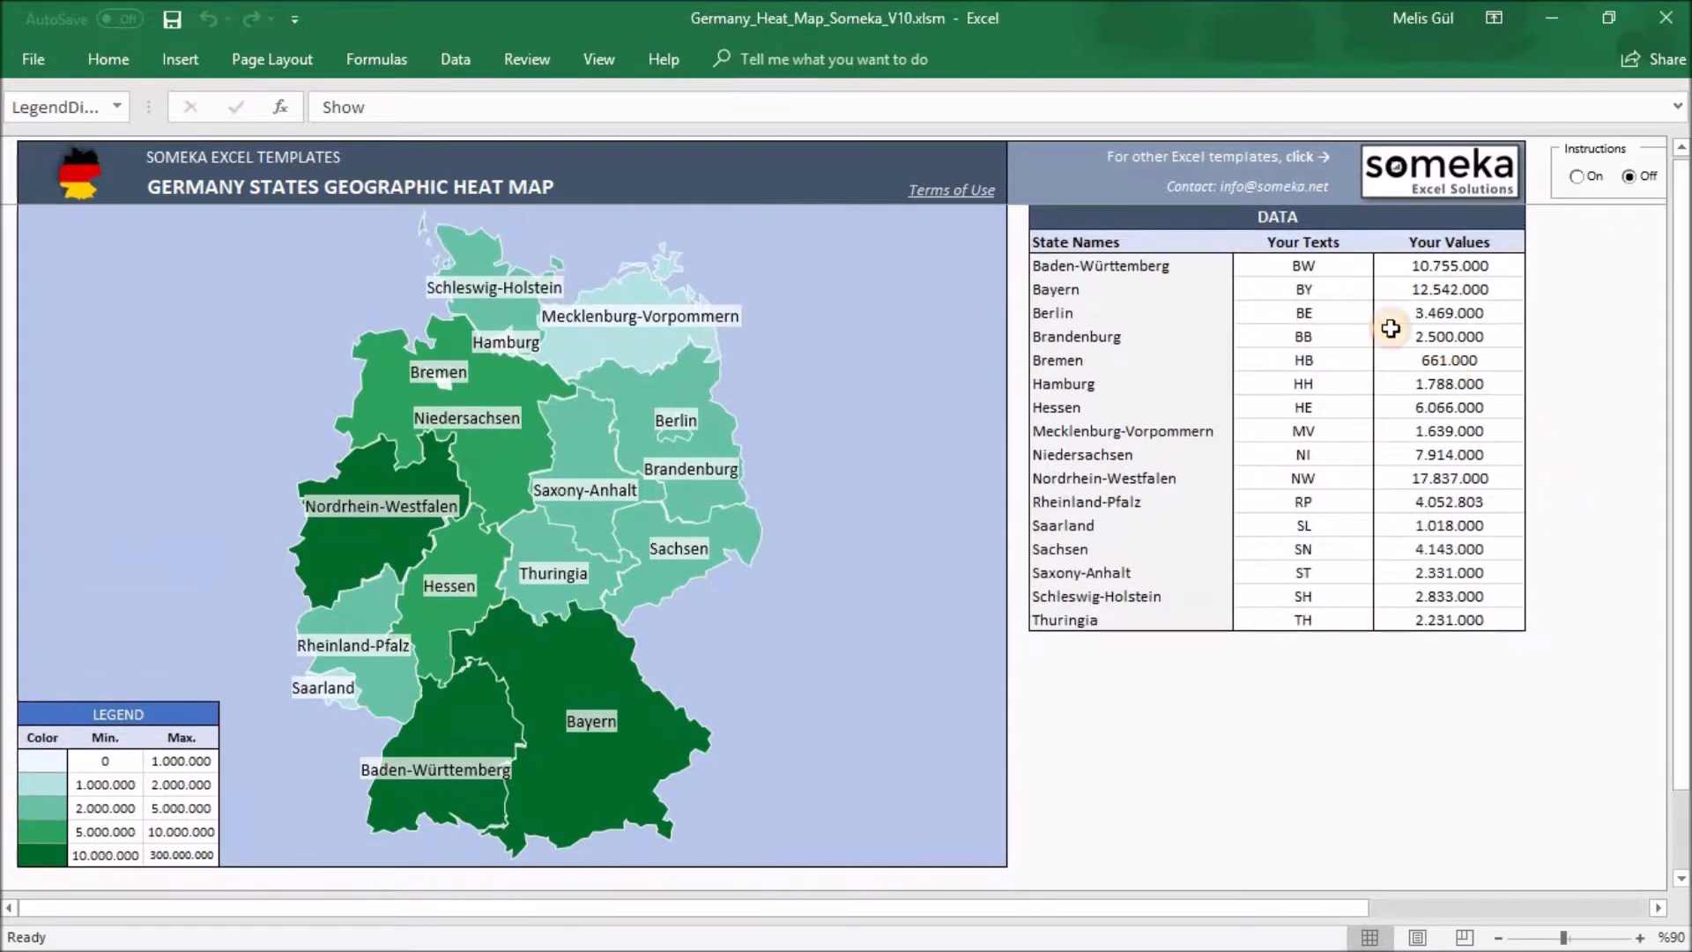
pyautogui.moveTo(797, 508)
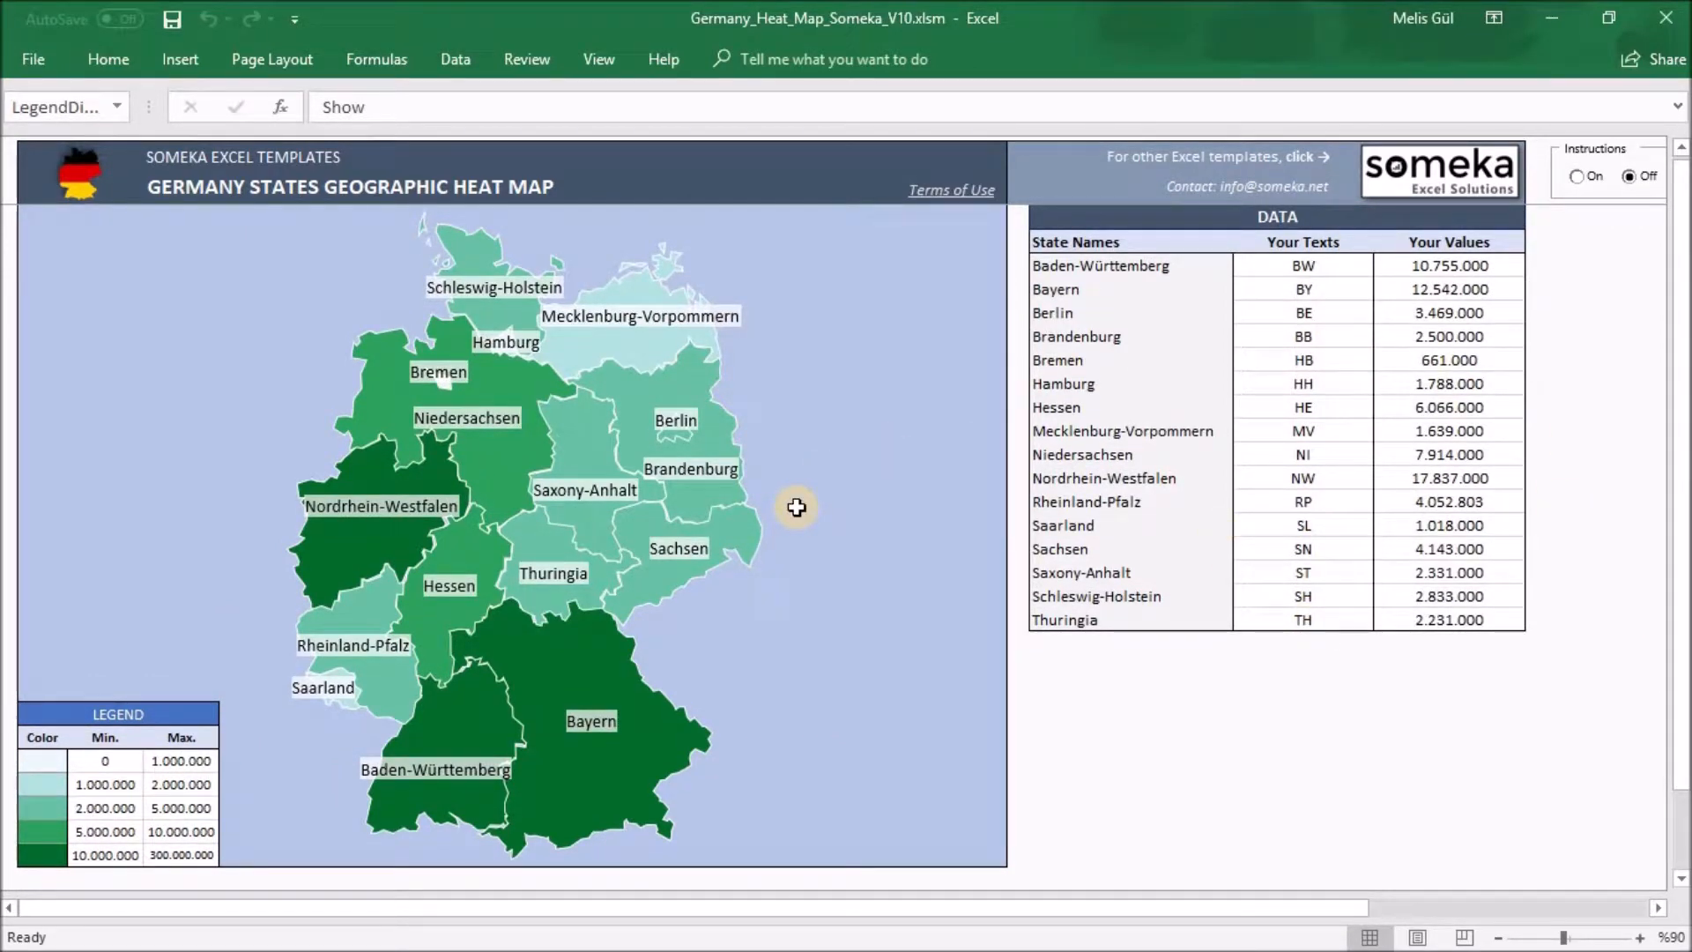
pyautogui.moveTo(1283, 438)
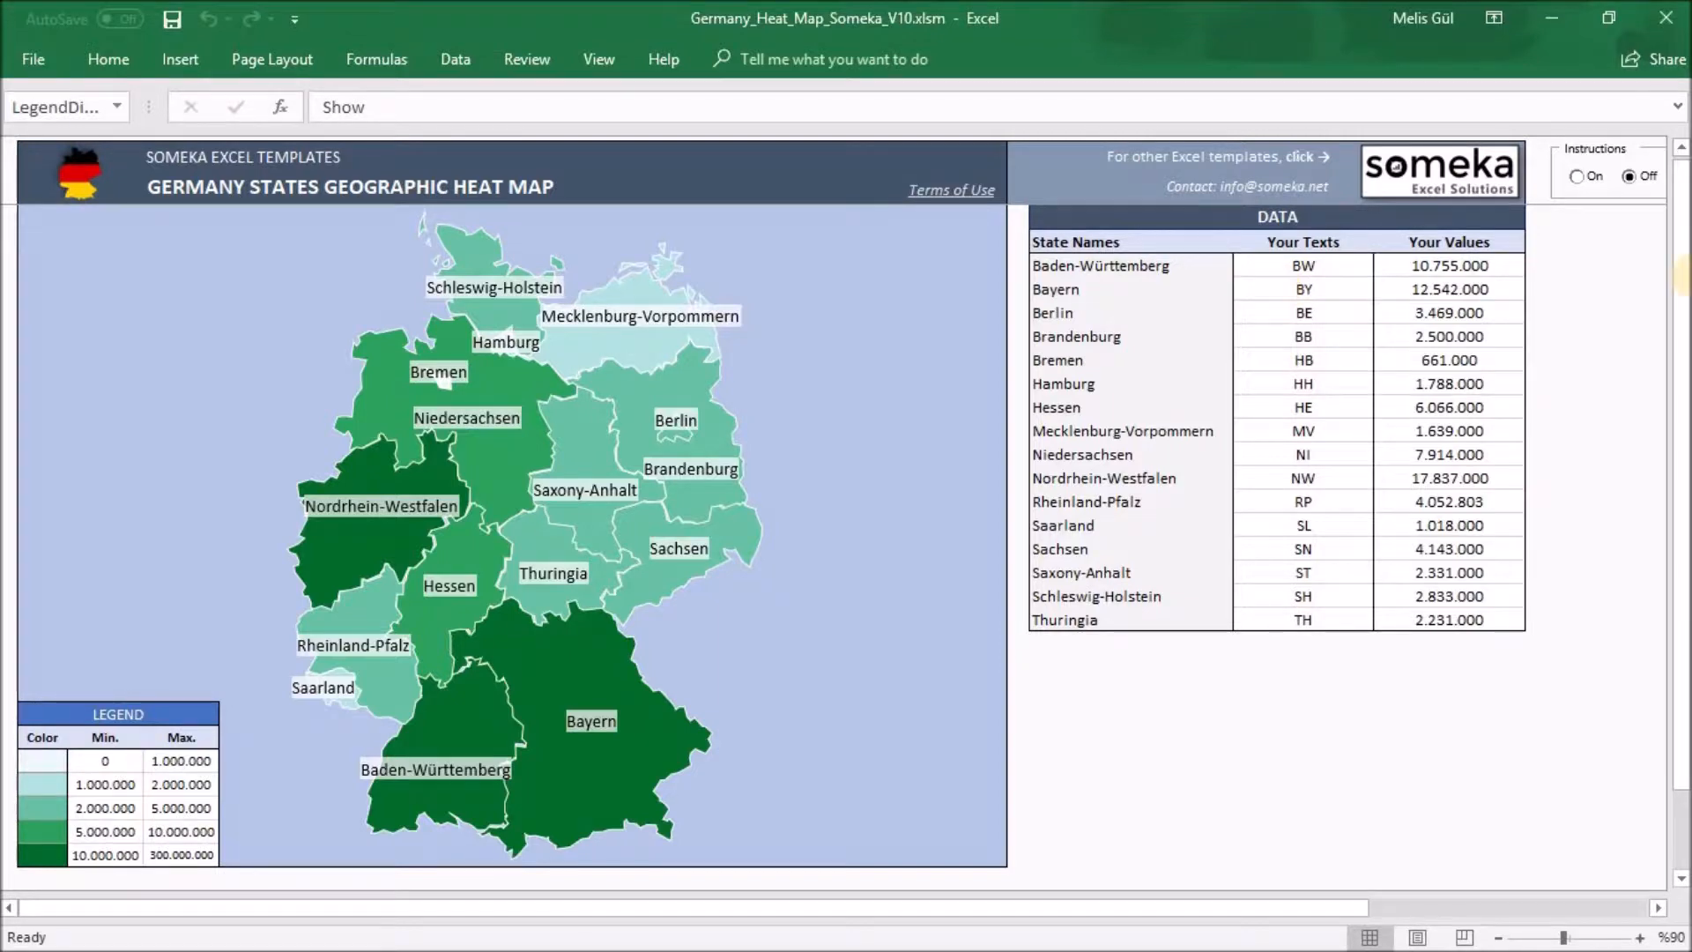
pyautogui.scroll(-3)
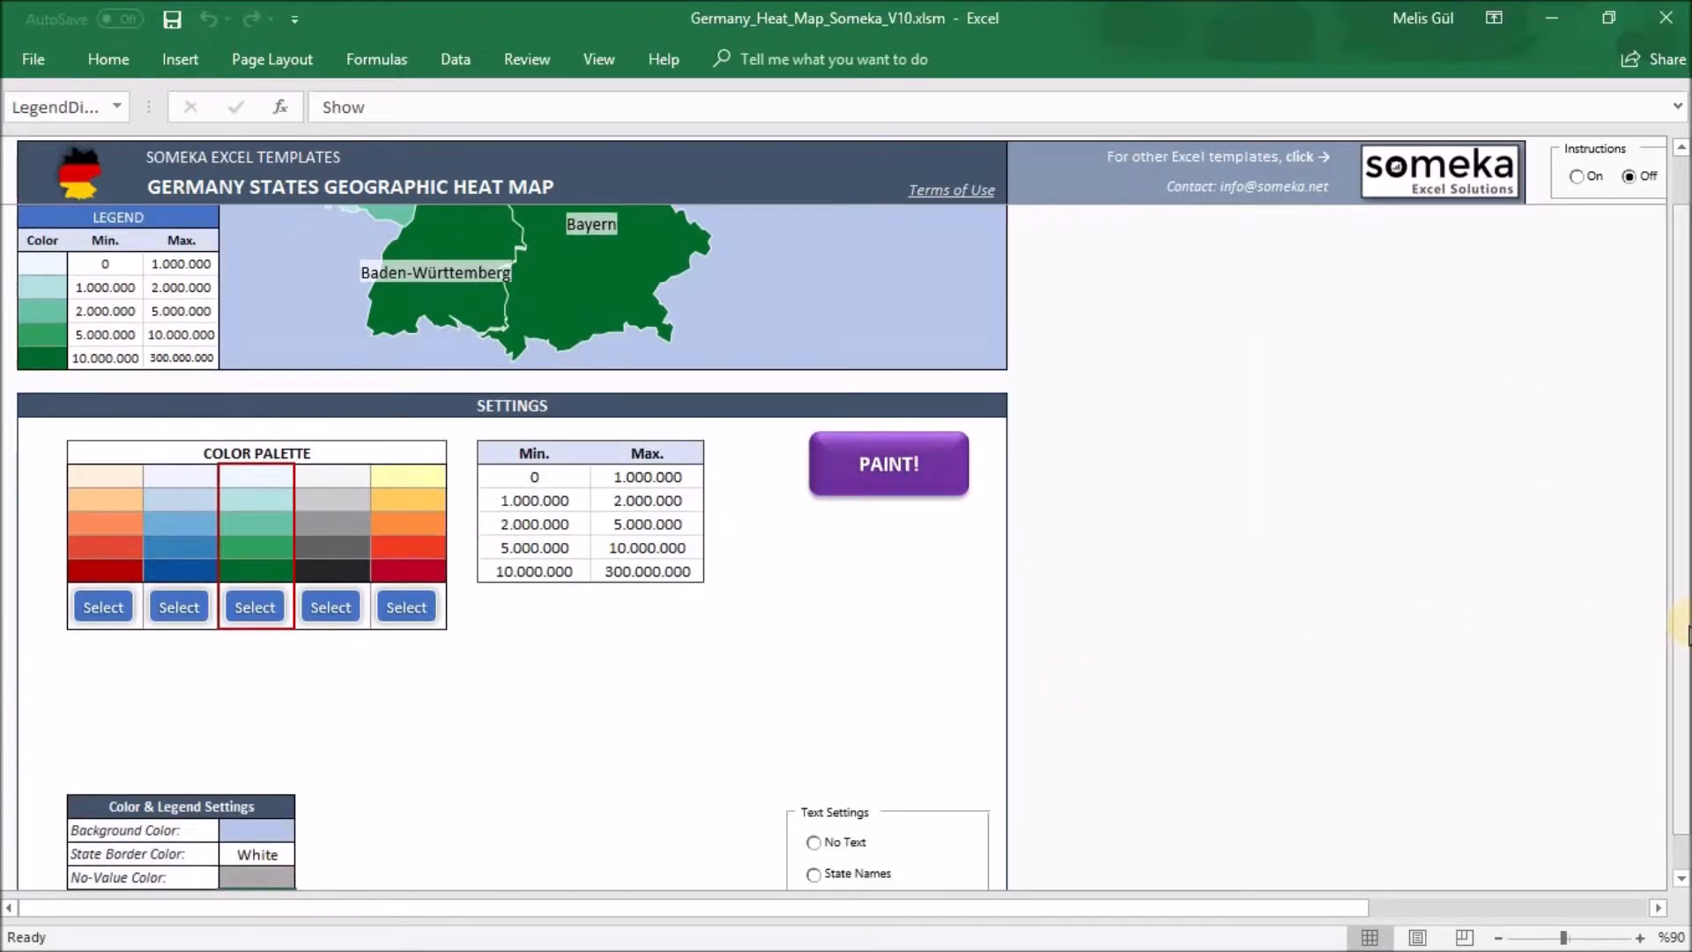
# Step: Repaint the map so states show short codes like BW, BY and NW
pyautogui.click(887, 463)
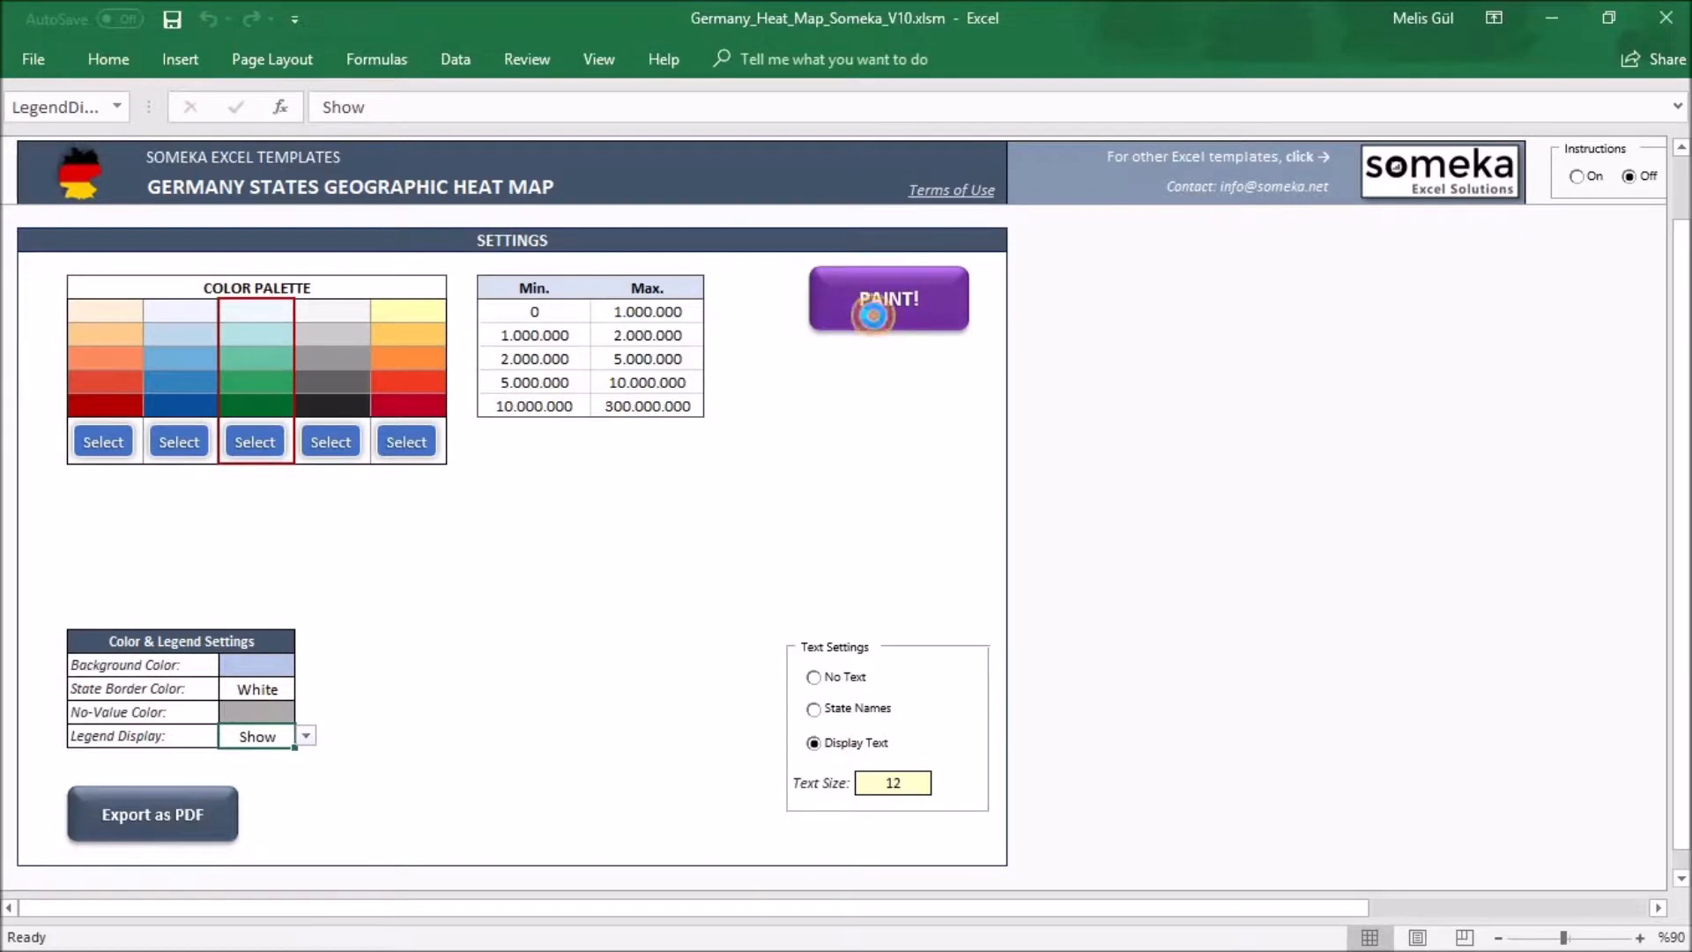
pyautogui.click(888, 298)
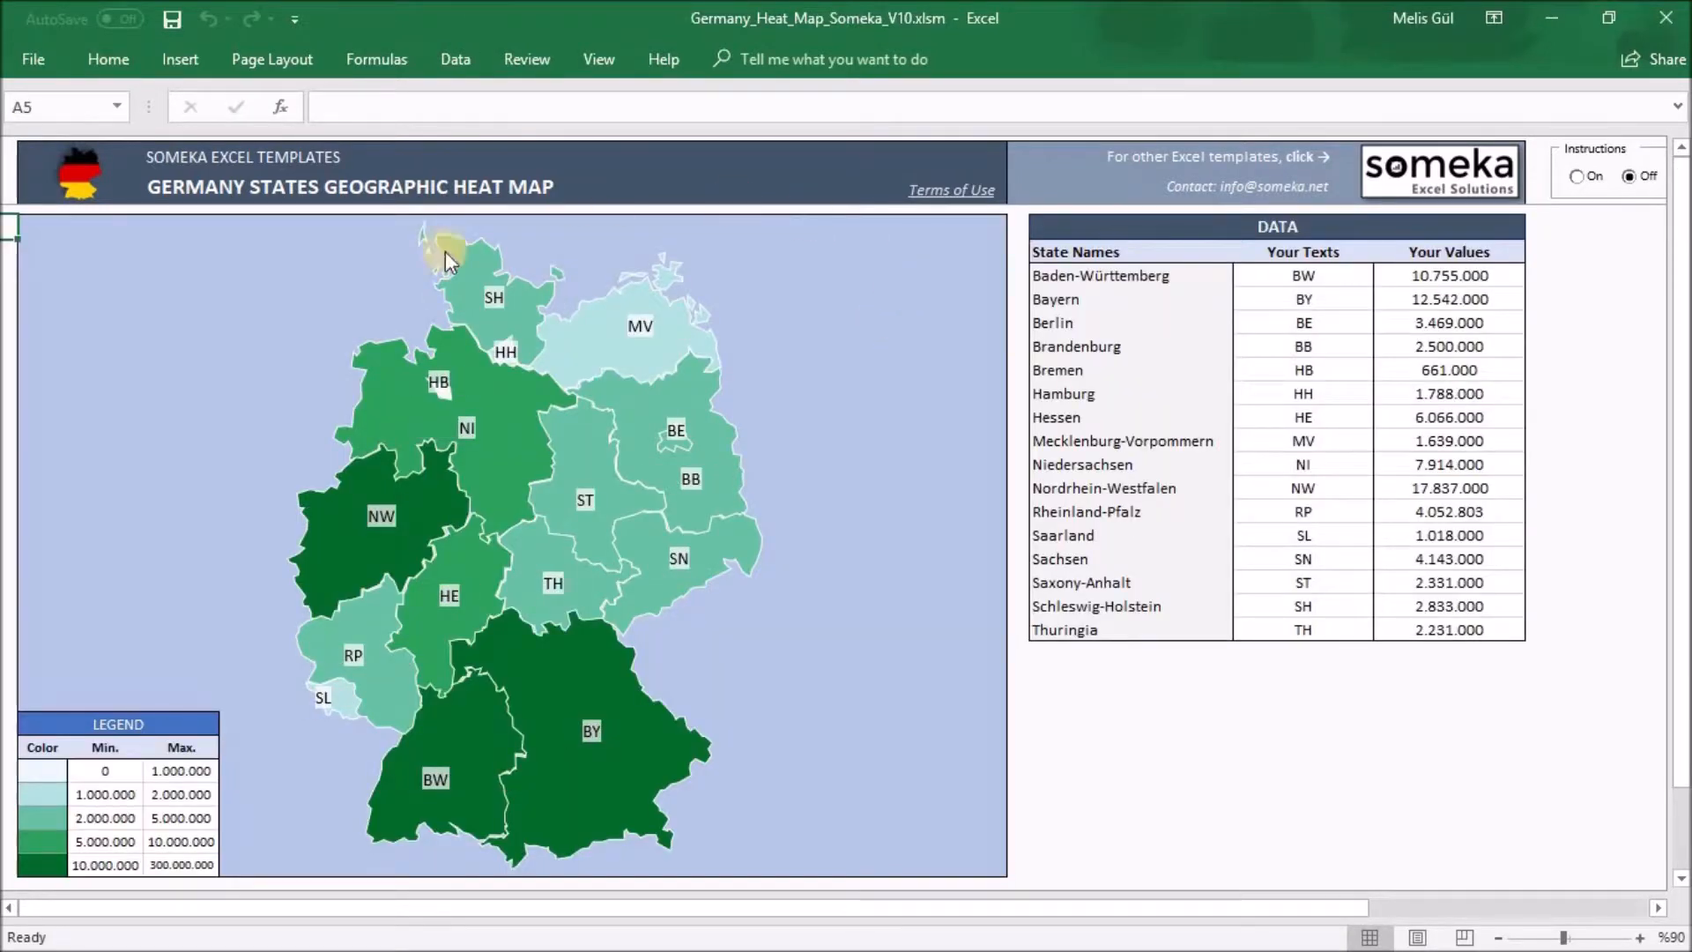
pyautogui.moveTo(780, 620)
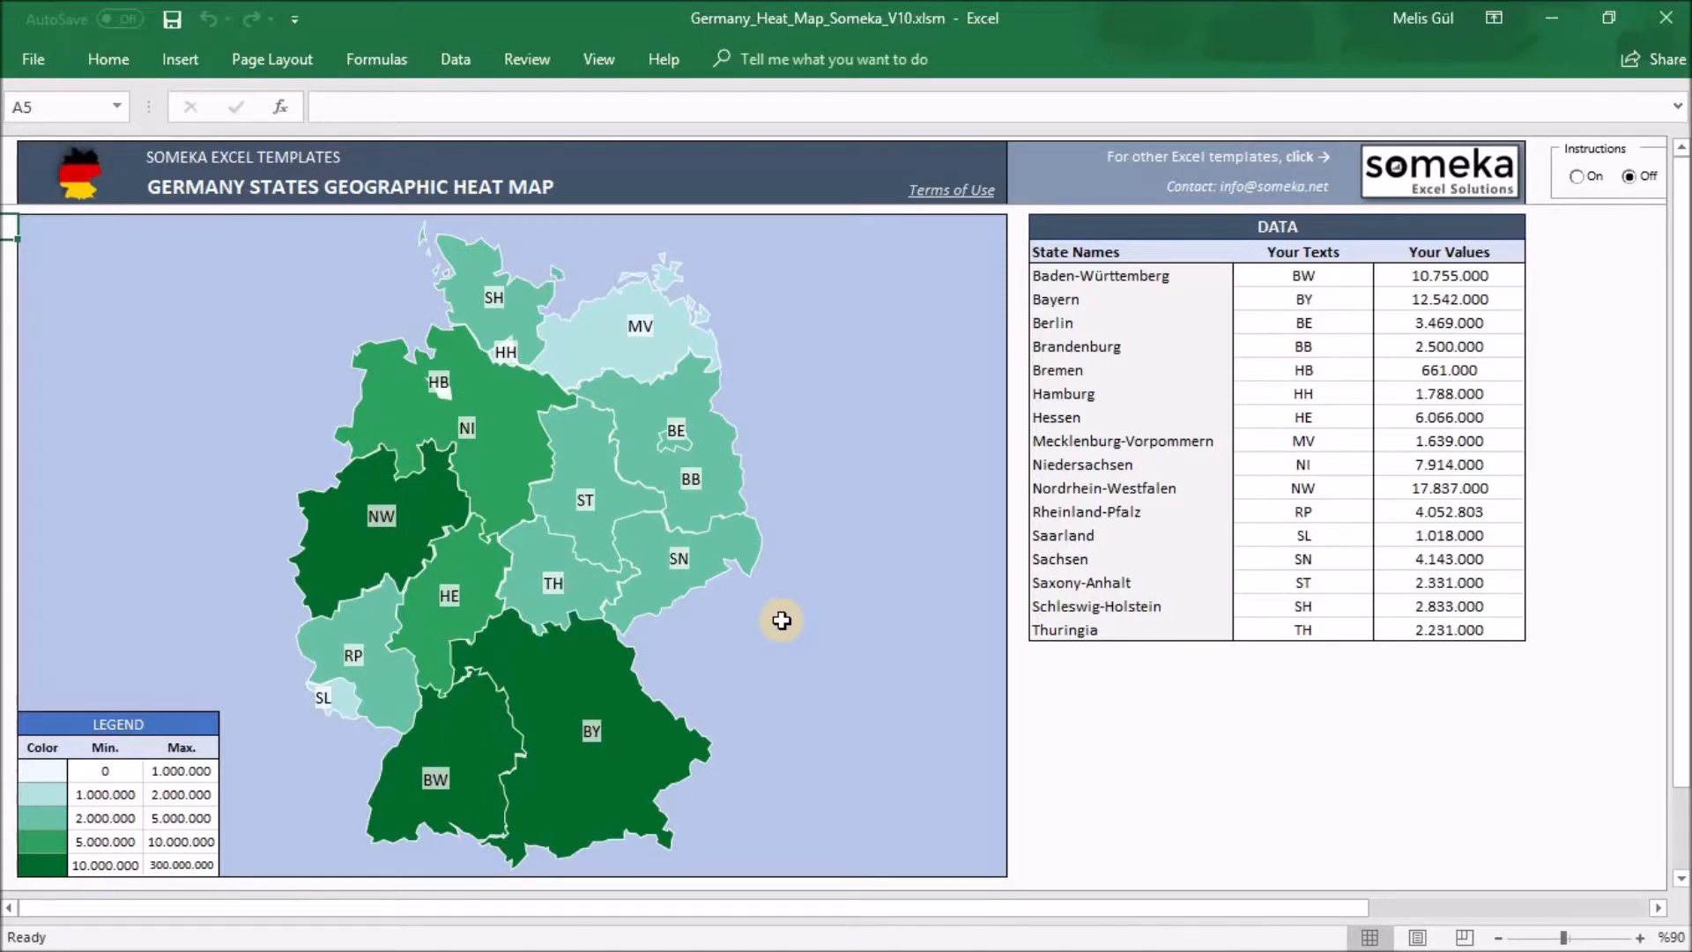
pyautogui.moveTo(785, 630)
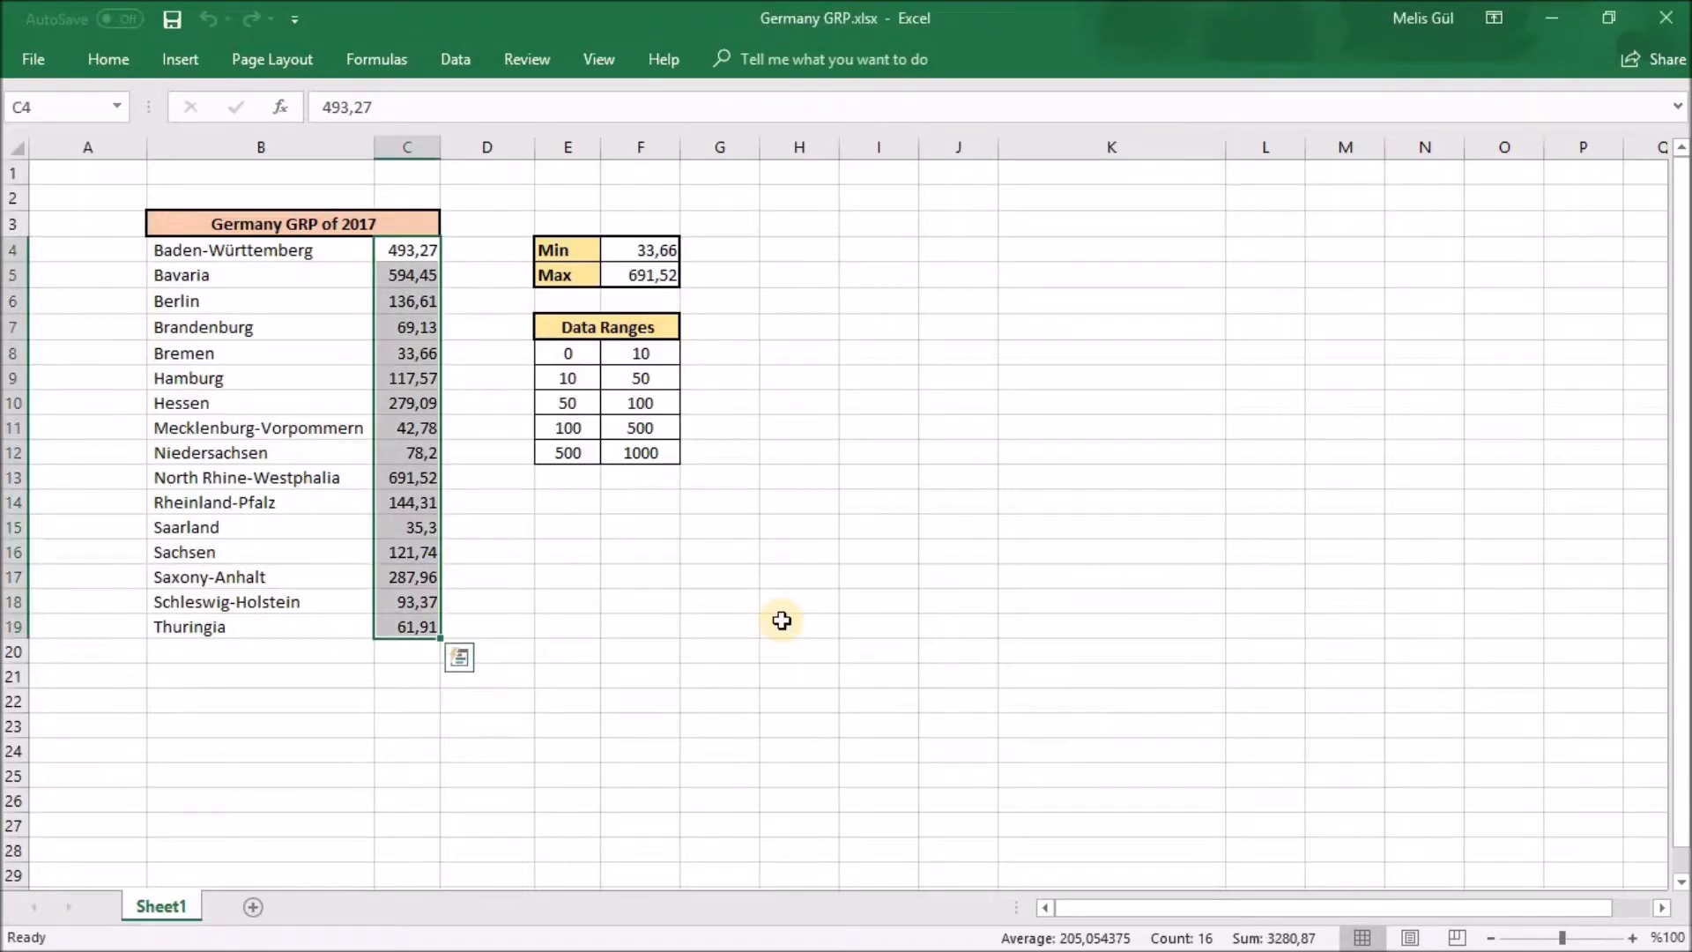
pyautogui.moveTo(257, 172)
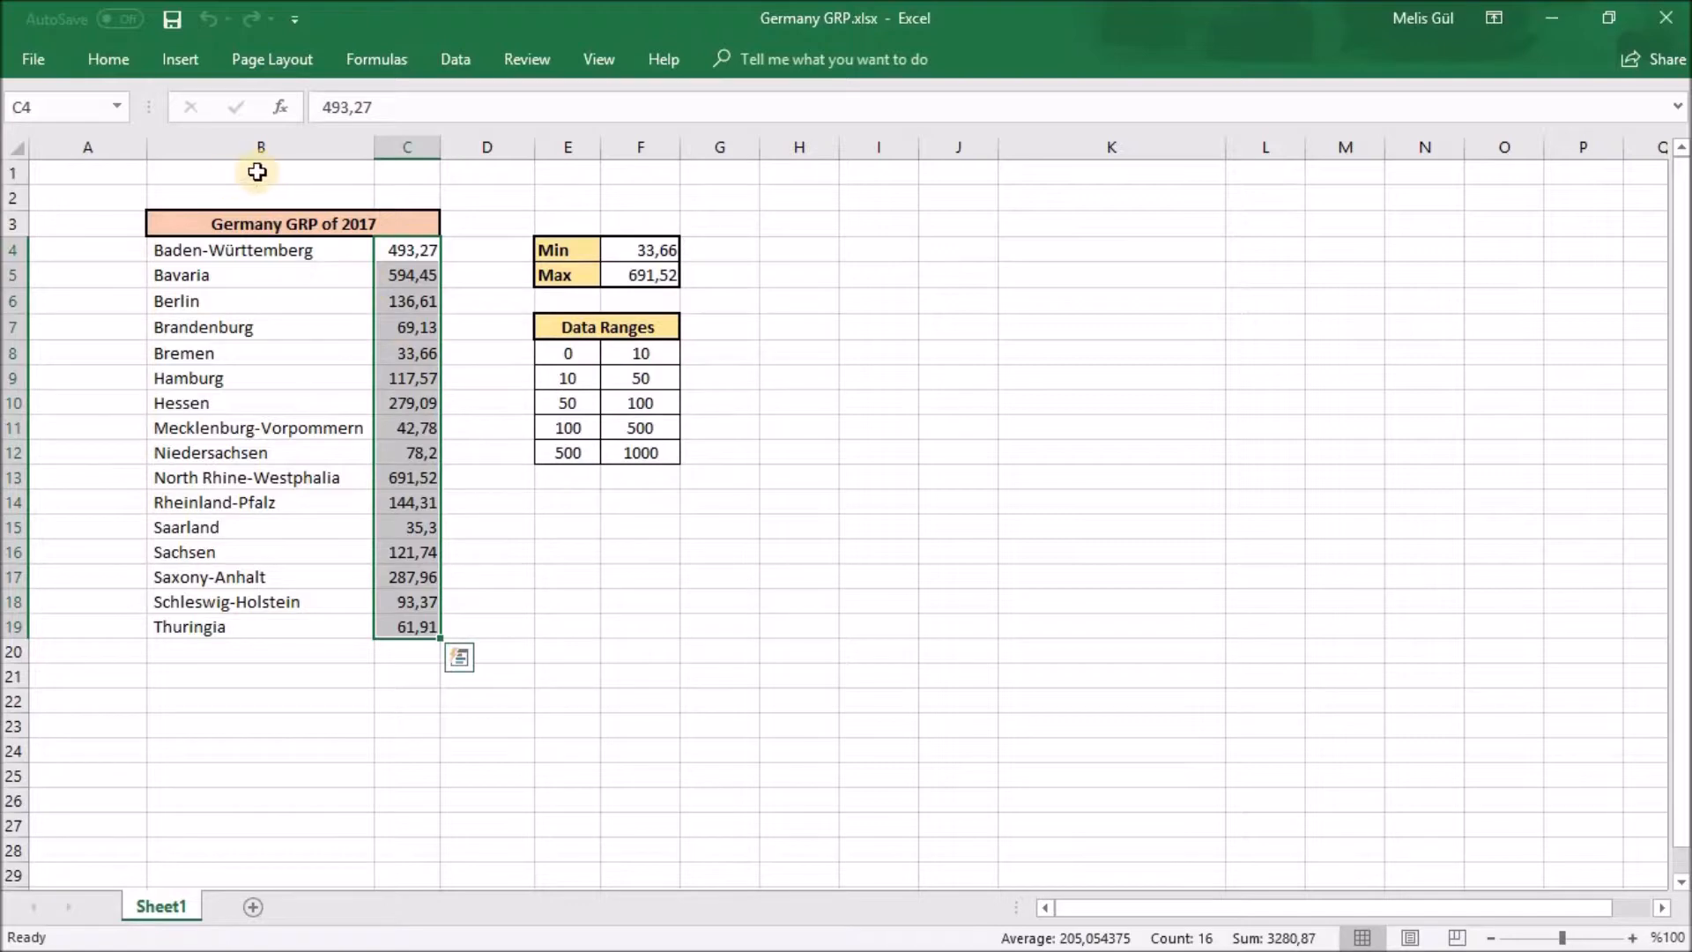
pyautogui.moveTo(357, 168)
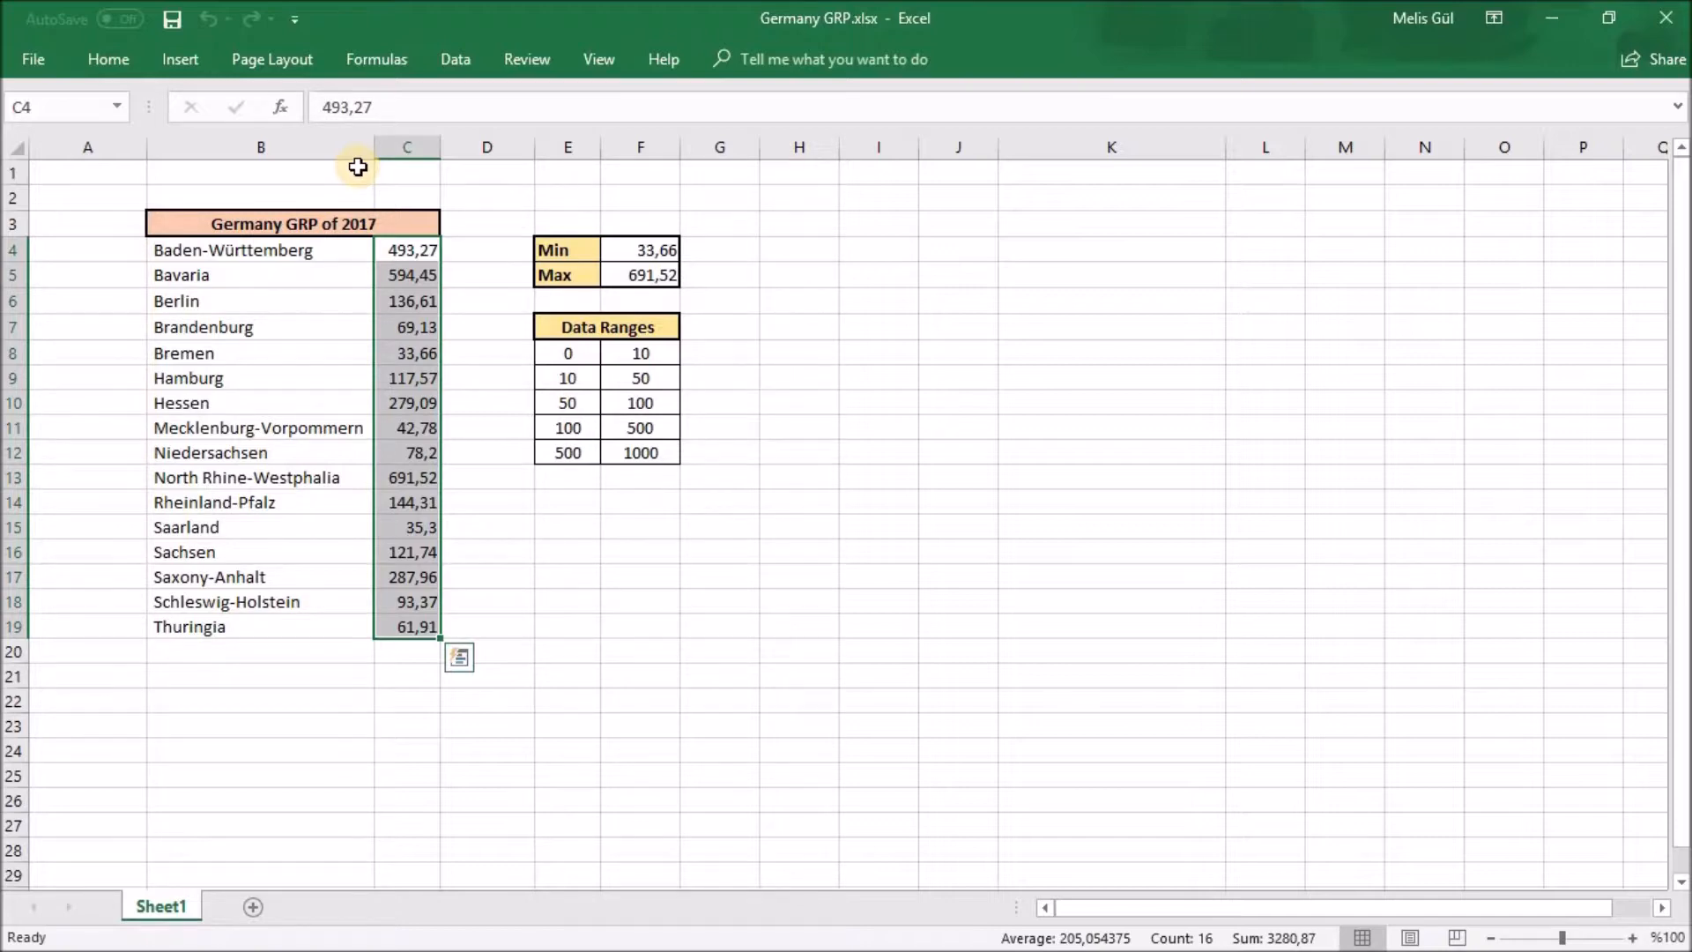
pyautogui.moveTo(404, 235)
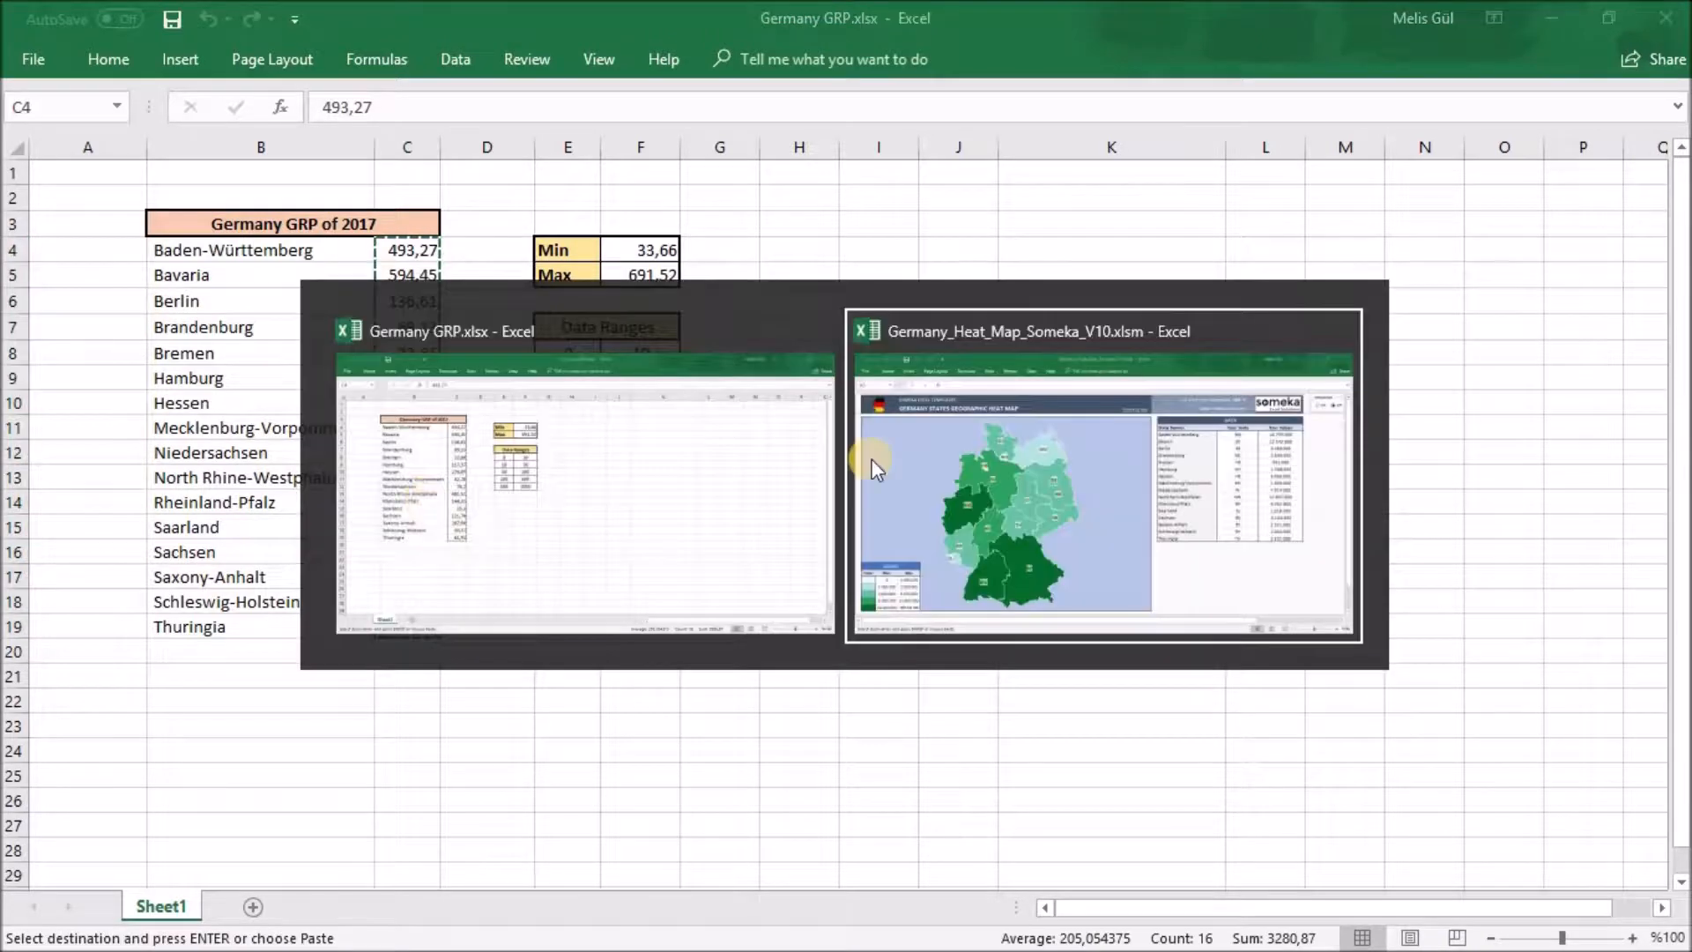
# Step: Switch to the heat map workbook to paste the copied 2017 GRP figures into Your Values
pyautogui.click(1101, 475)
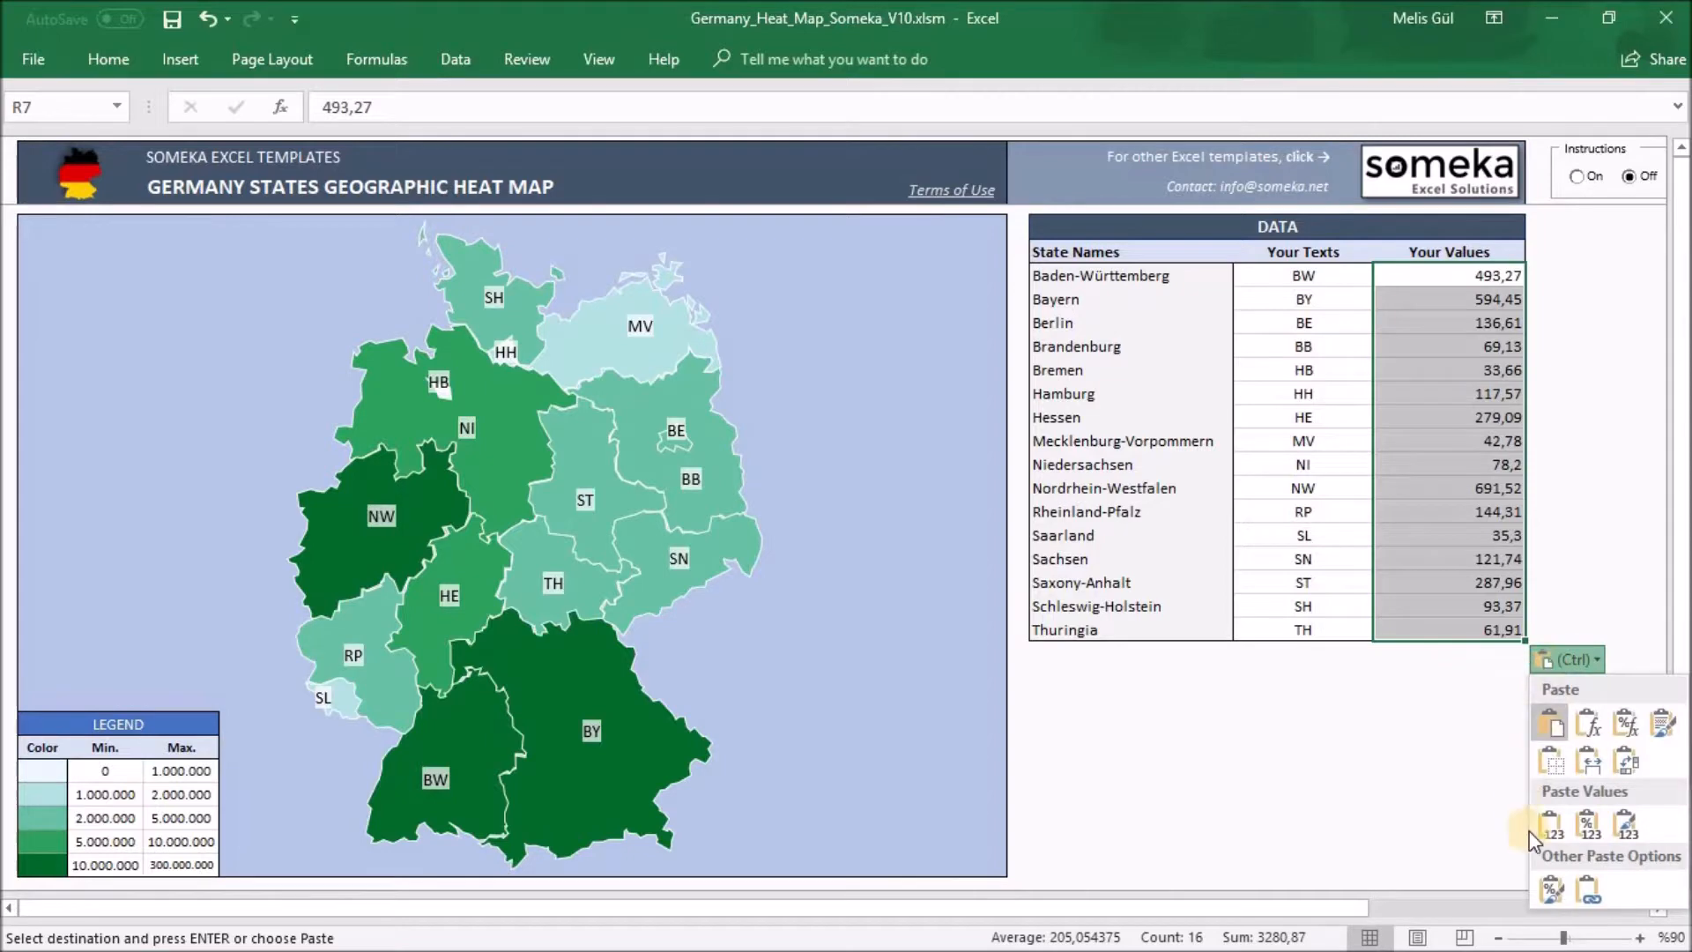
# Step: Paste values only so GRP figures show as rounded numbers like 493 and 594, then reach Settings
pyautogui.click(1551, 826)
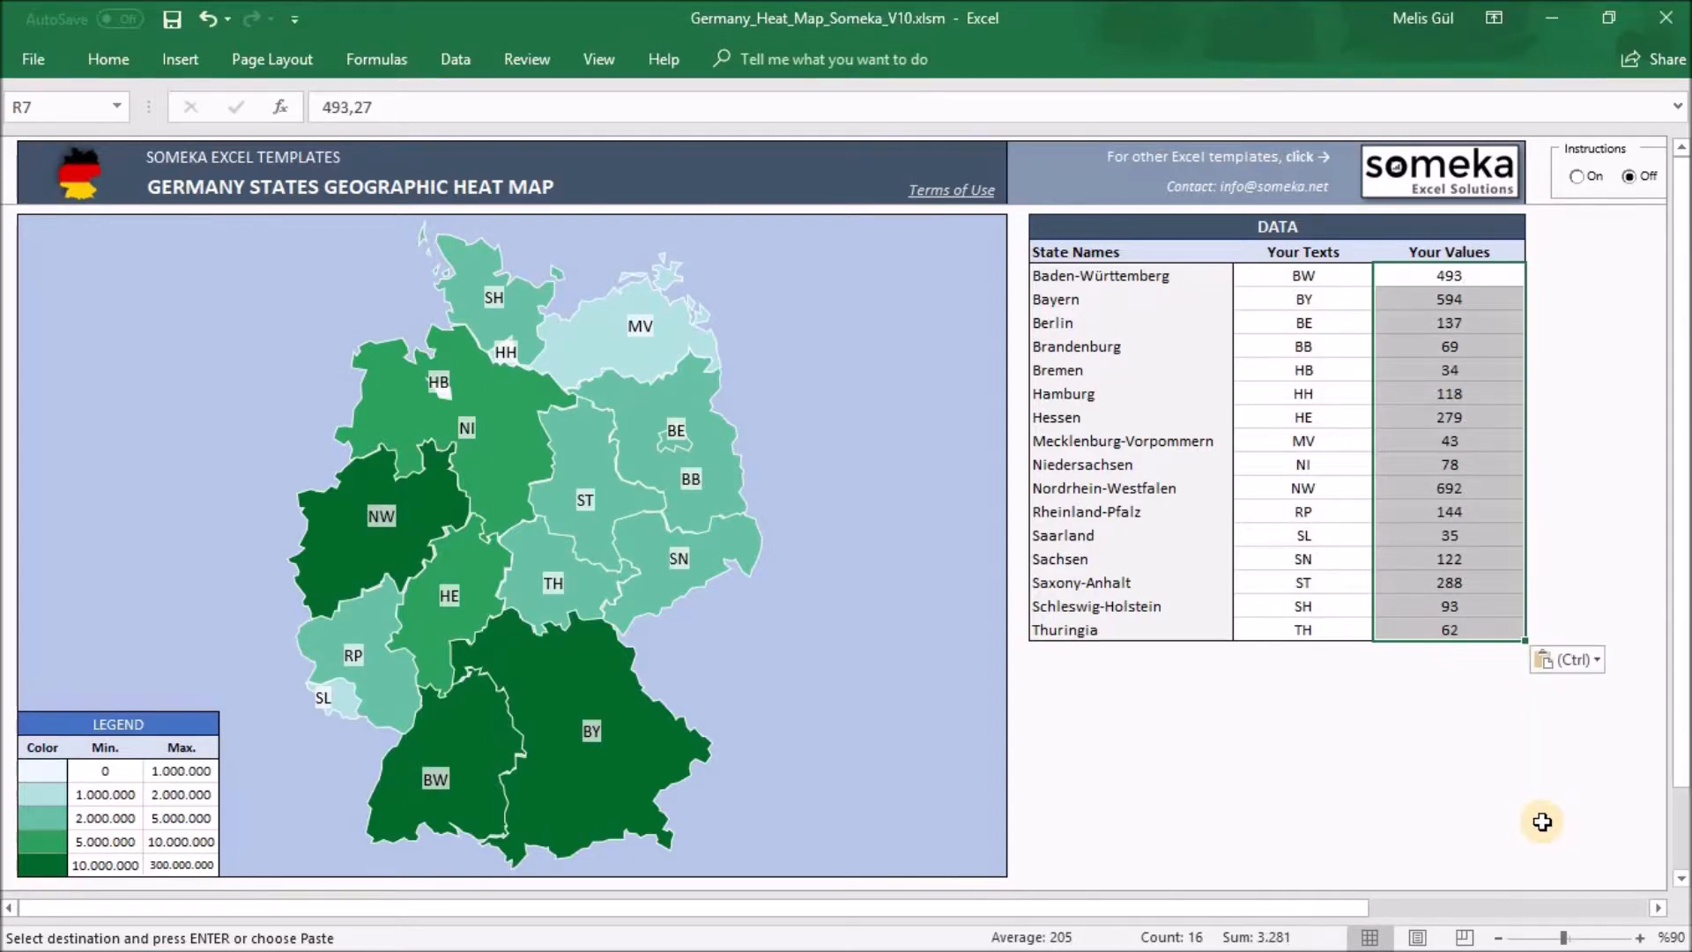
pyautogui.moveTo(1533, 817)
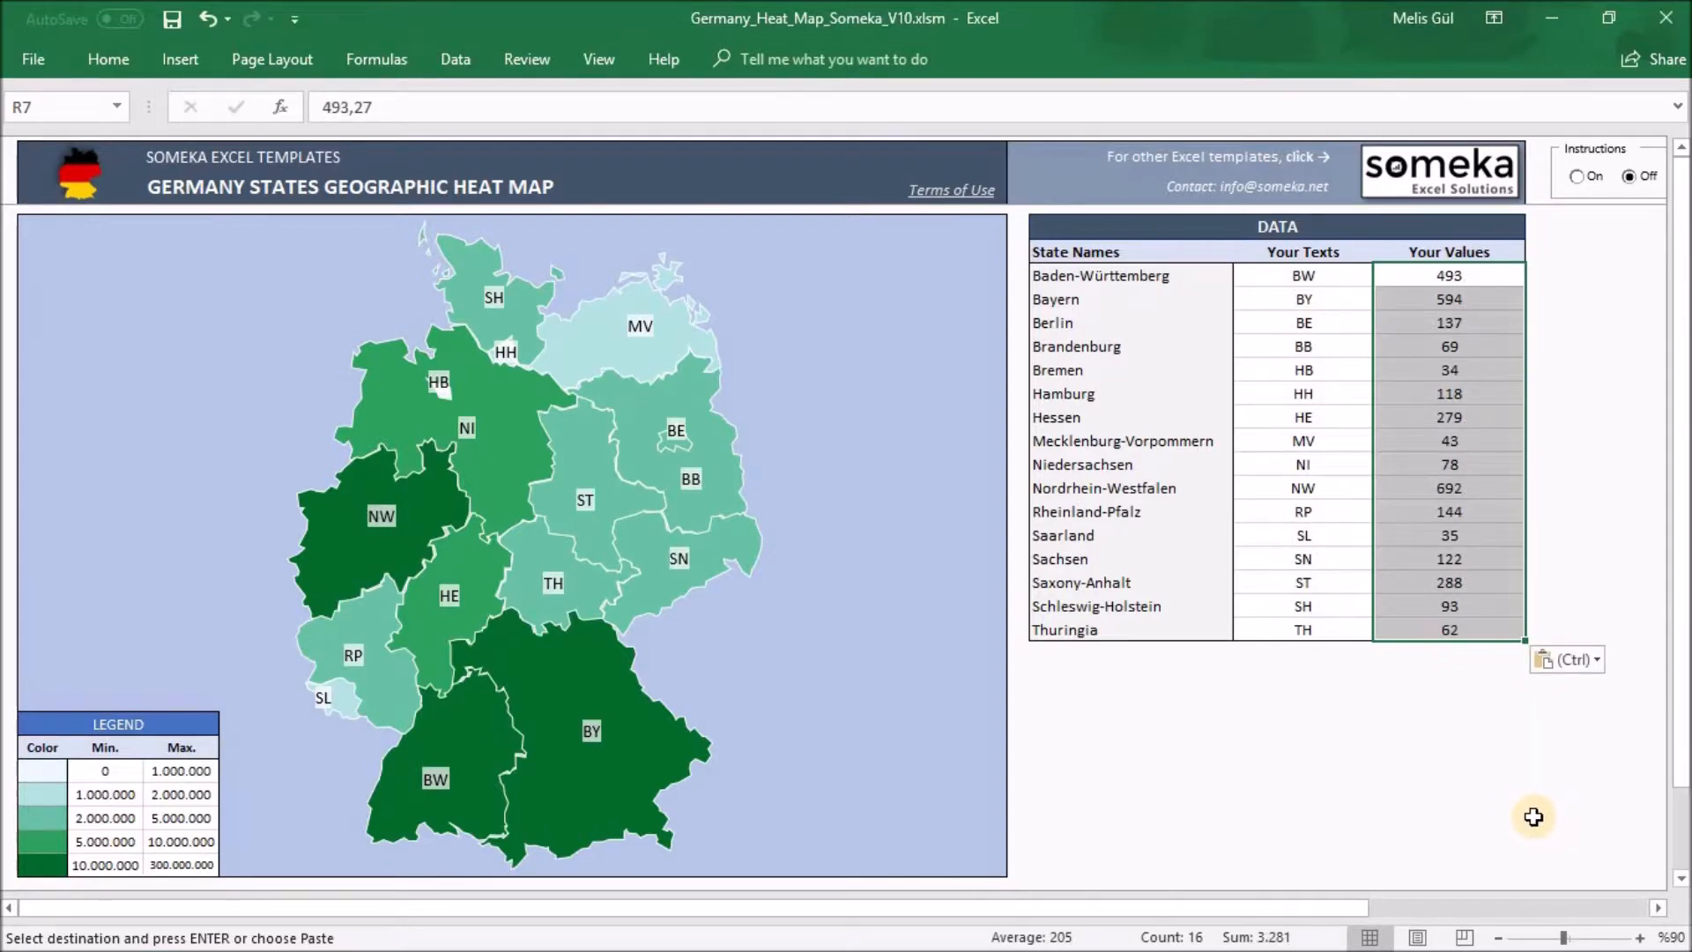
pyautogui.scroll(-3)
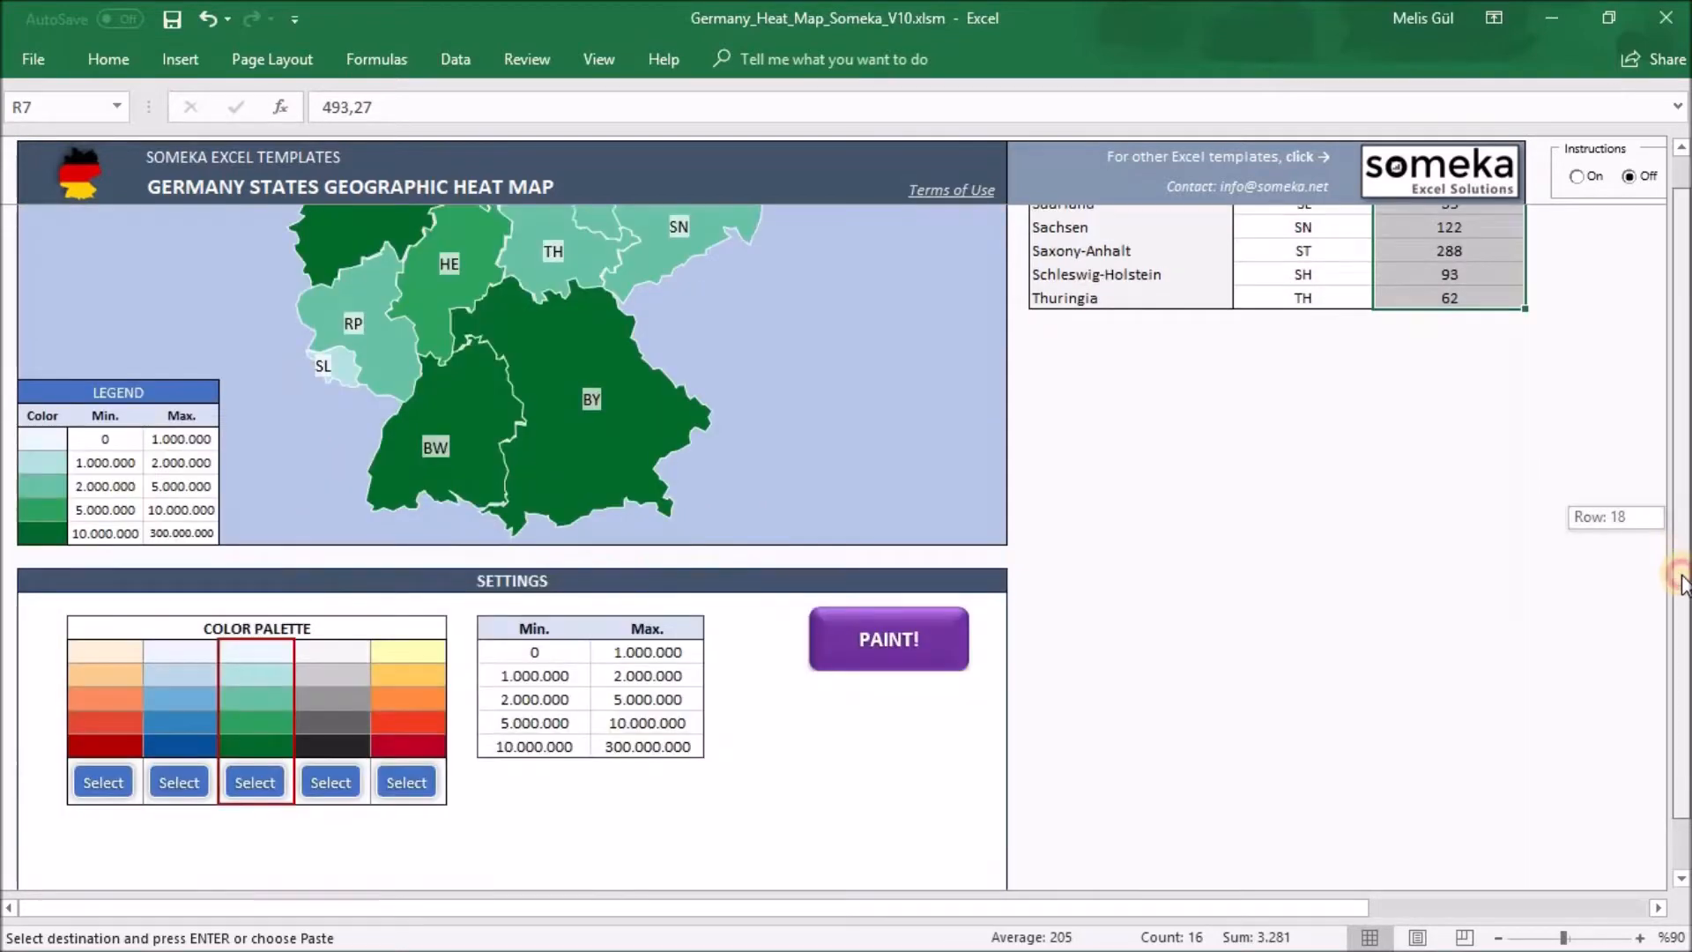
pyautogui.scroll(-3)
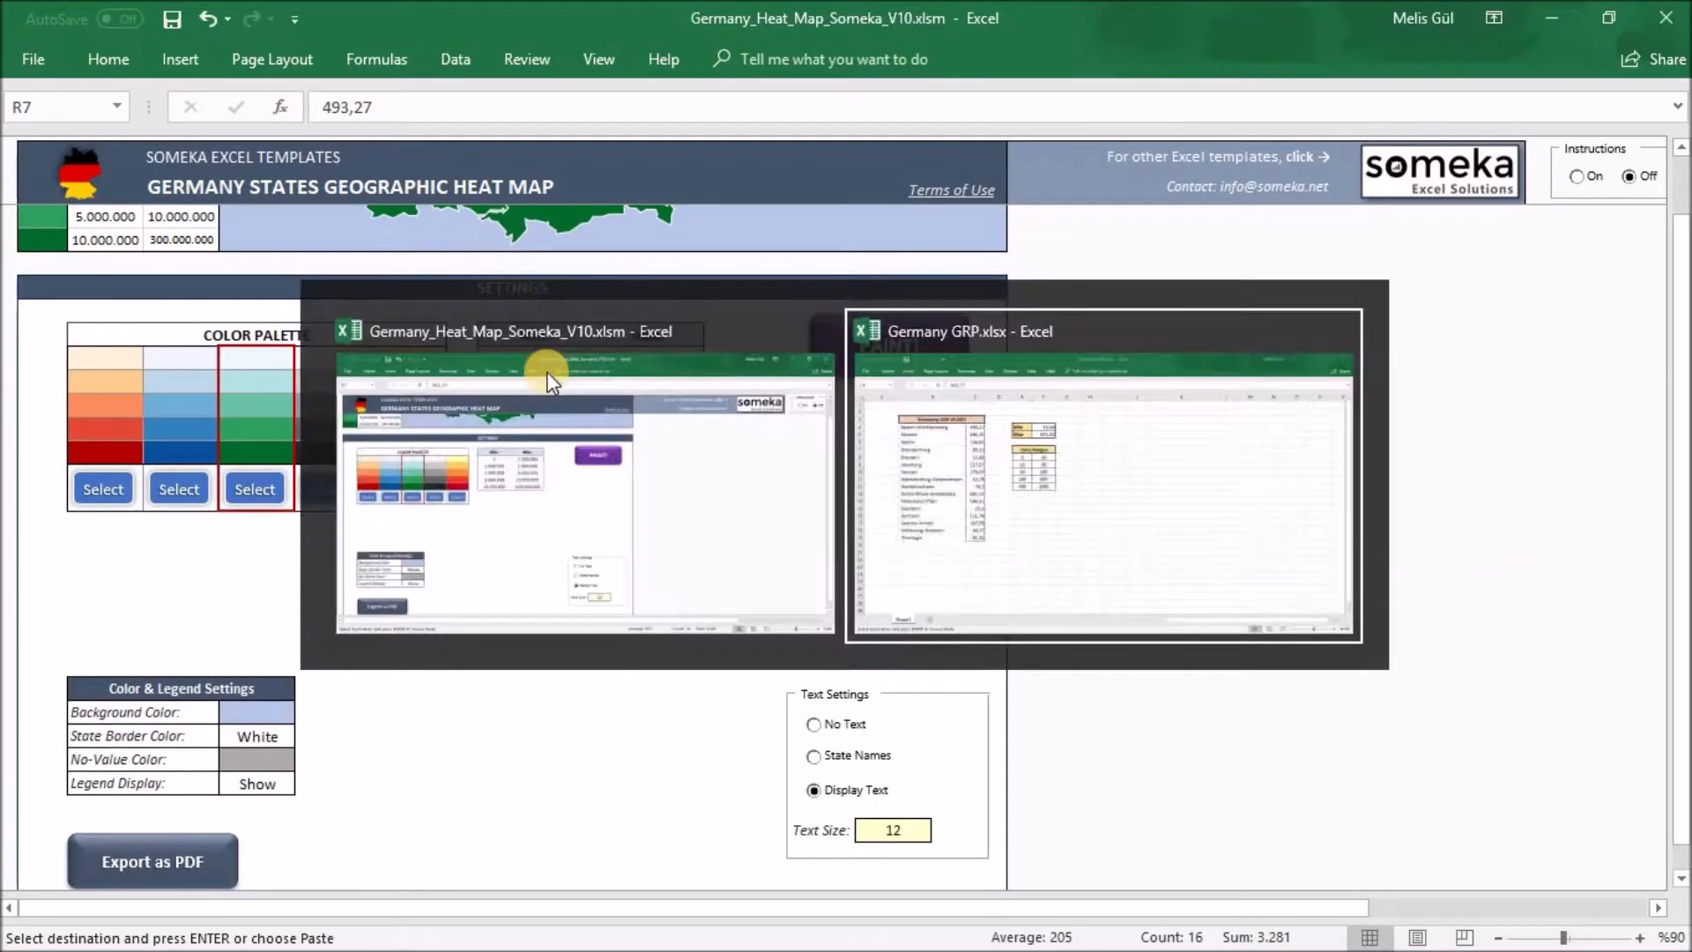
# Step: Paste the GRP data ranges 0–10 through 500–1.000 into the Min/Max table
pyautogui.click(1102, 480)
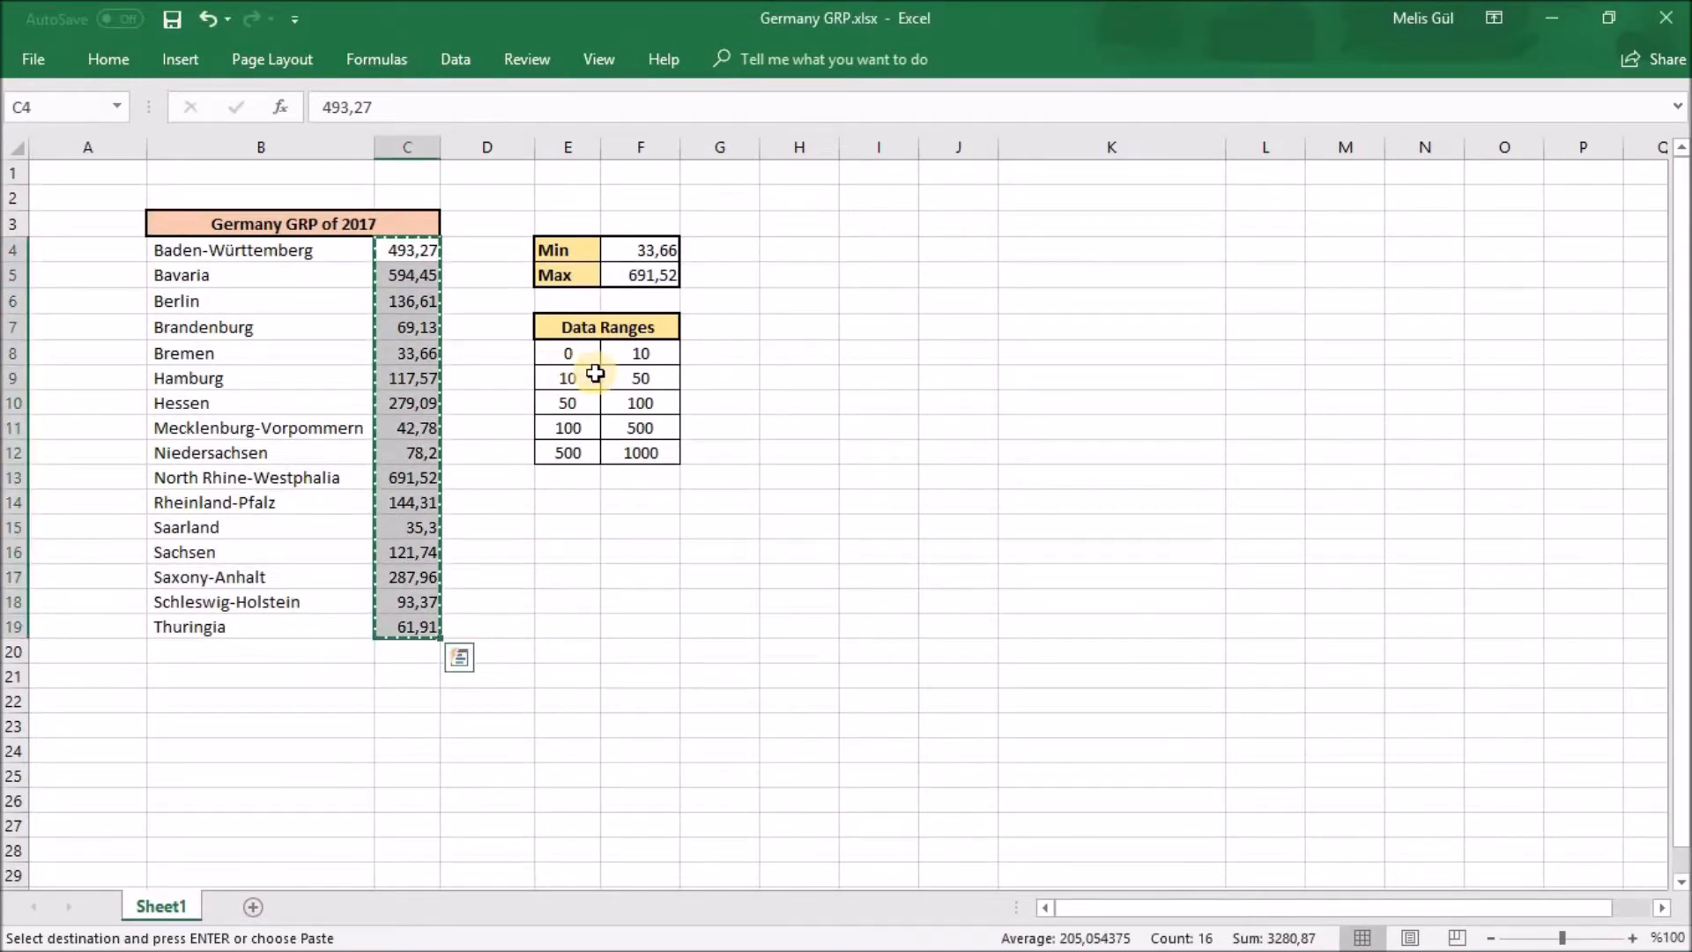
pyautogui.moveTo(623, 267)
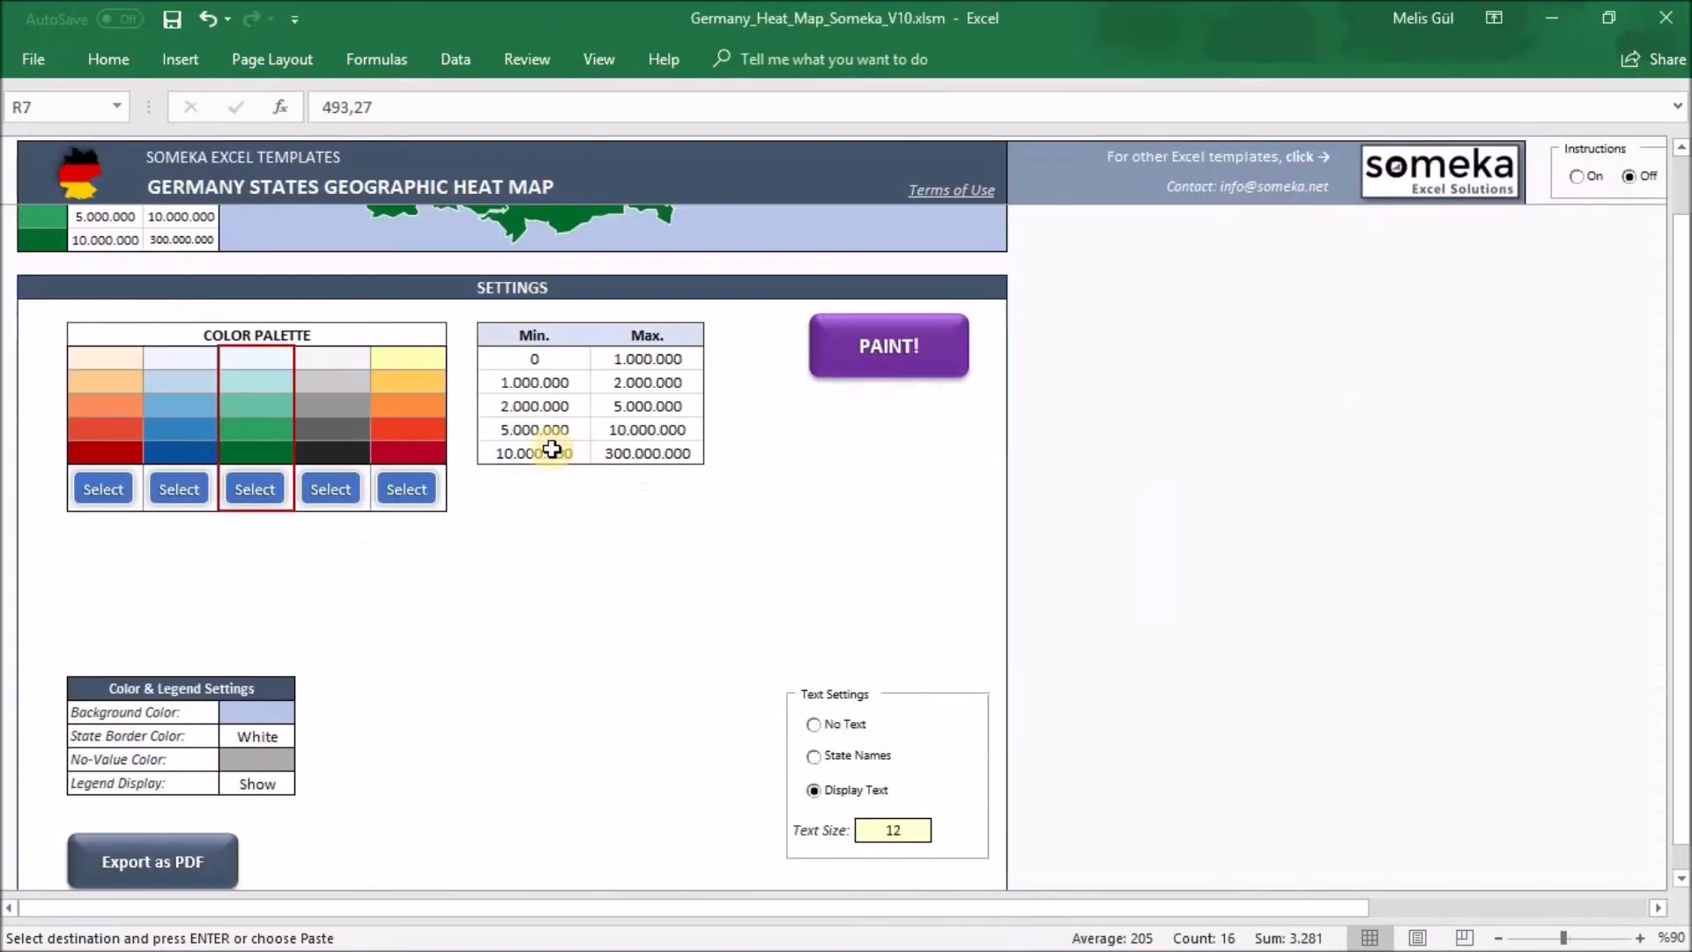
pyautogui.press('ctrl+v')
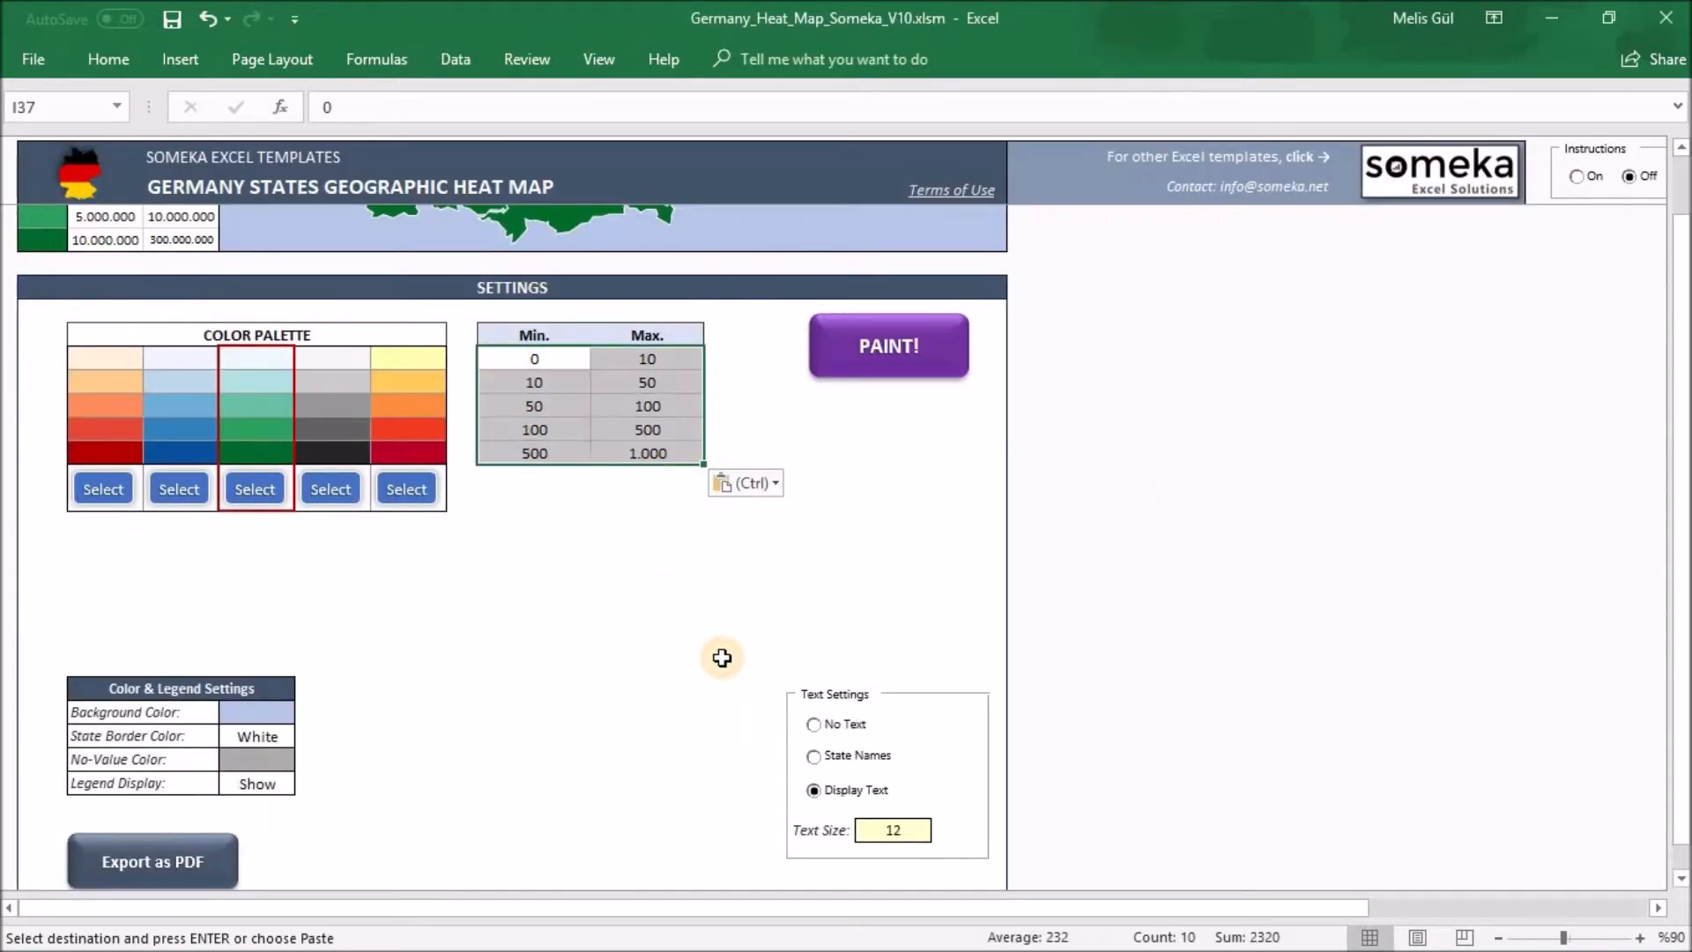
pyautogui.click(741, 639)
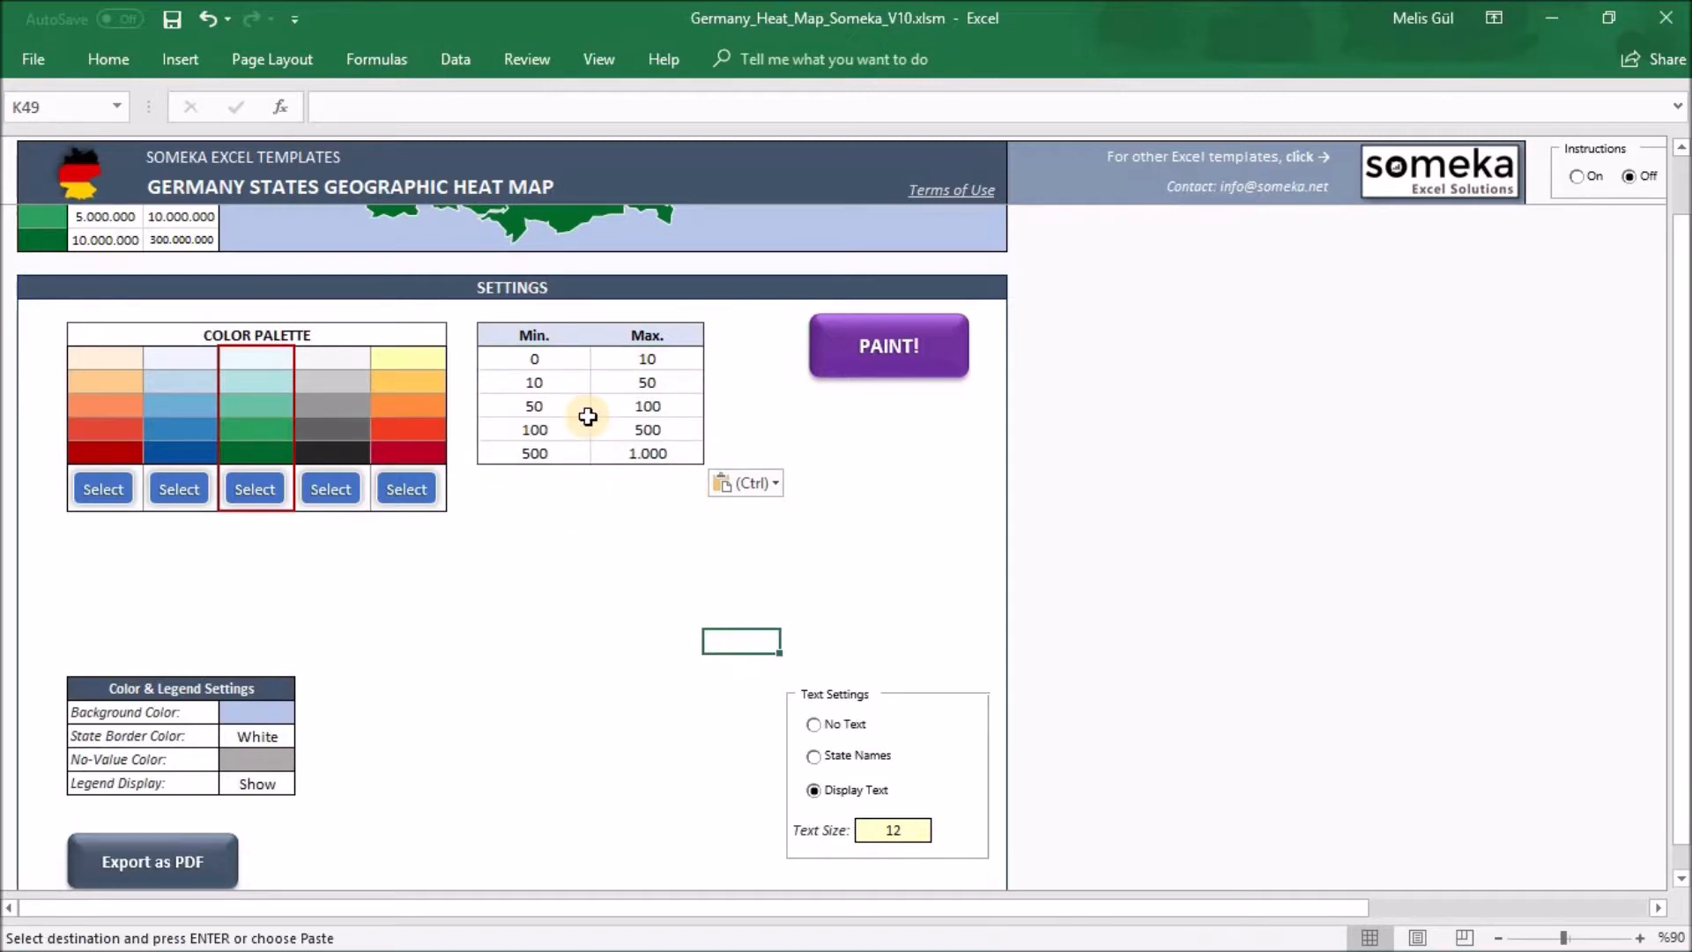
pyautogui.moveTo(141, 446)
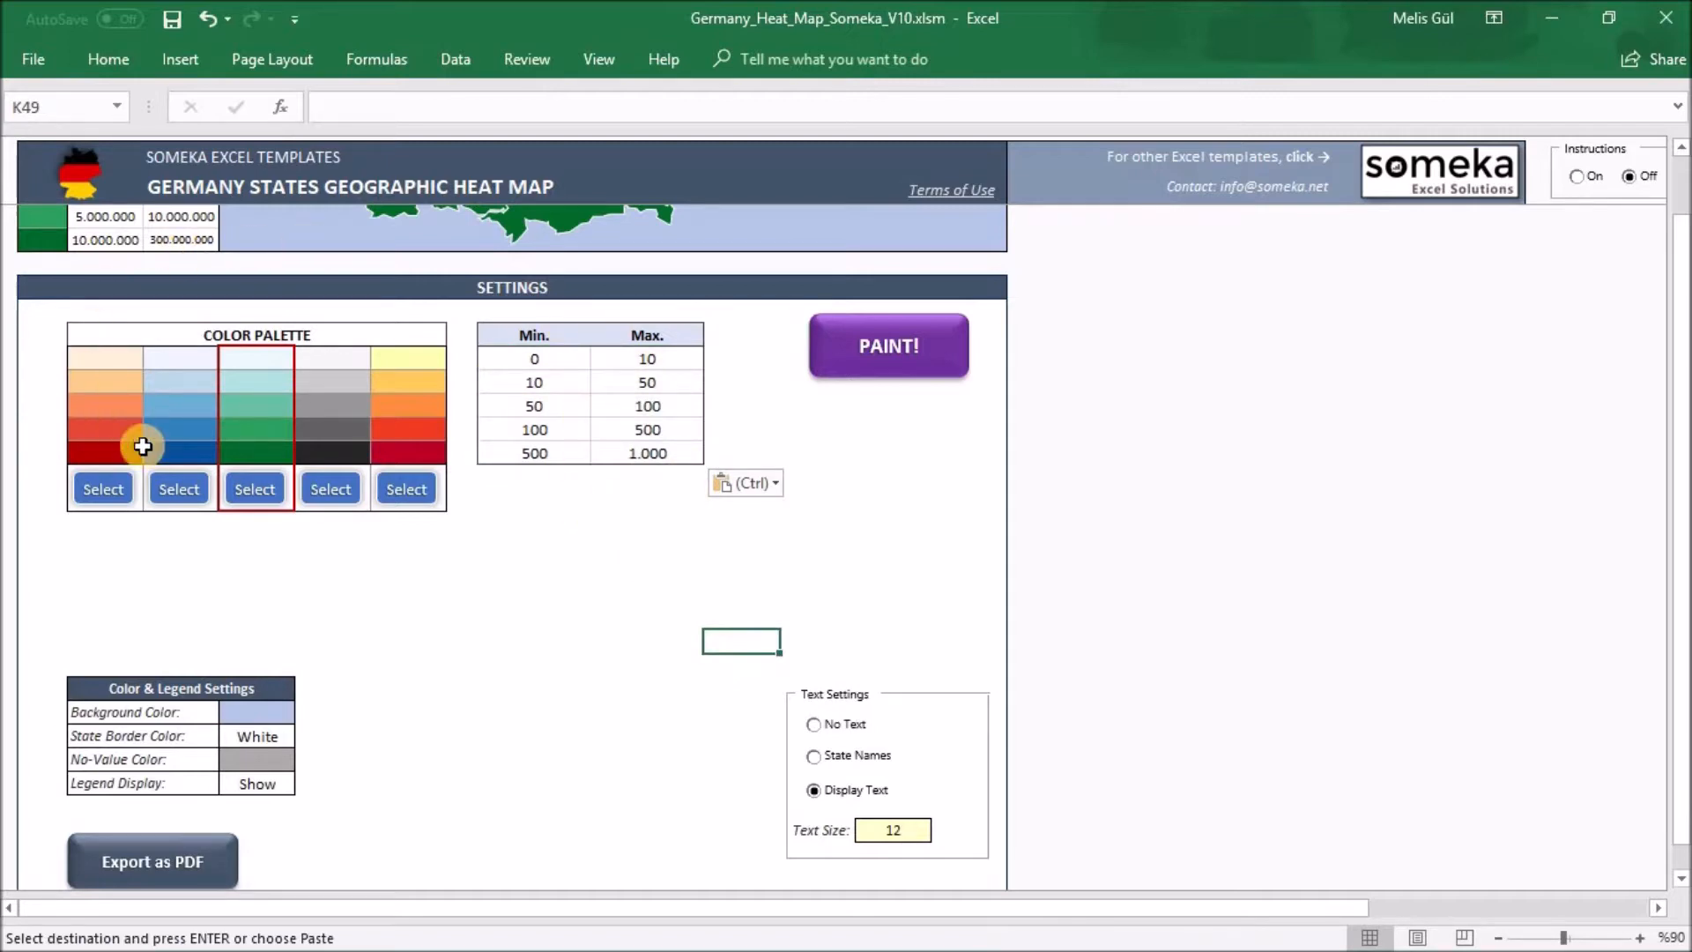
pyautogui.moveTo(331, 419)
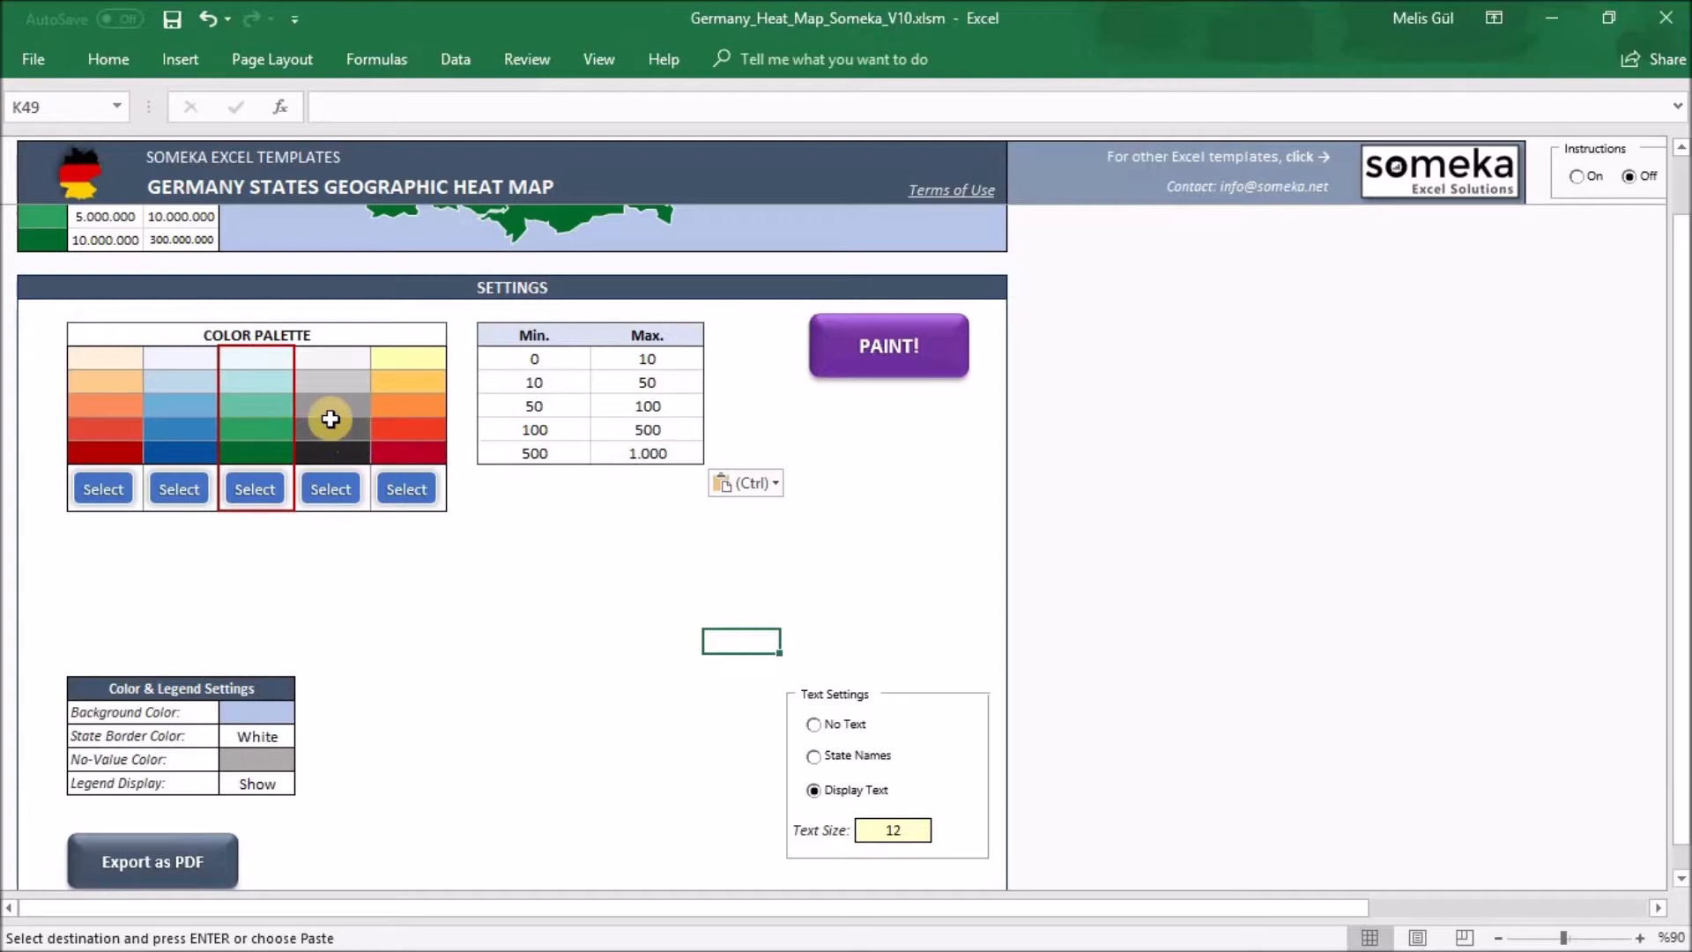
# Step: Choose the red palette, set State Border Color to Black and repaint the map
pyautogui.click(102, 488)
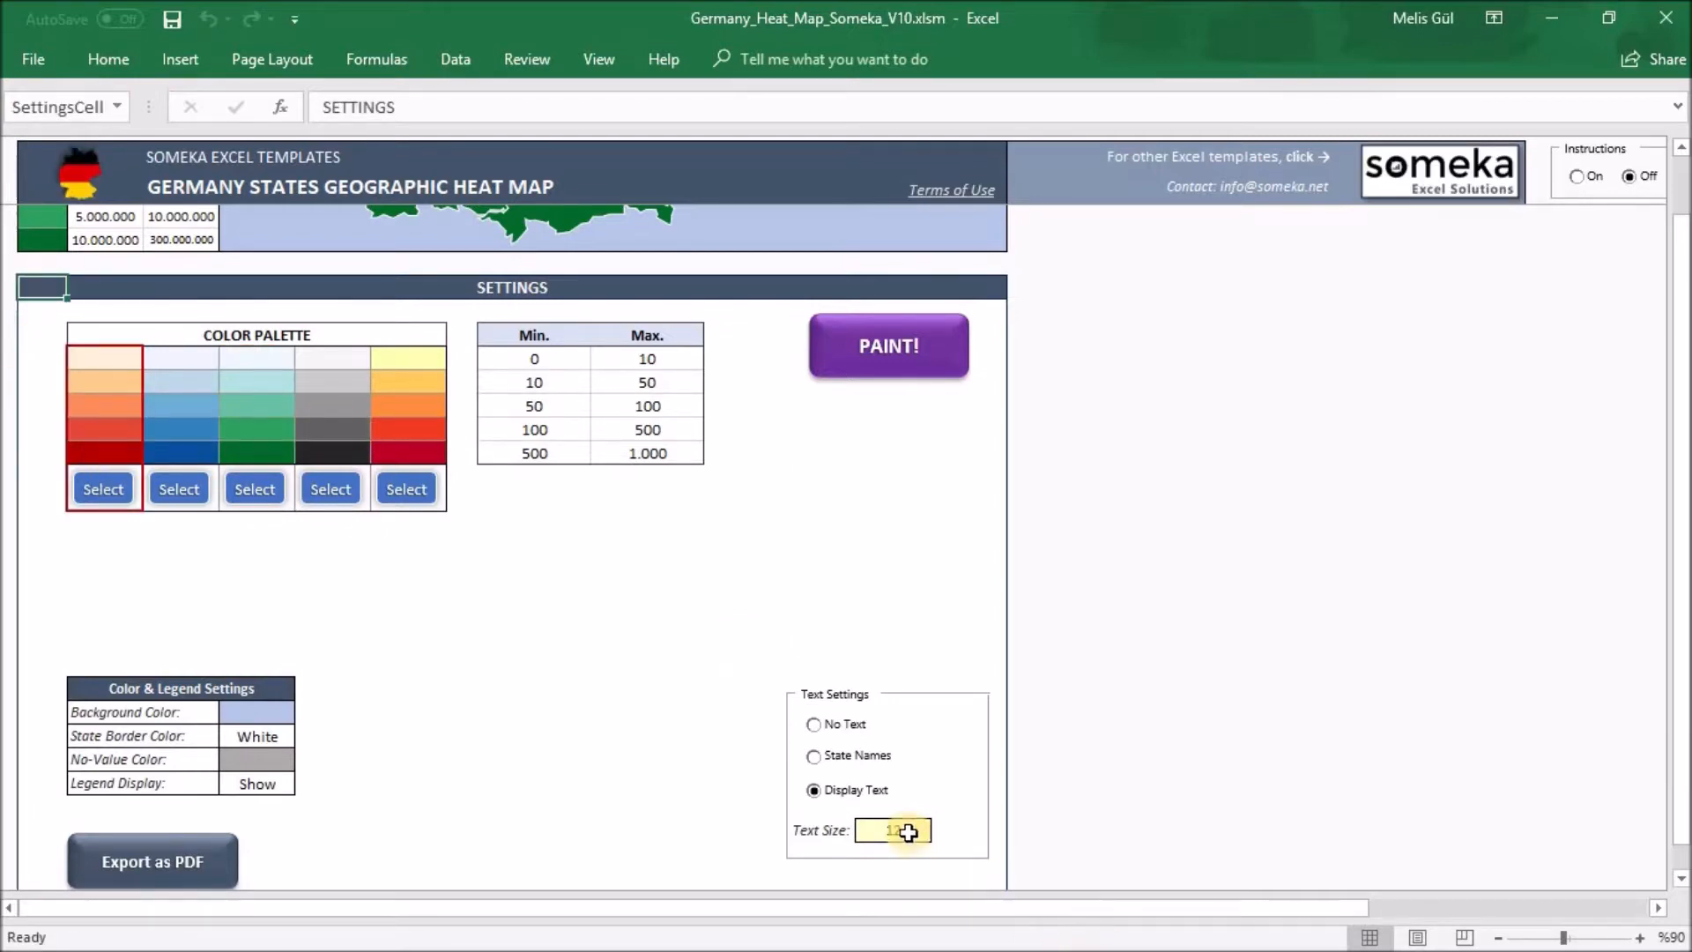
pyautogui.moveTo(931, 809)
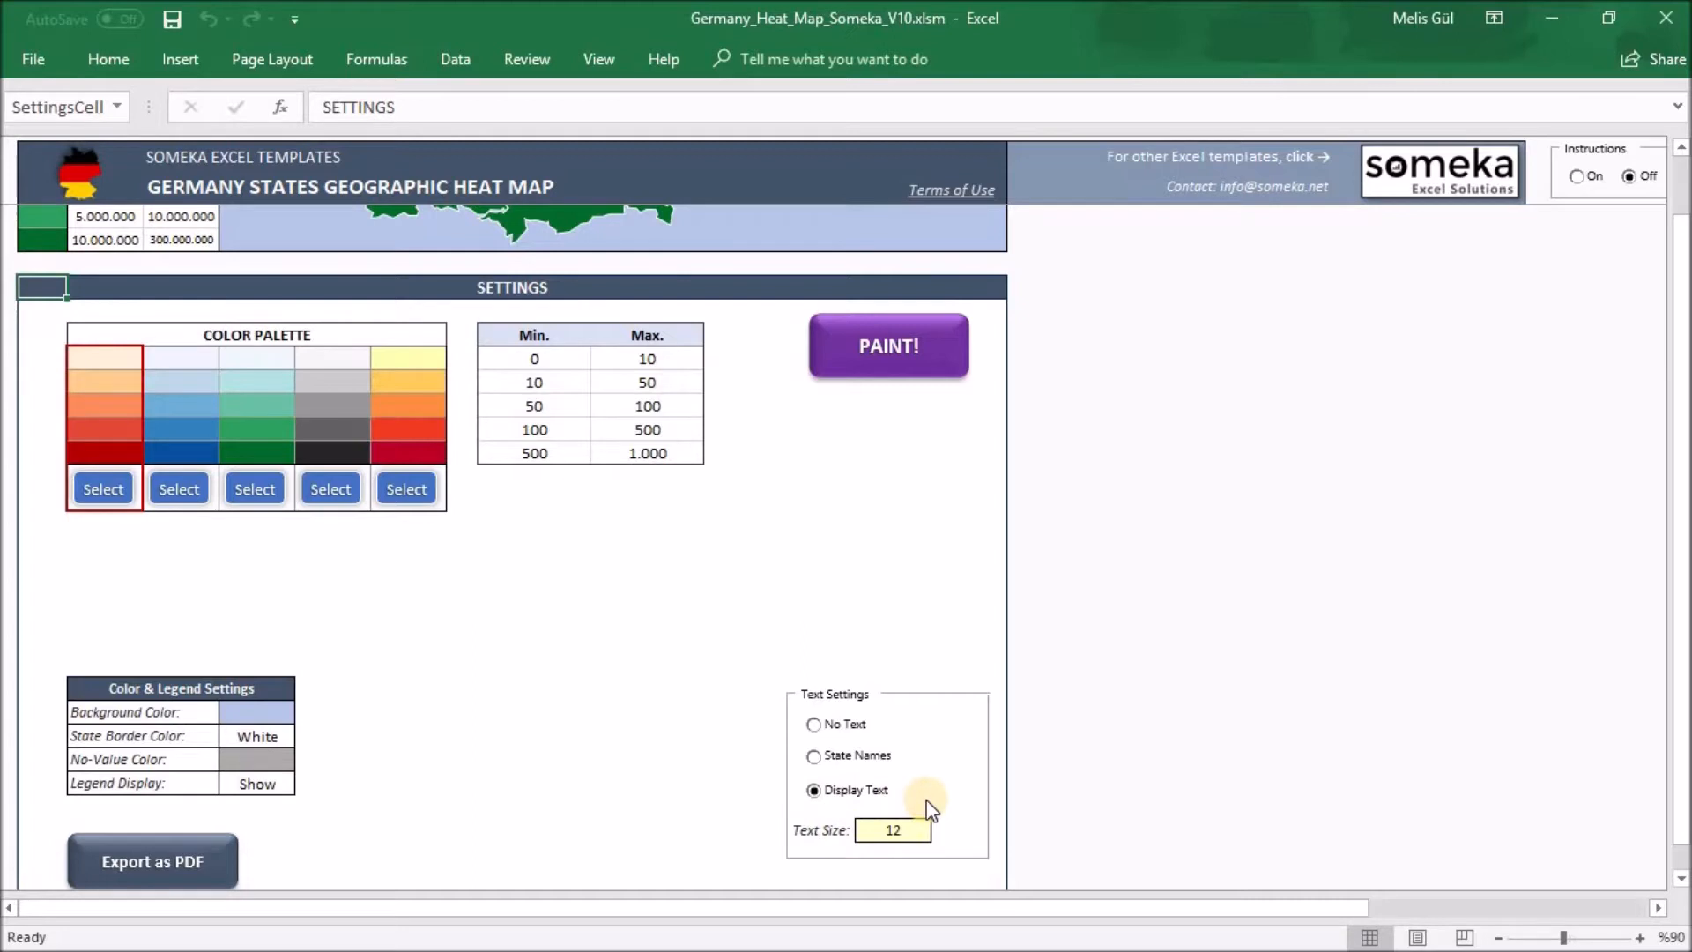
pyautogui.click(257, 736)
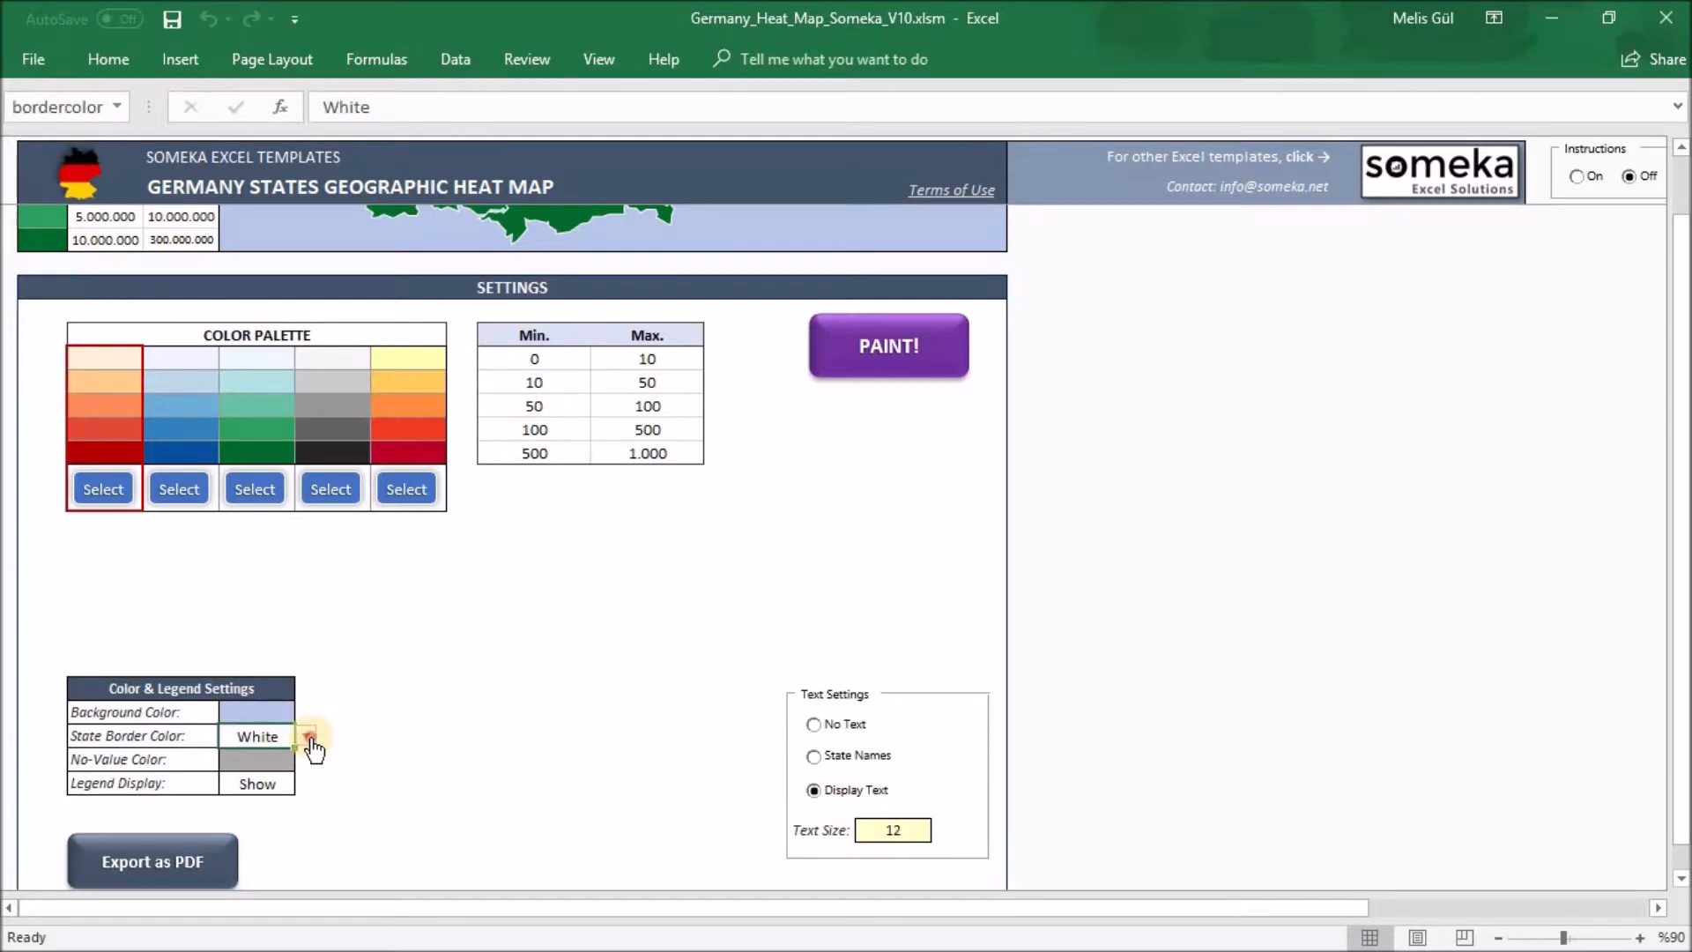
pyautogui.click(308, 737)
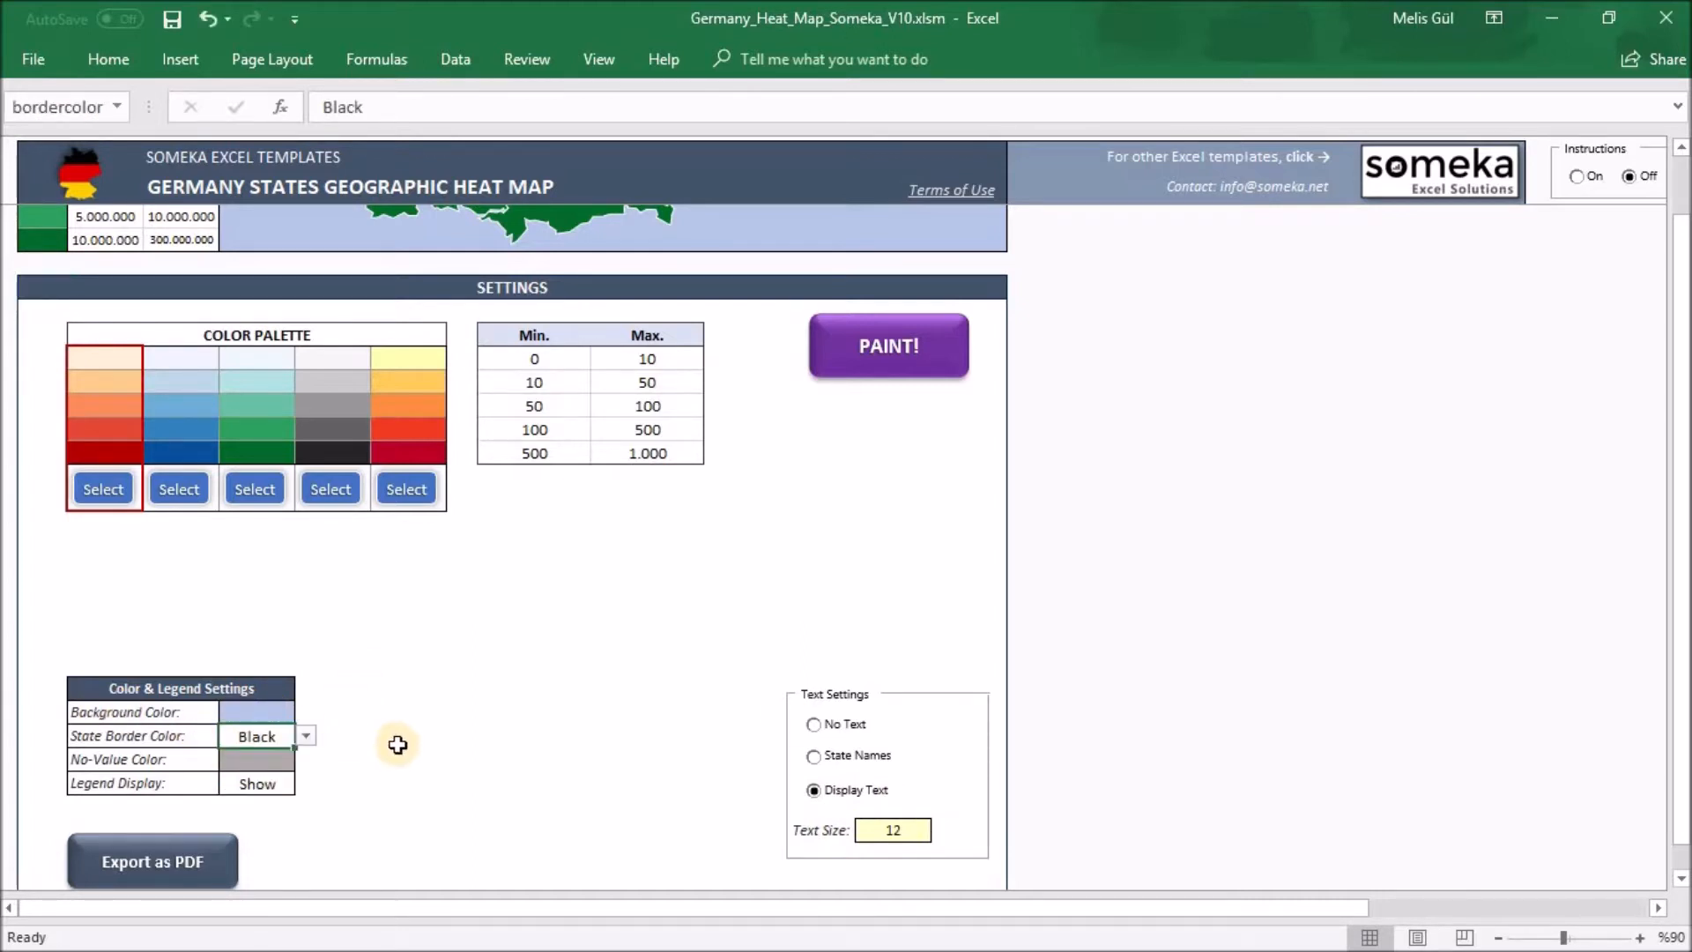
pyautogui.moveTo(852, 439)
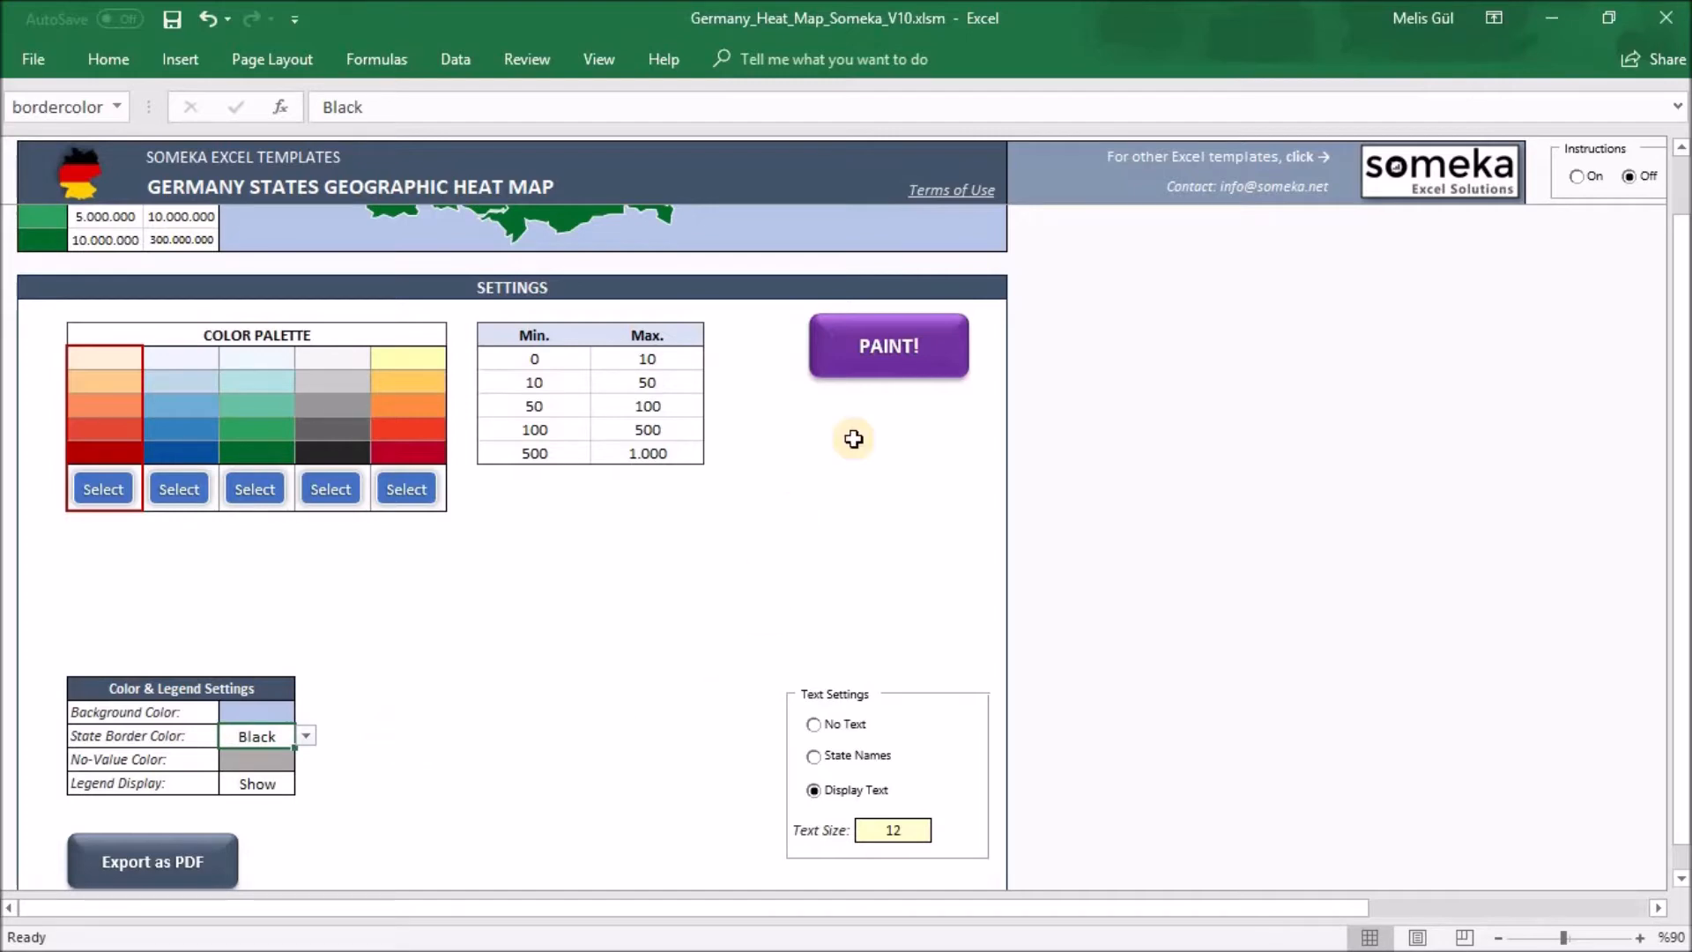
pyautogui.click(888, 346)
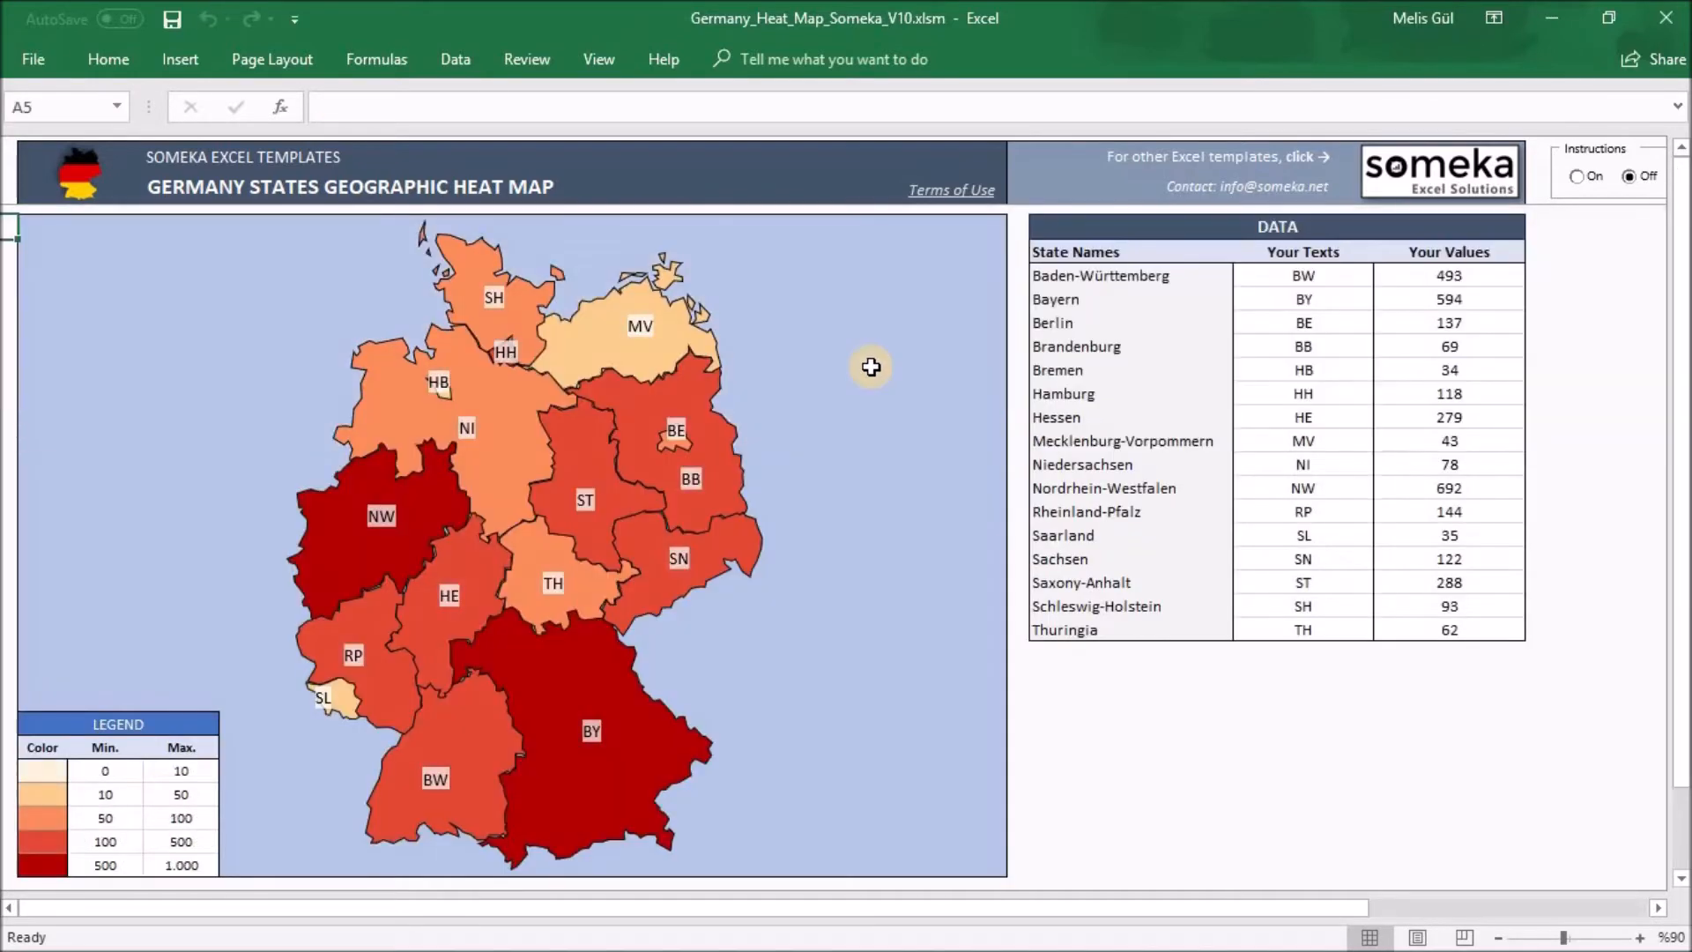
pyautogui.moveTo(855, 531)
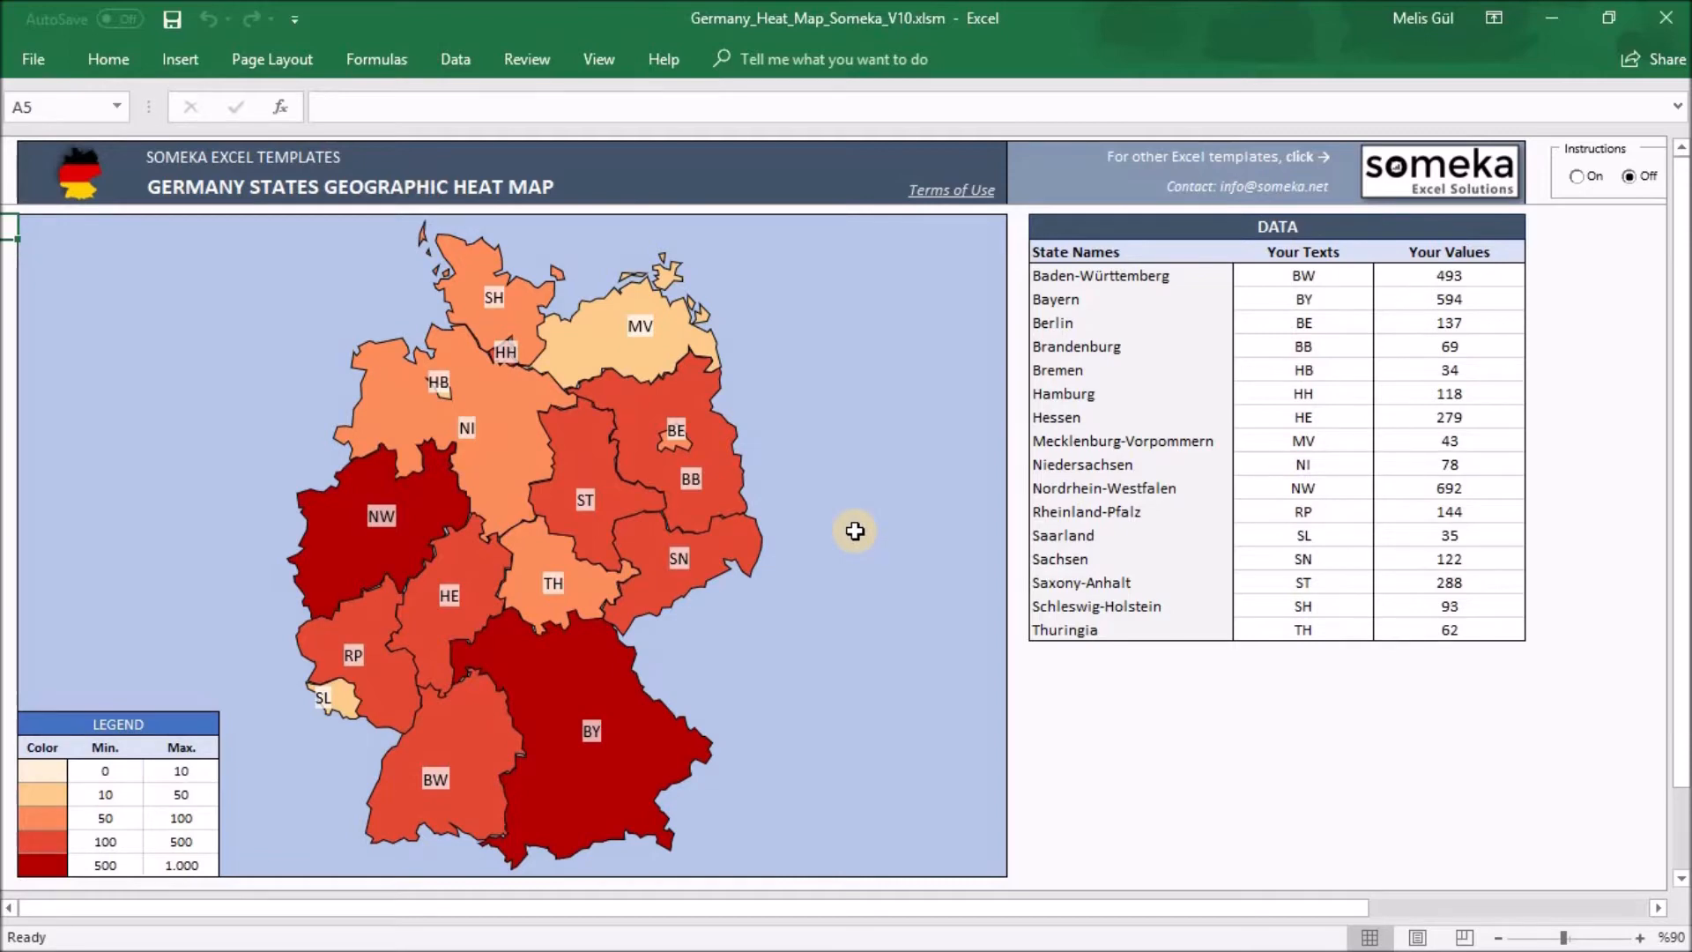
pyautogui.moveTo(1211, 332)
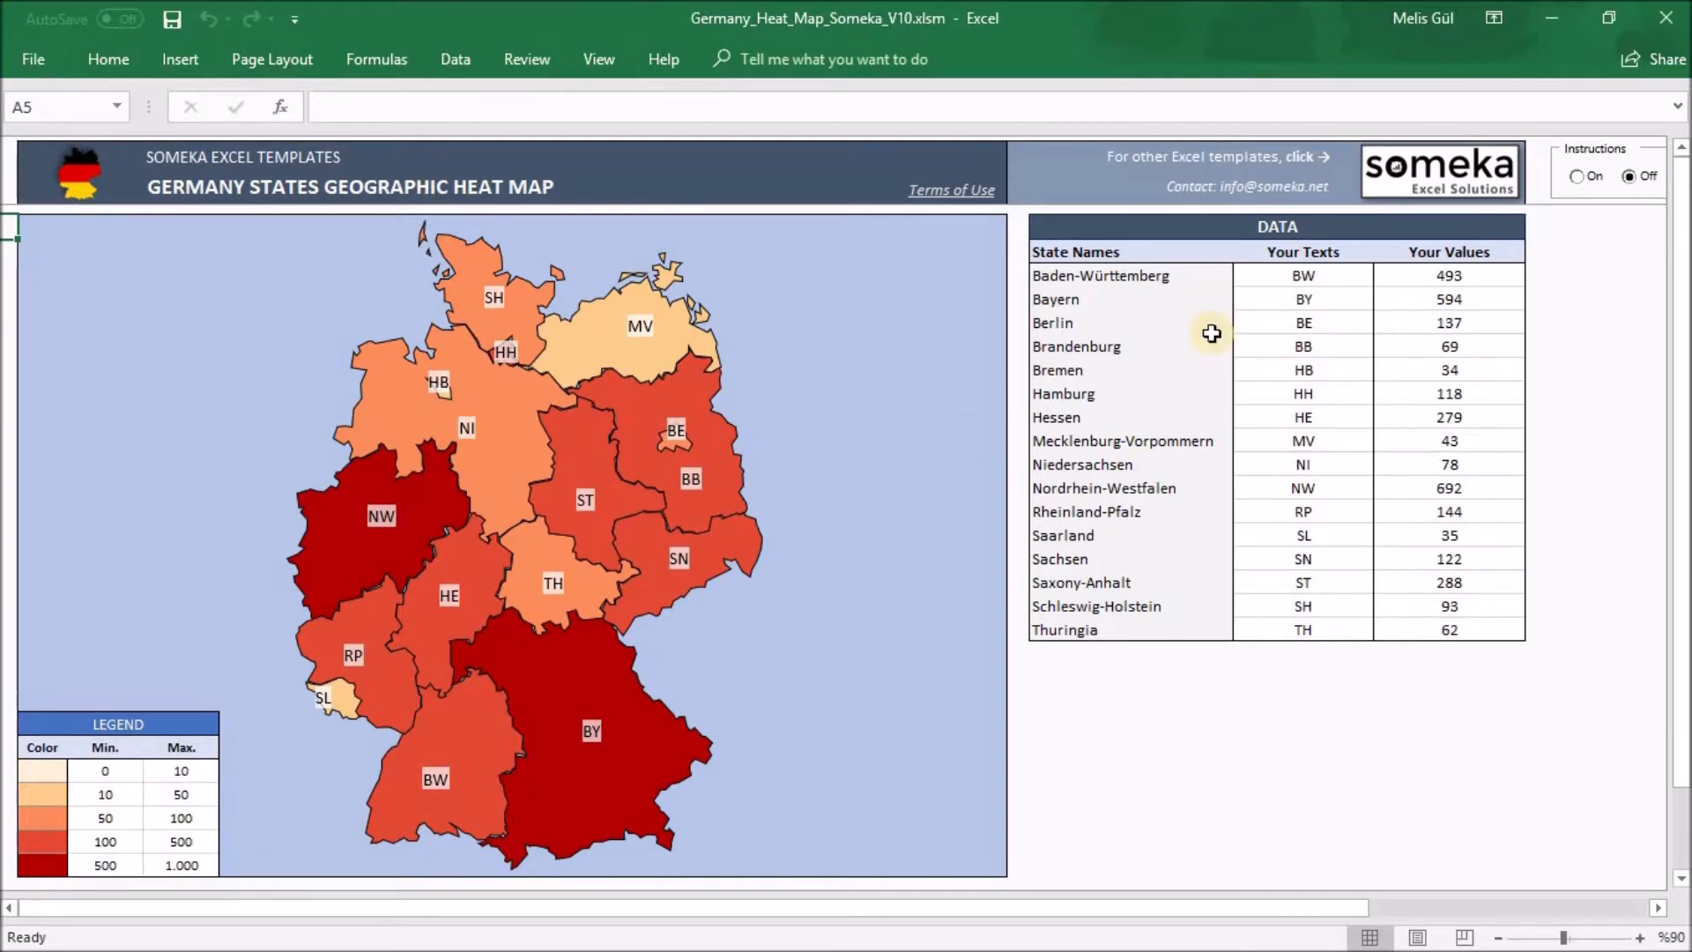
pyautogui.moveTo(840, 393)
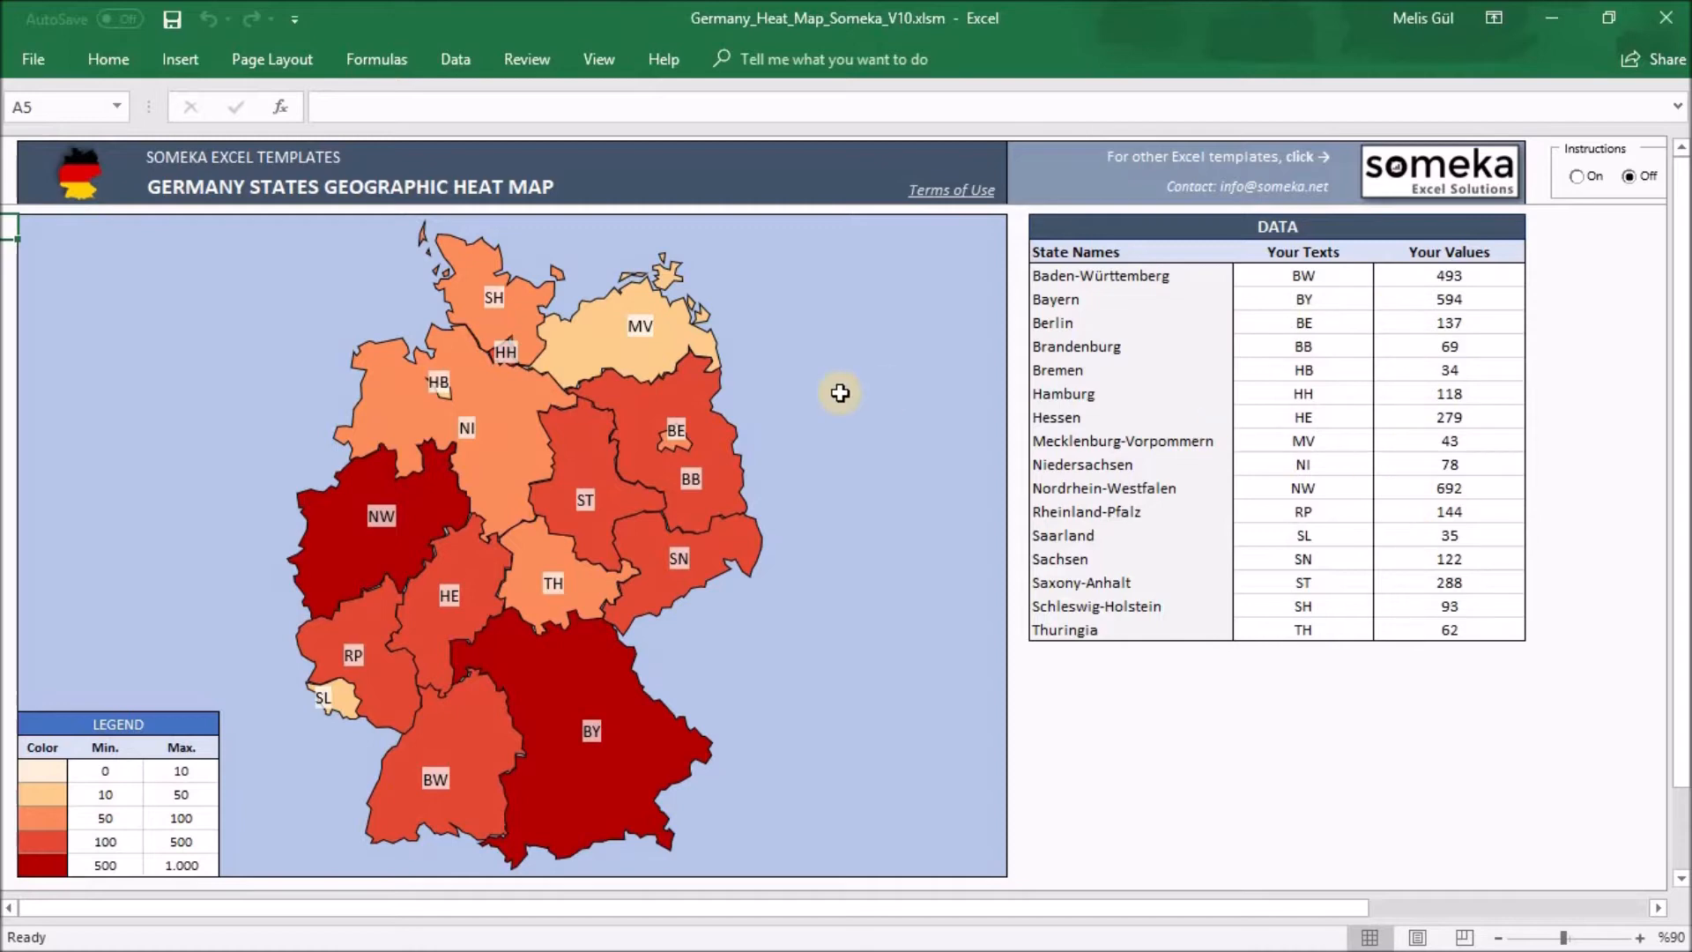
pyautogui.moveTo(751, 409)
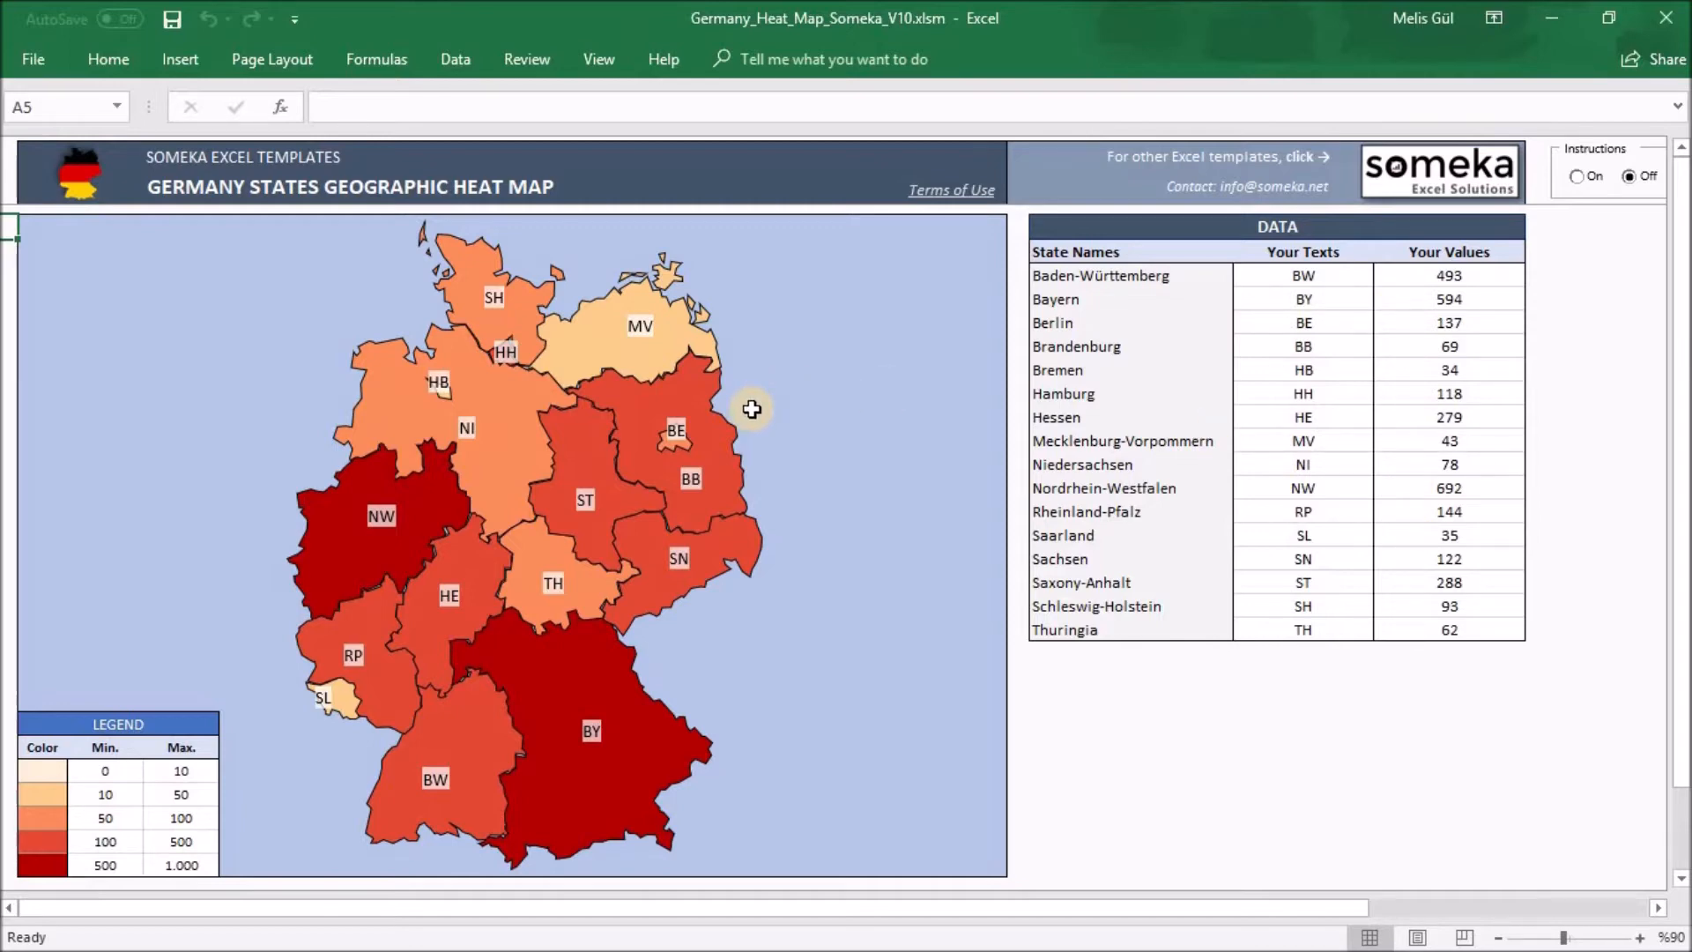
pyautogui.moveTo(1667, 319)
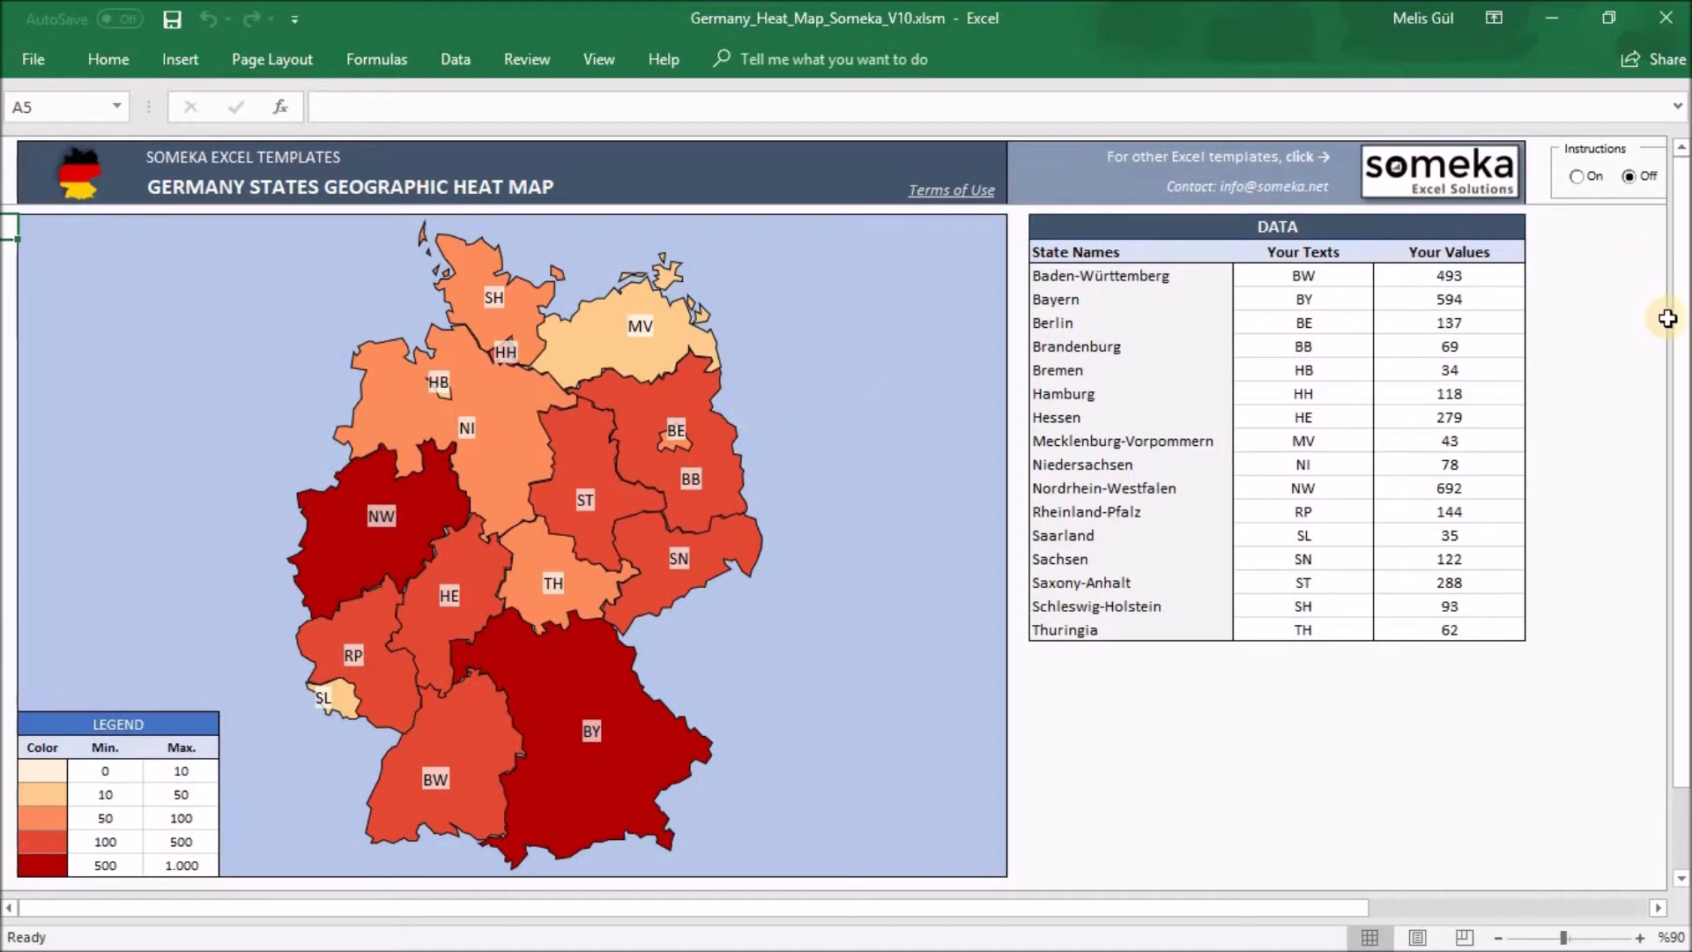
pyautogui.scroll(-3)
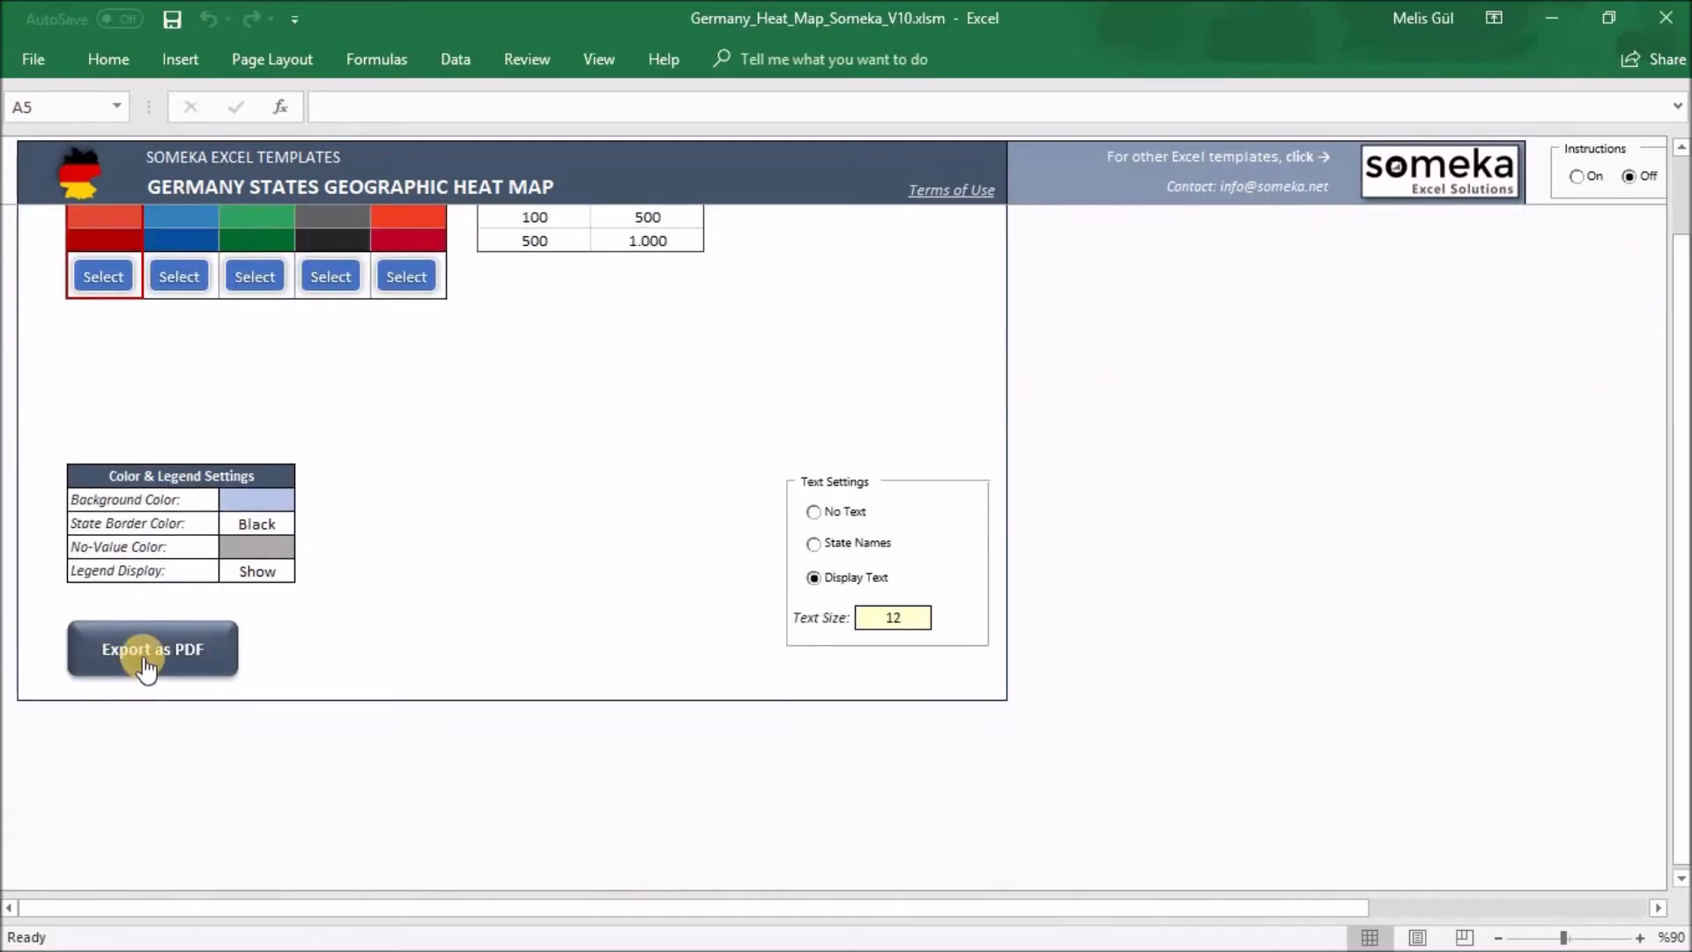
# Step: Export the heat map as a one-page PDF, view it in Acrobat Reader, then close it
pyautogui.click(153, 648)
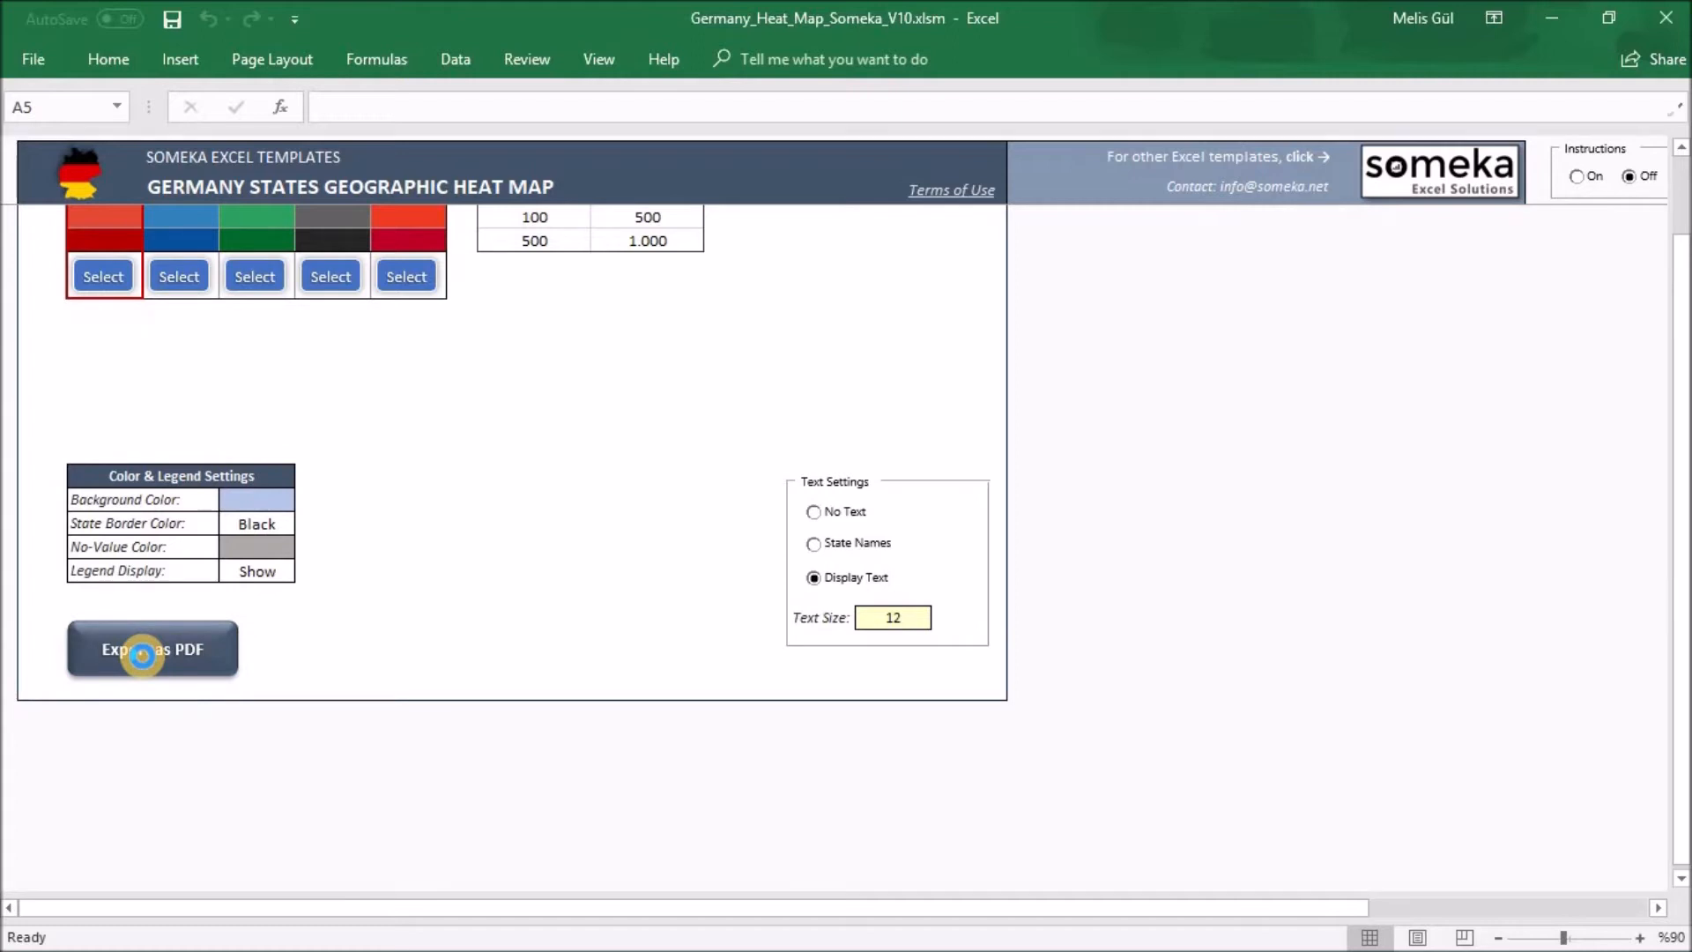
pyautogui.click(152, 649)
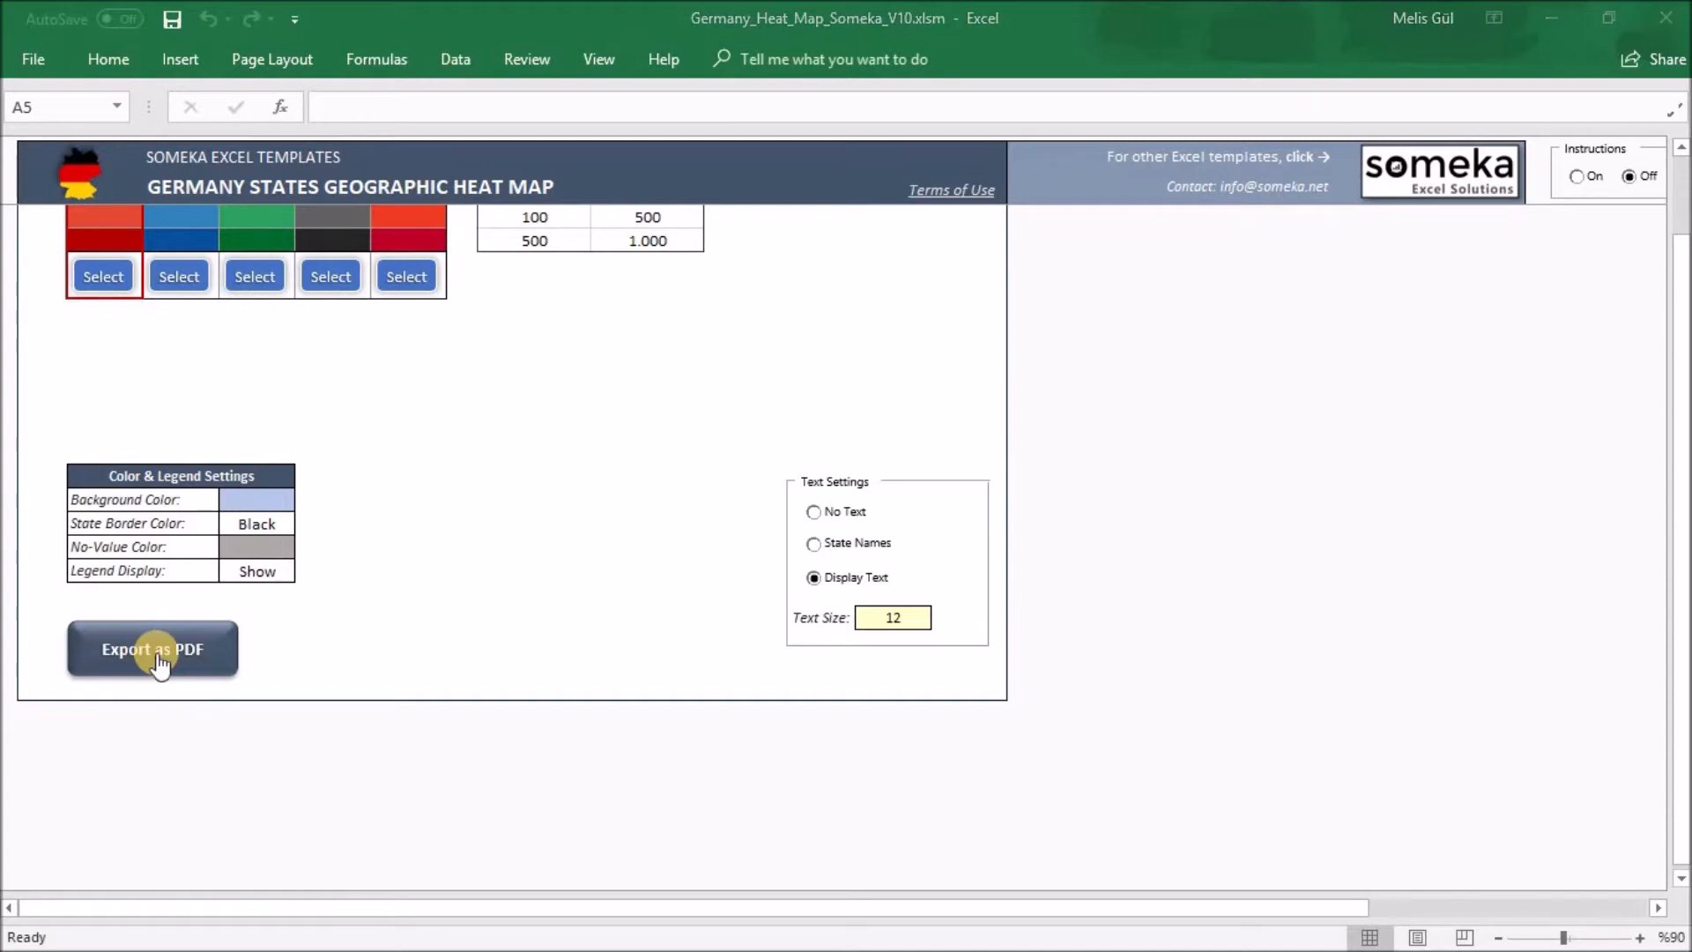
pyautogui.click(153, 649)
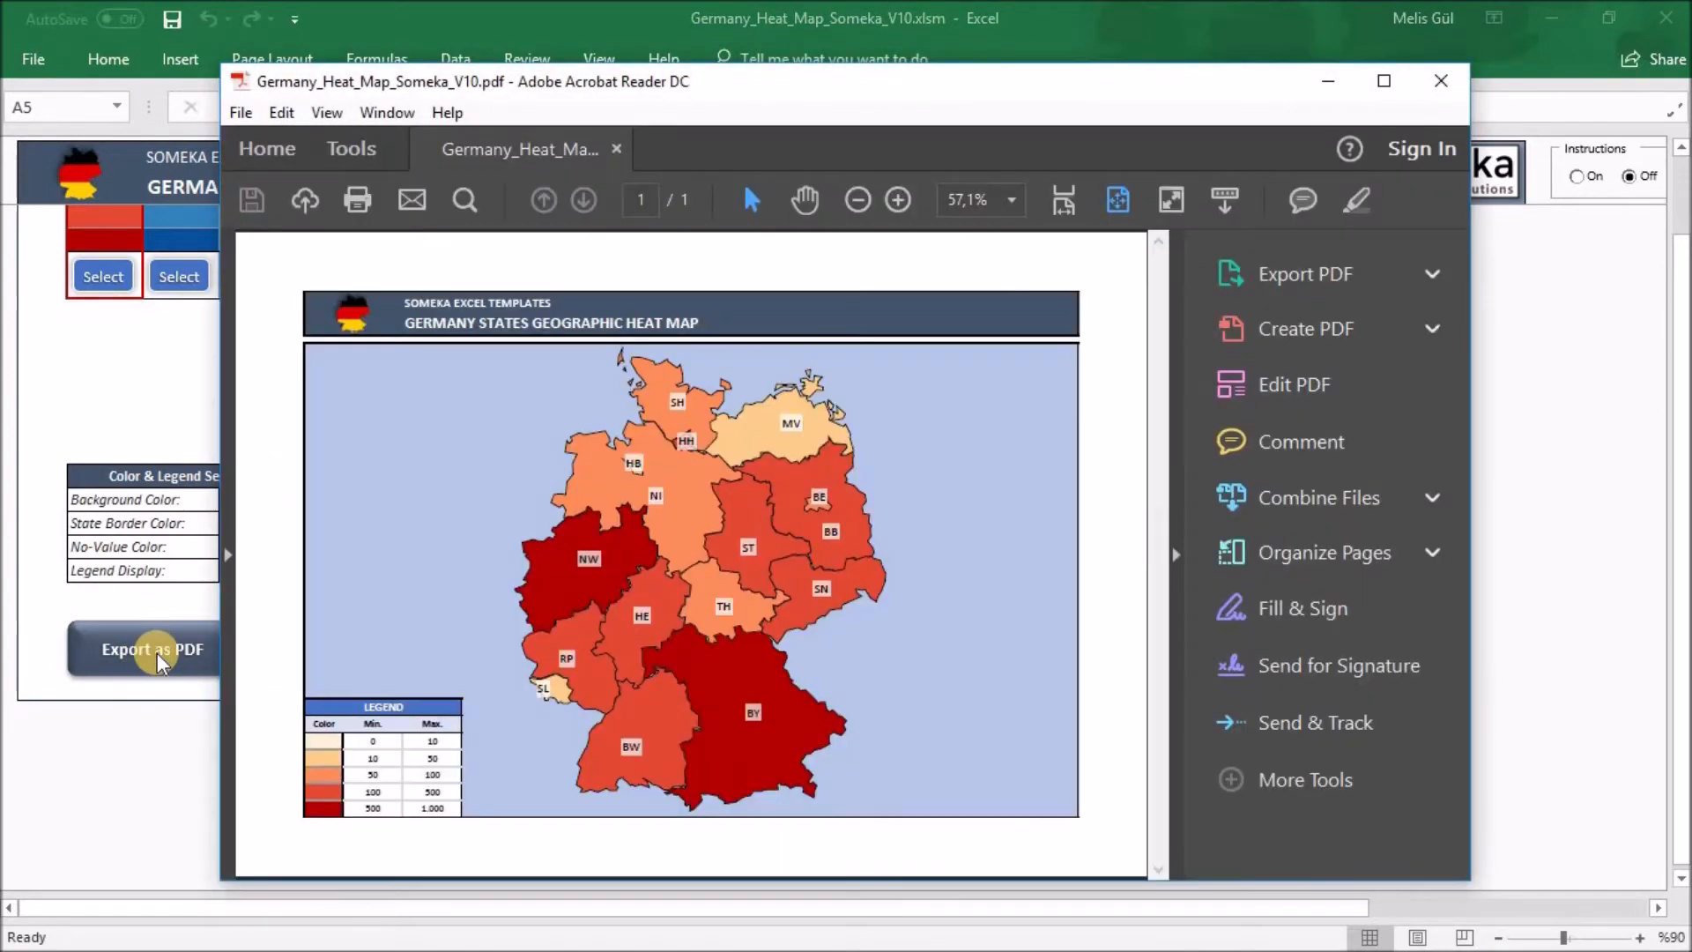
pyautogui.moveTo(817, 721)
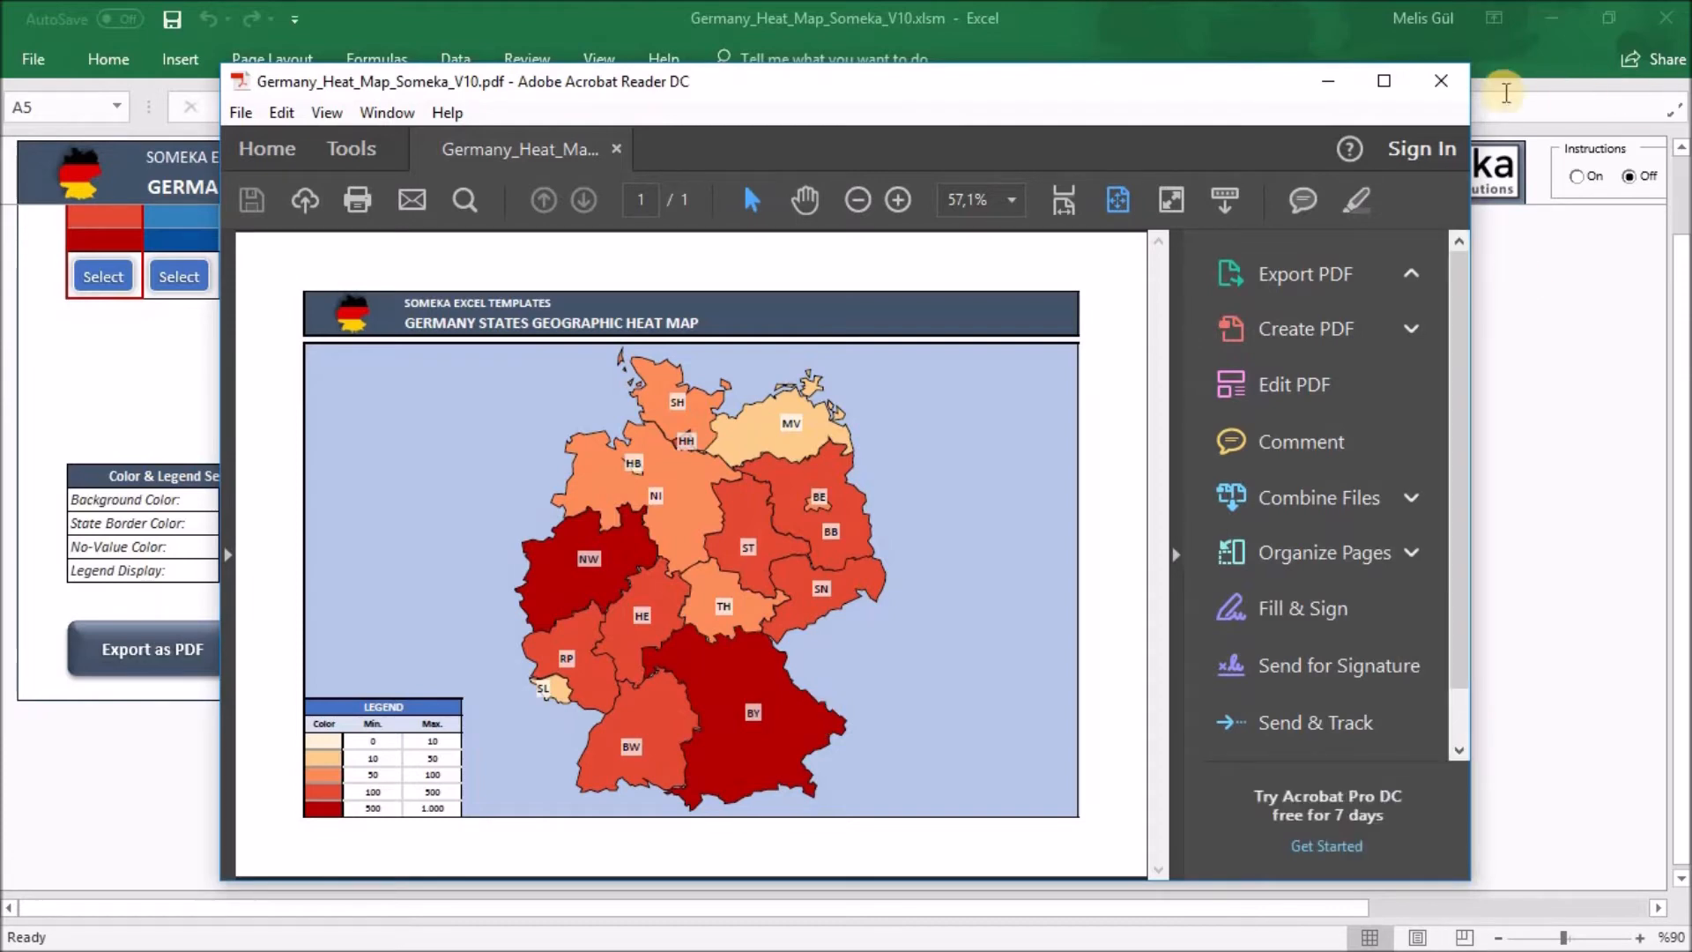
pyautogui.click(1439, 82)
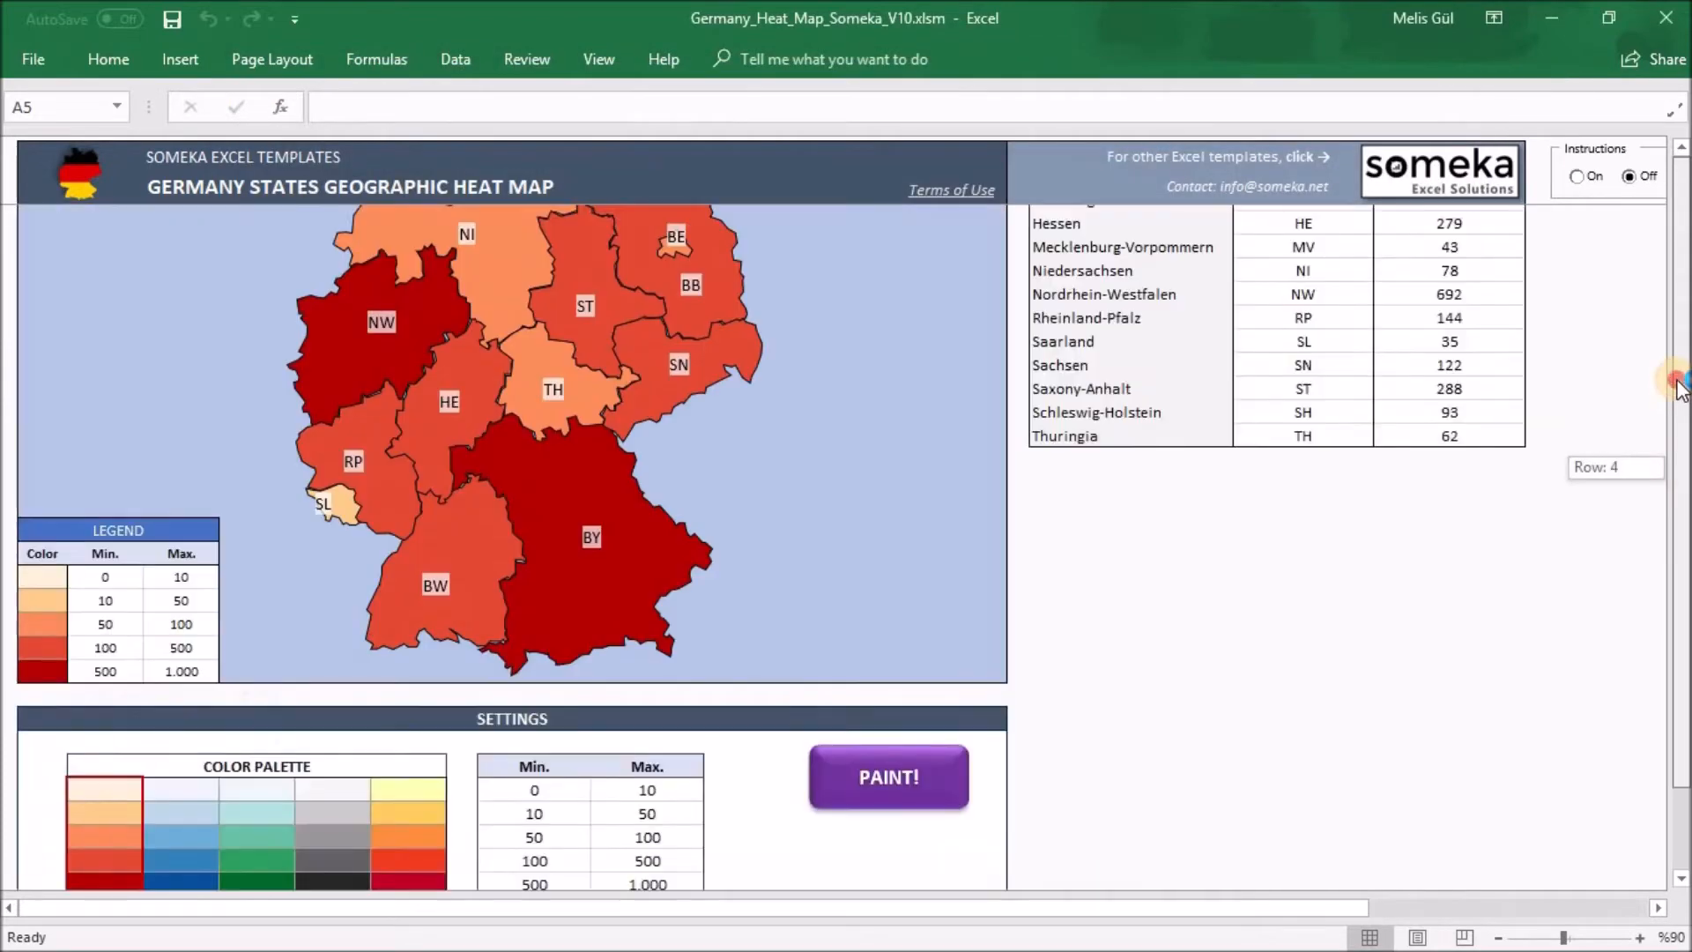
# Step: Unprotect the heat map sheet from the Review commands by confirming its password
pyautogui.scroll(3)
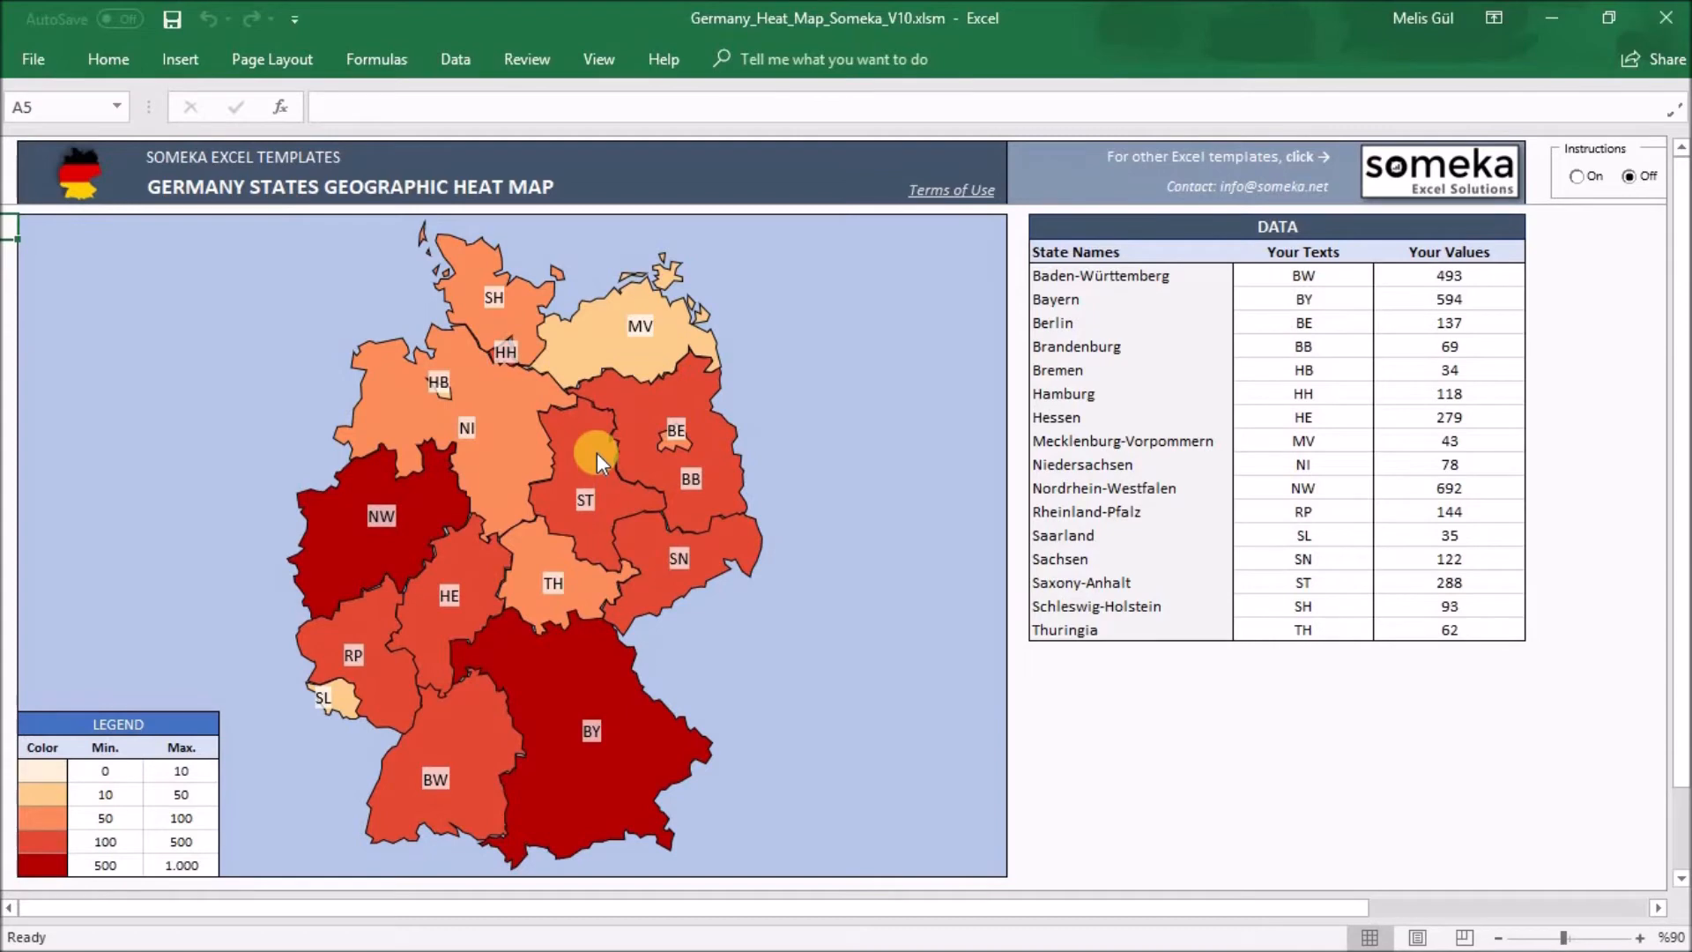
pyautogui.moveTo(599, 453)
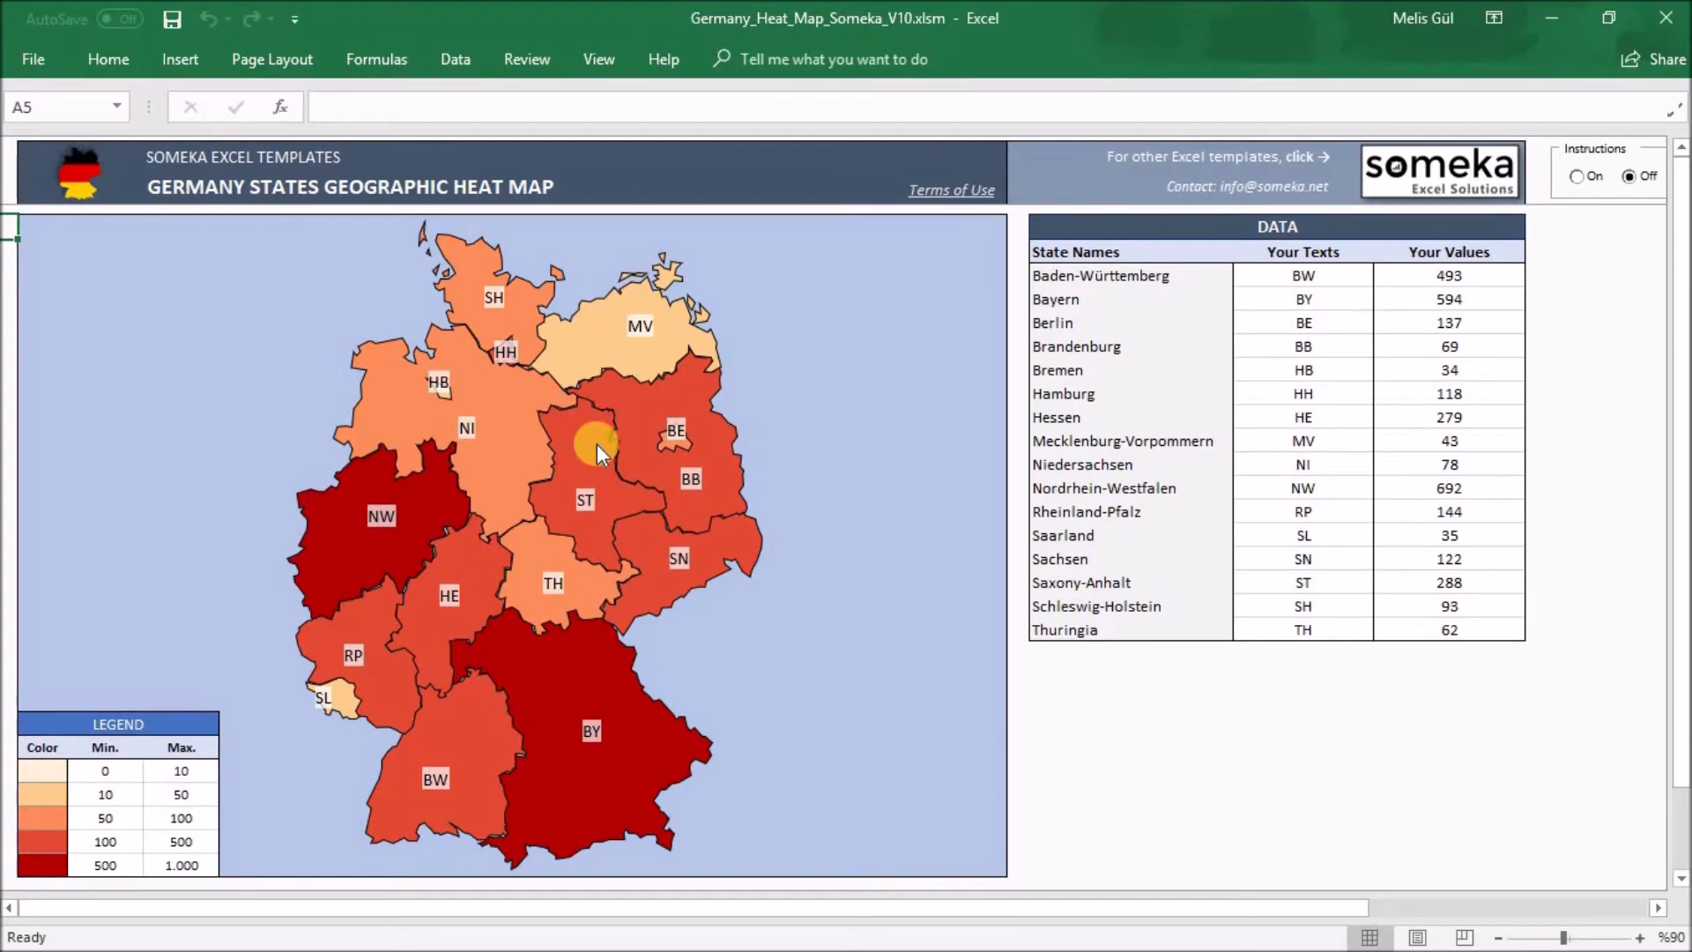
pyautogui.moveTo(545, 299)
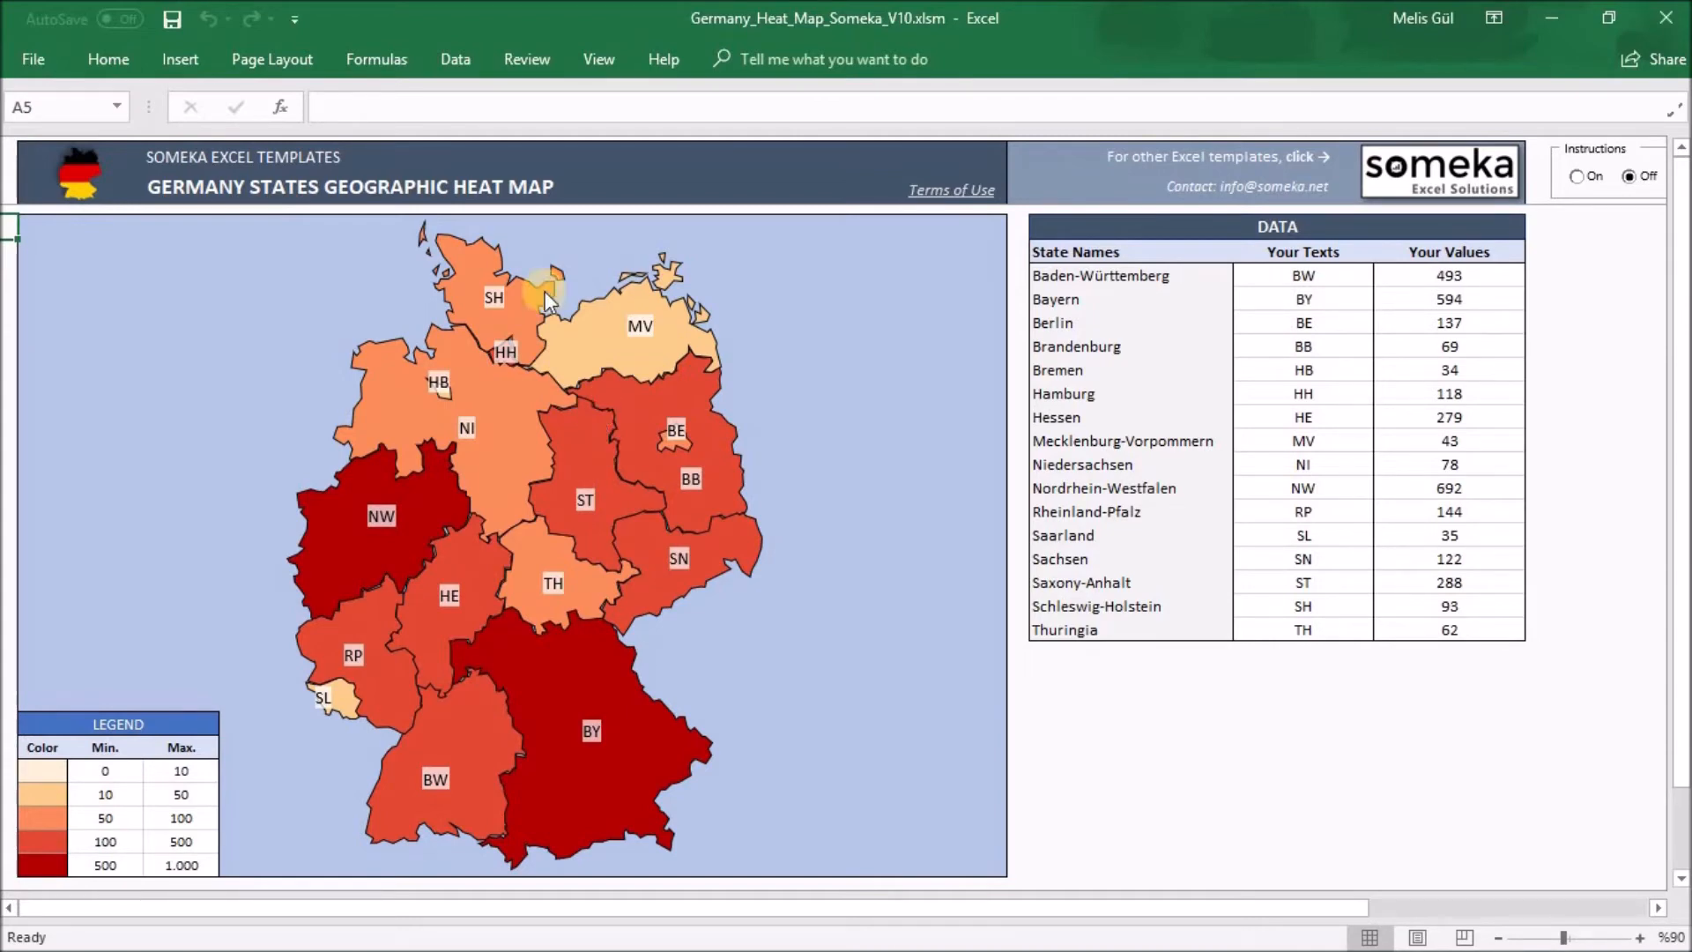
pyautogui.click(527, 60)
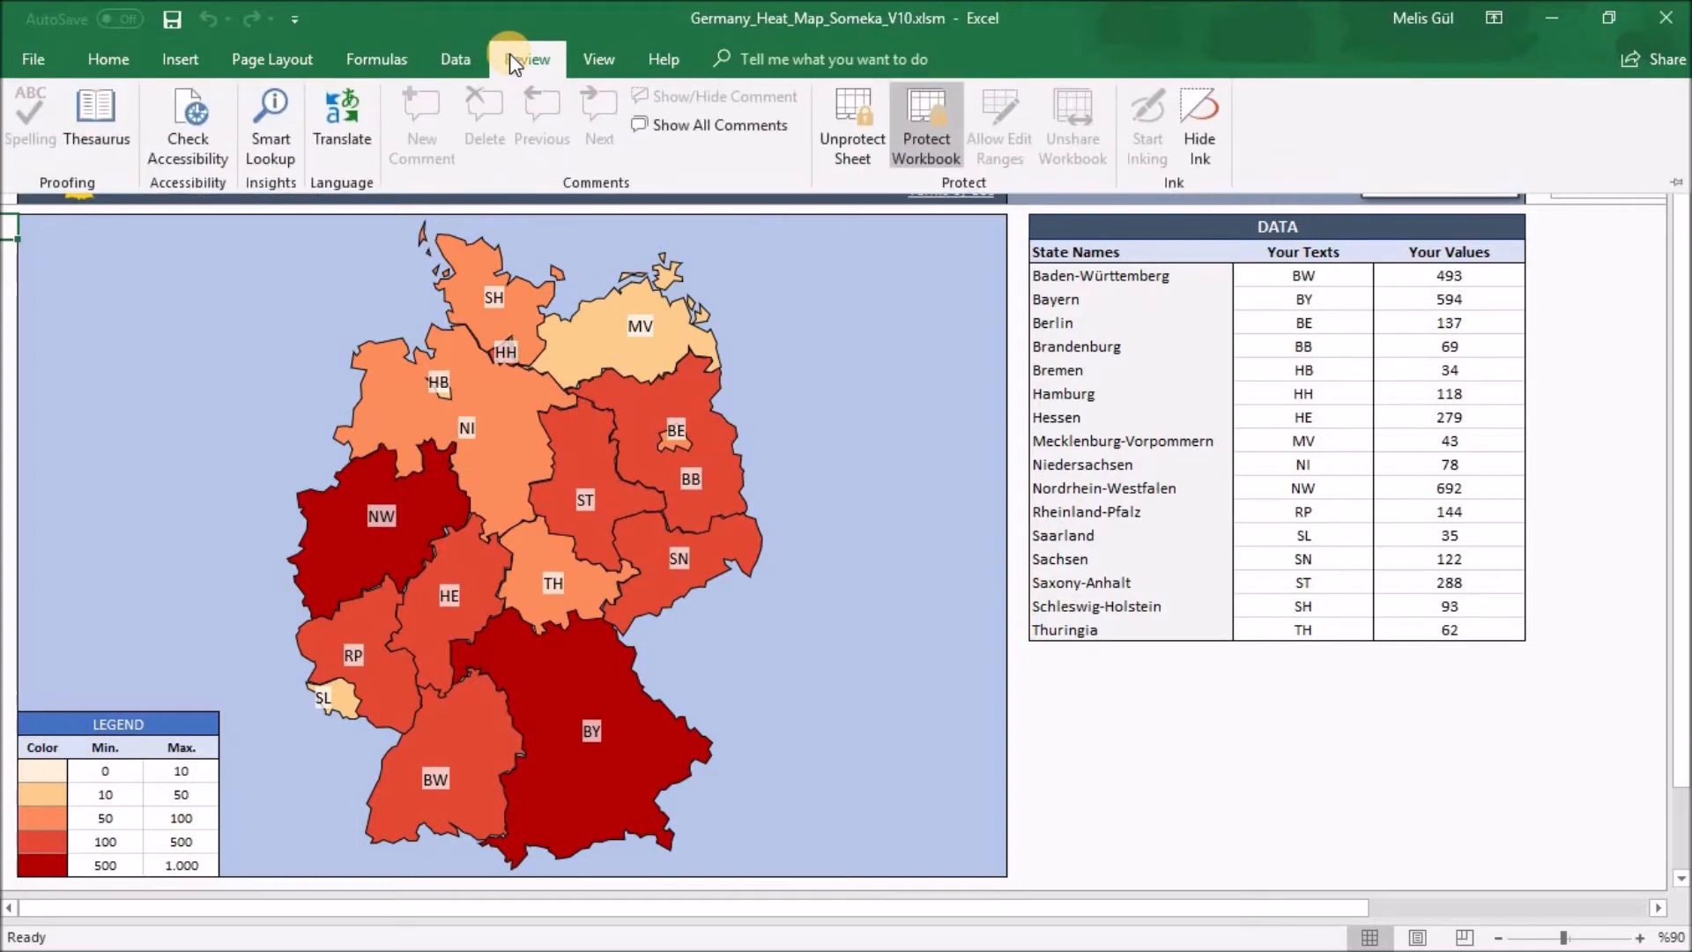
pyautogui.click(525, 59)
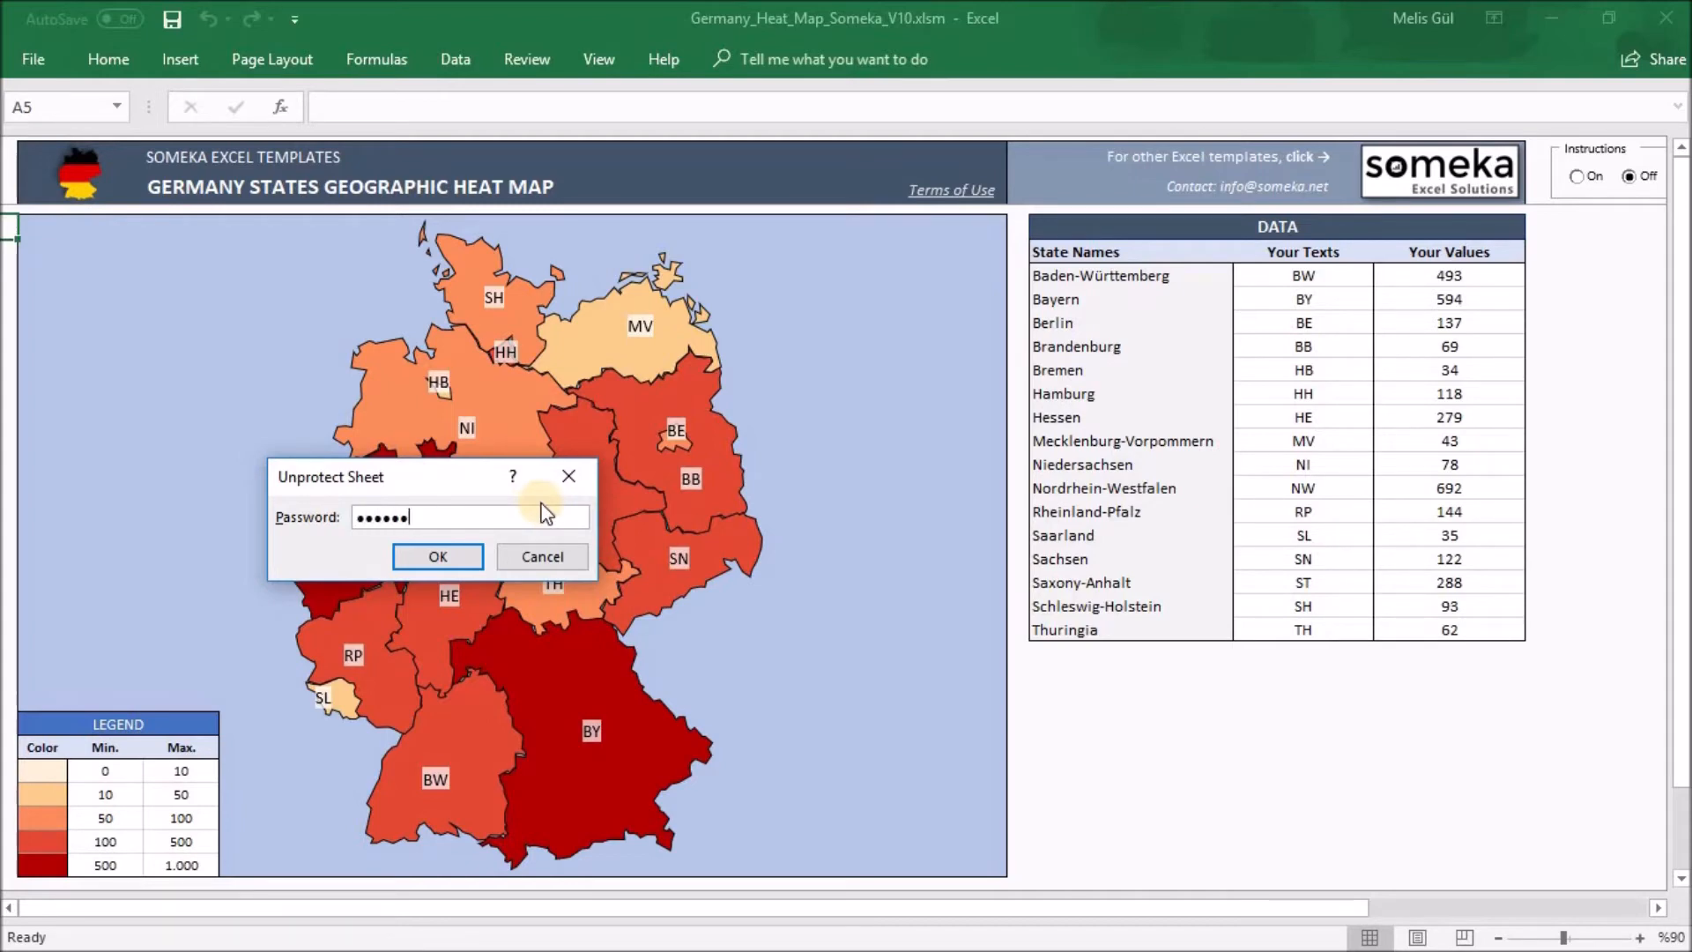
pyautogui.click(437, 557)
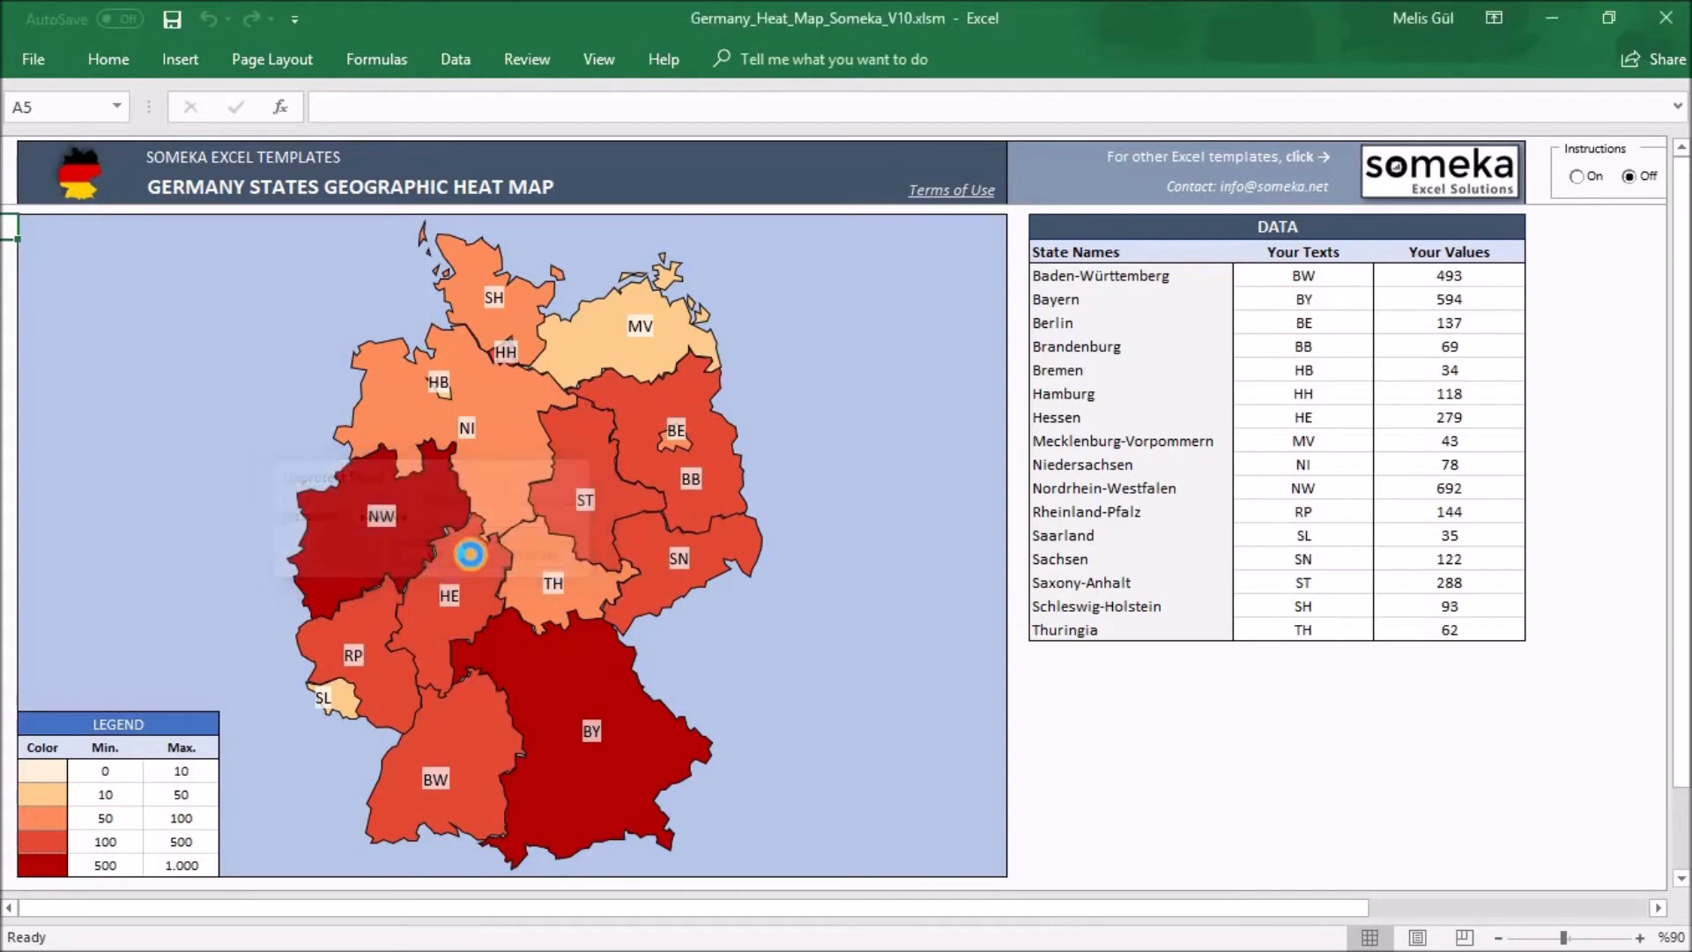
pyautogui.moveTo(688, 570)
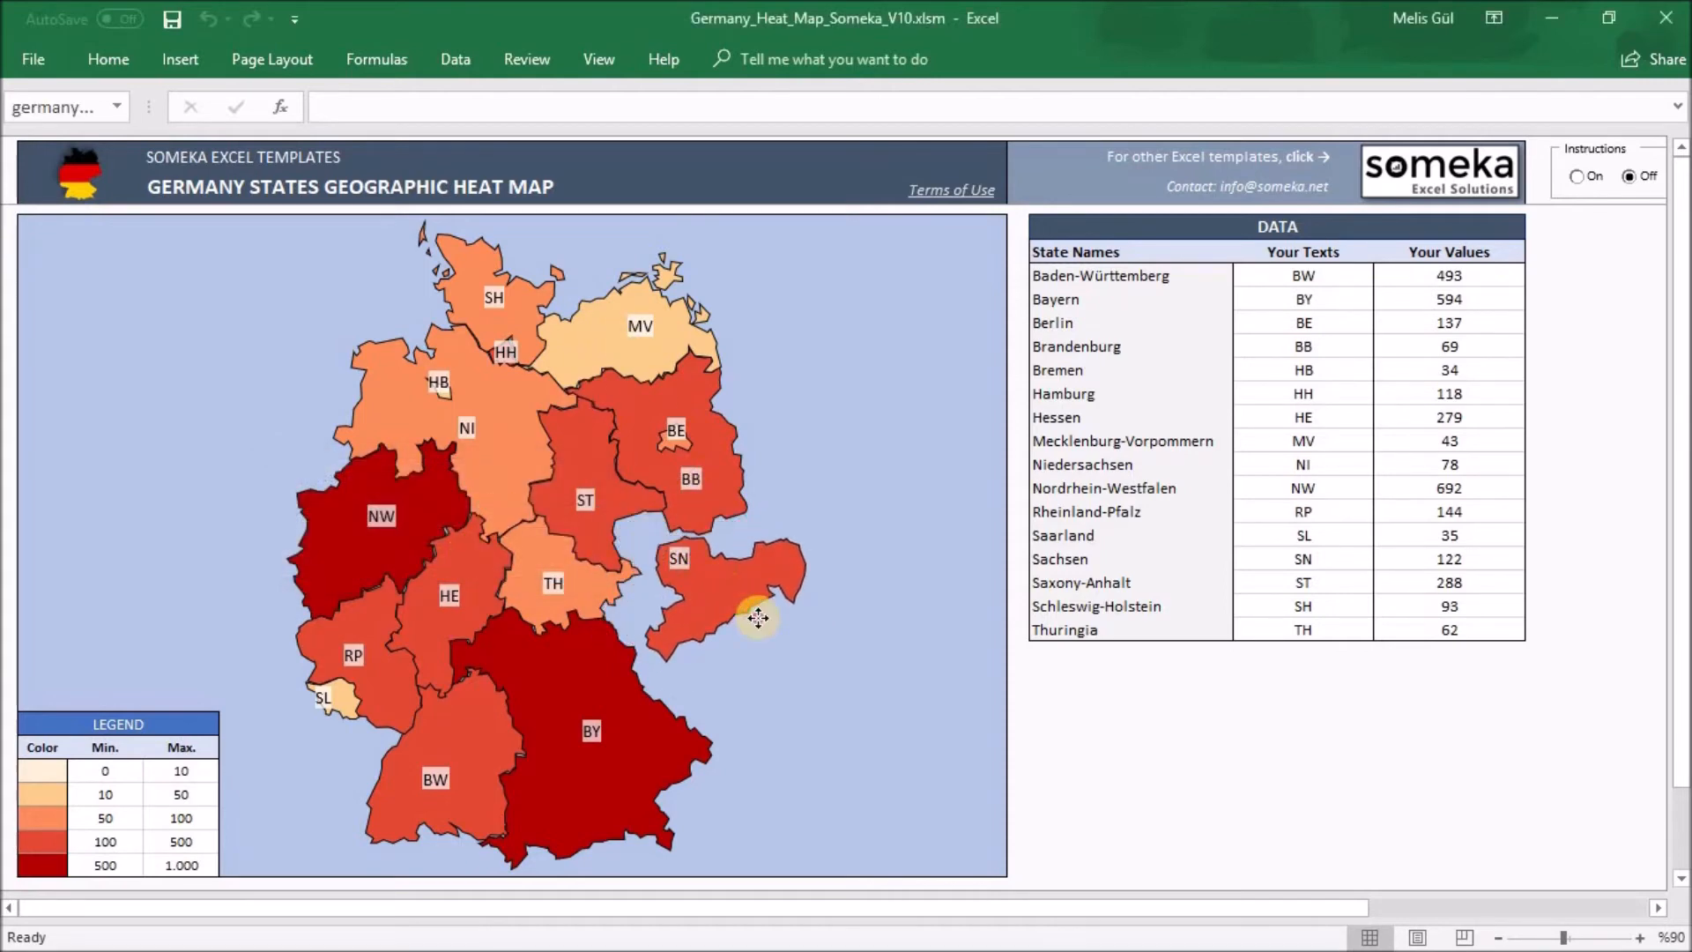
# Step: Select the Sachsen (SN) shape, pull it out enlarged, and recolour it light blue
pyautogui.click(712, 599)
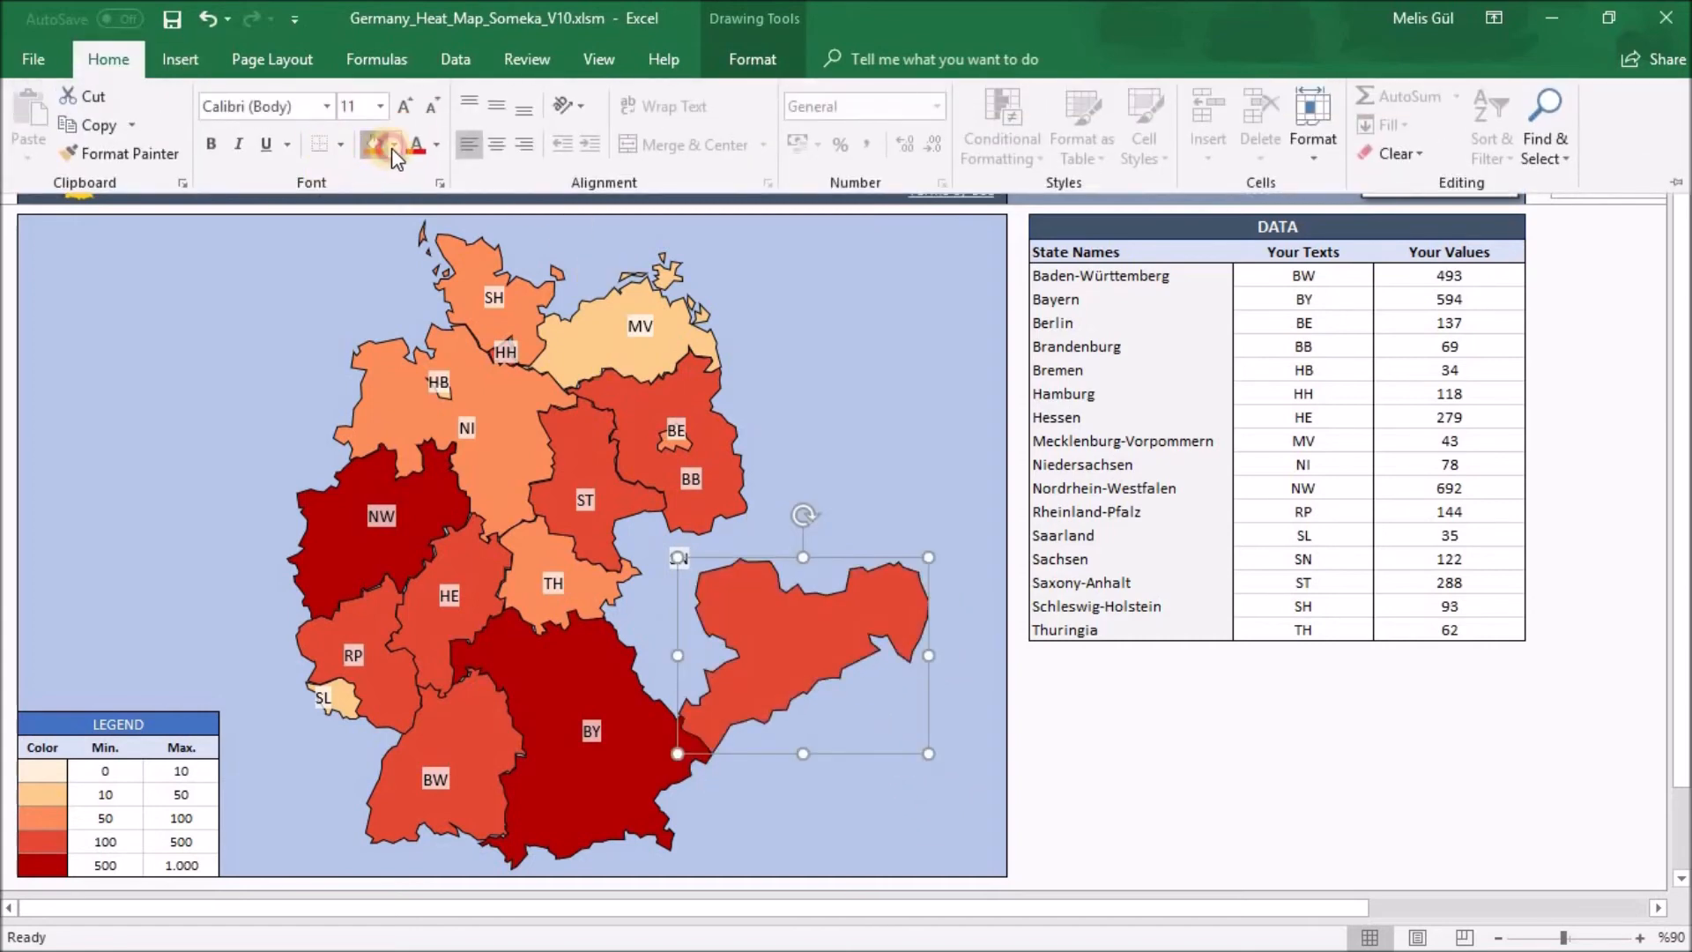
pyautogui.click(372, 144)
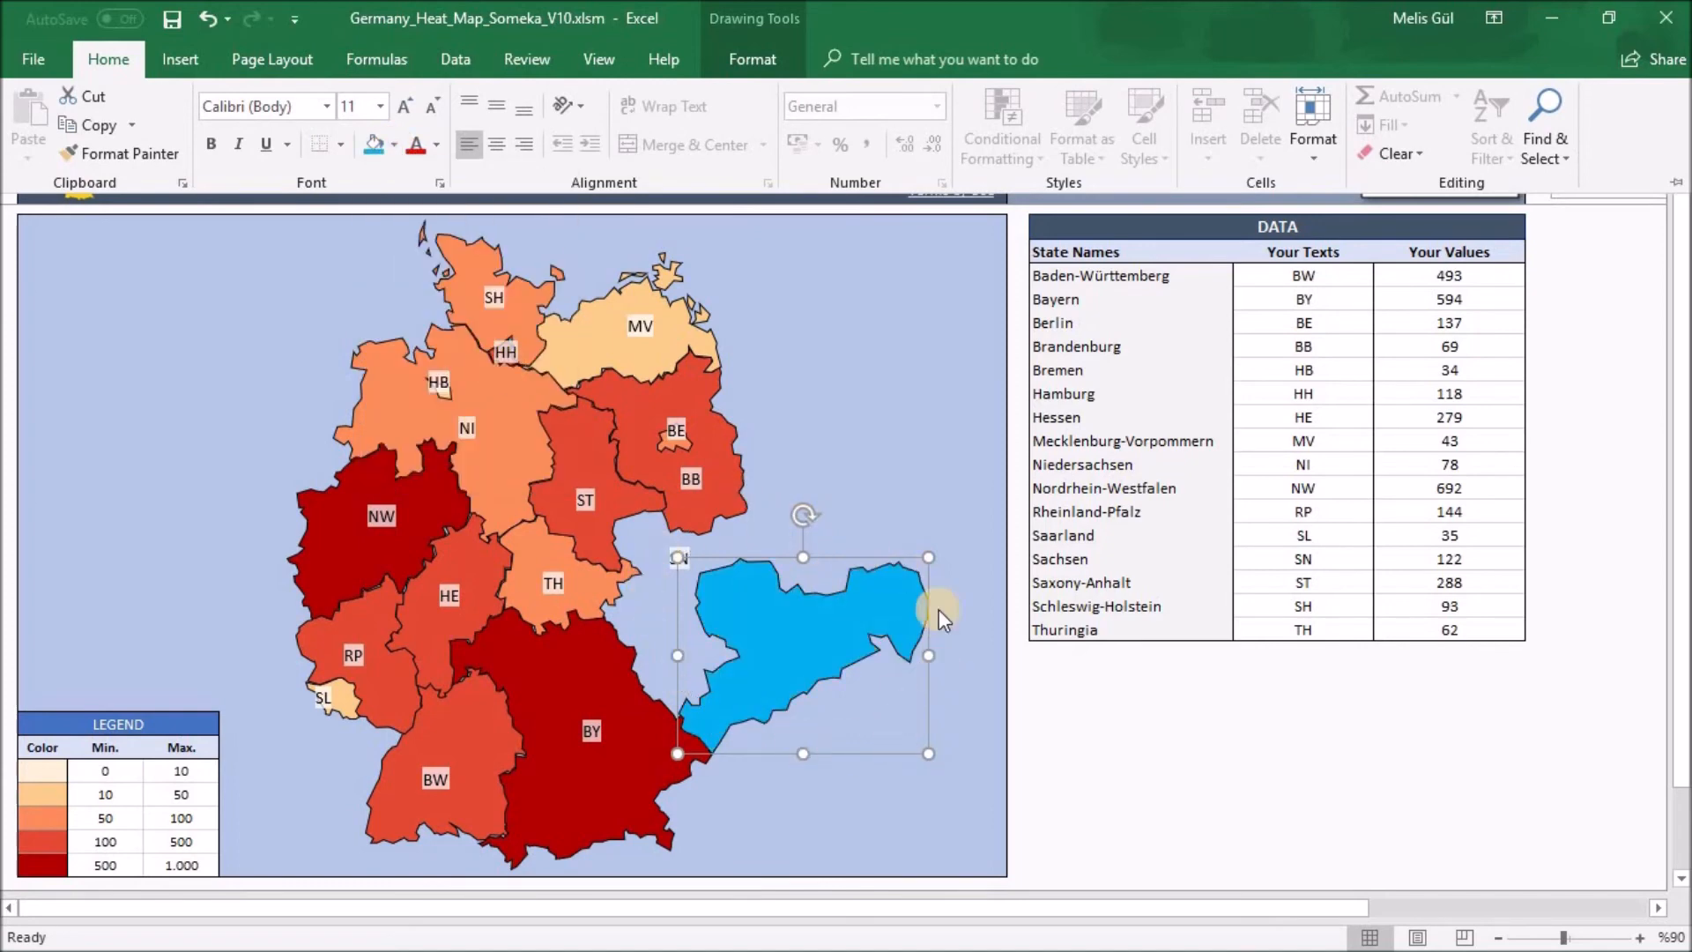
pyautogui.moveTo(890, 550)
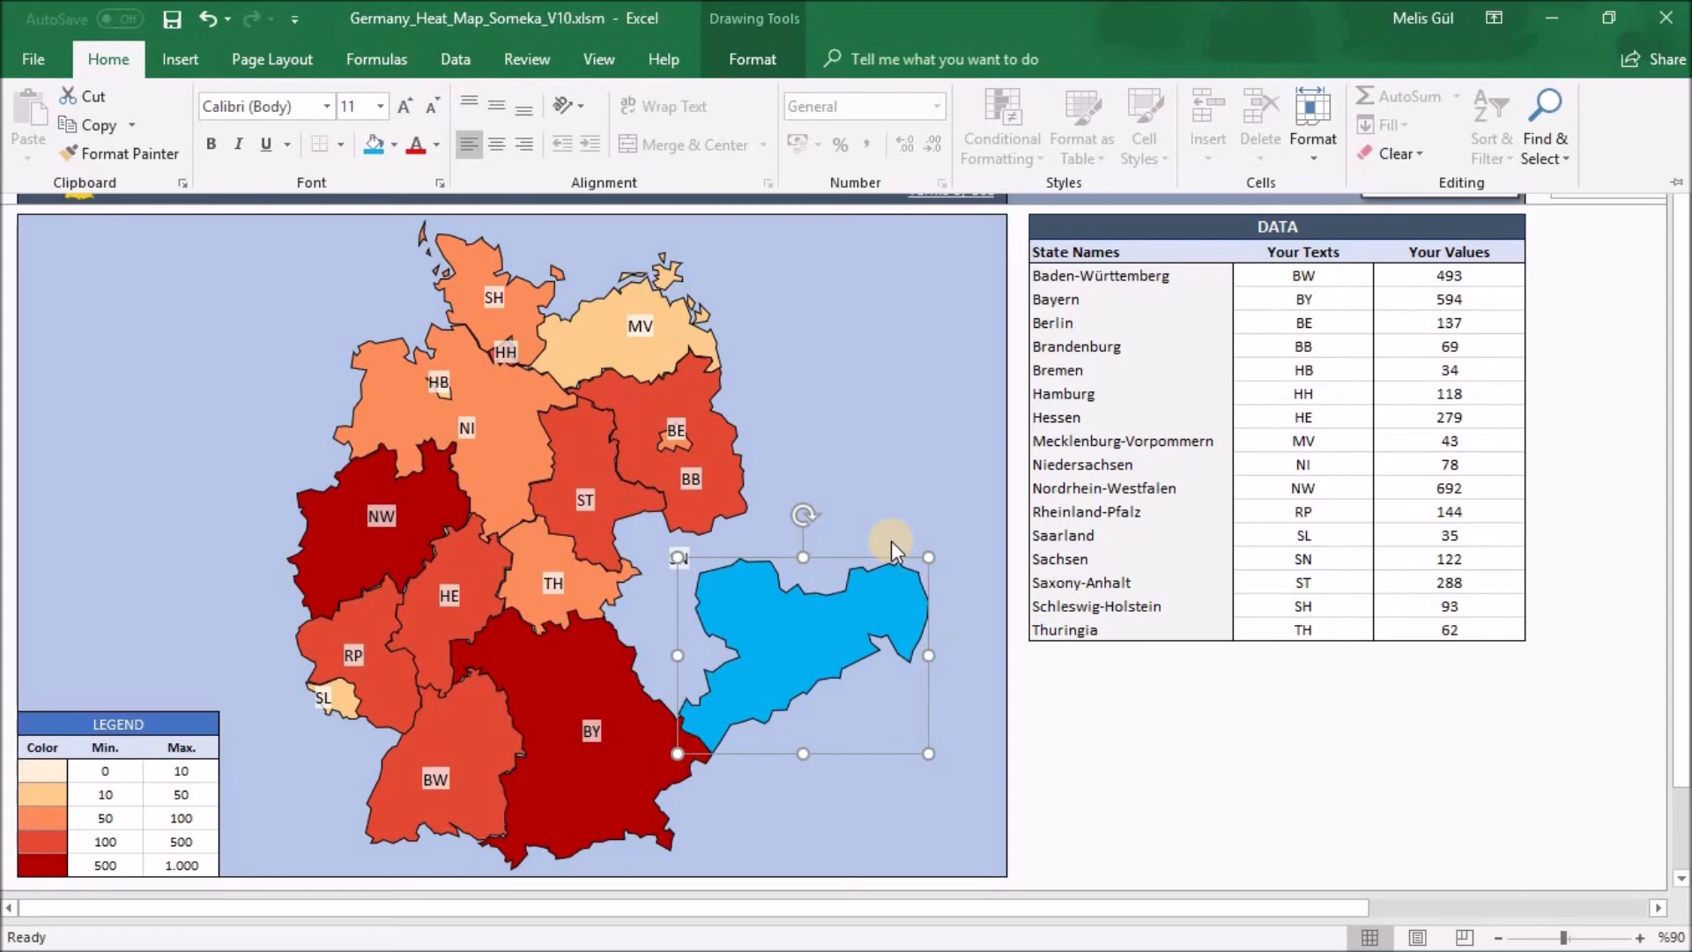